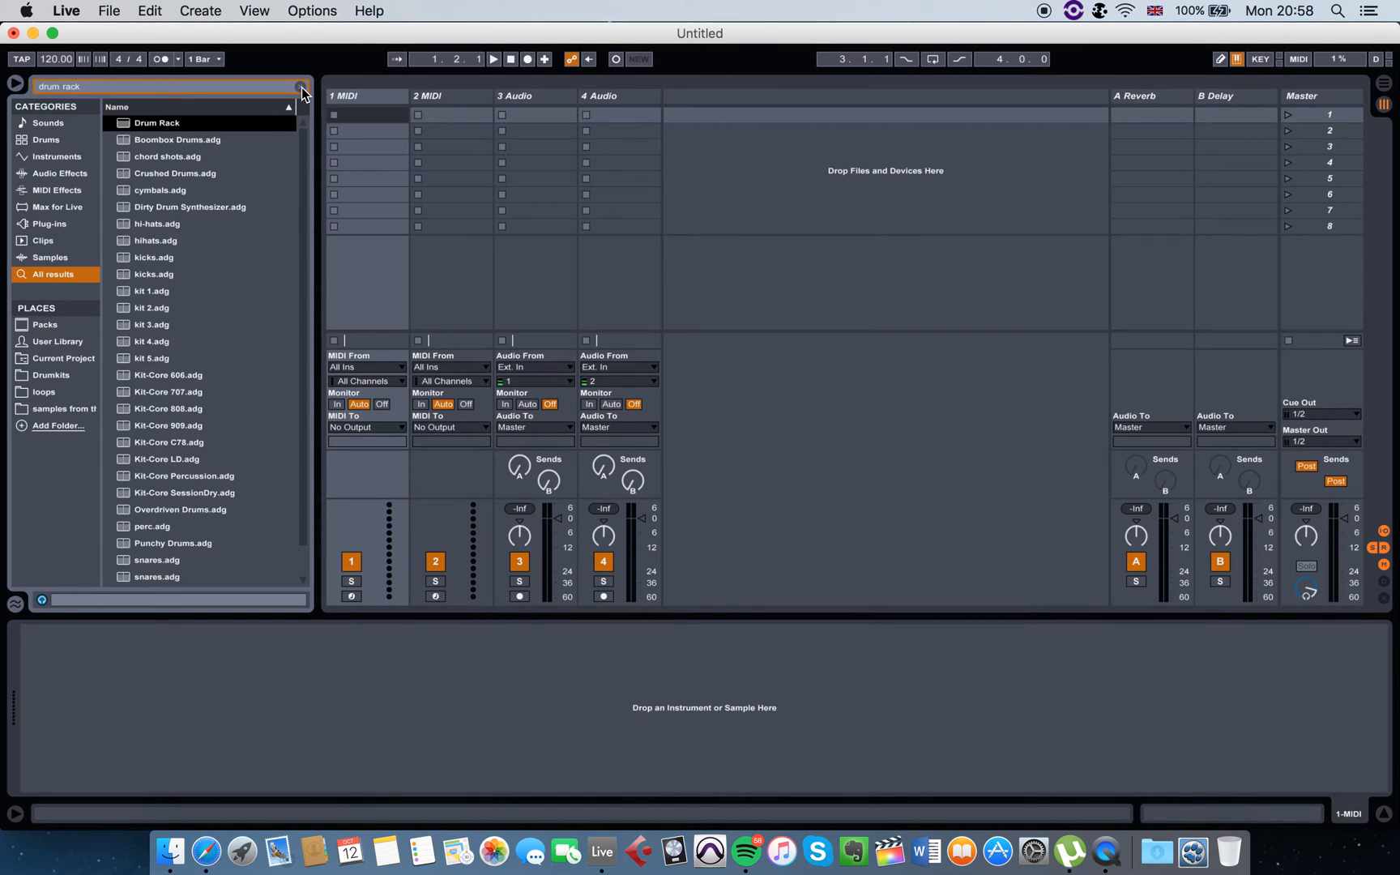
Clear the drum rack search results and toggle to Arrangement View
click(300, 86)
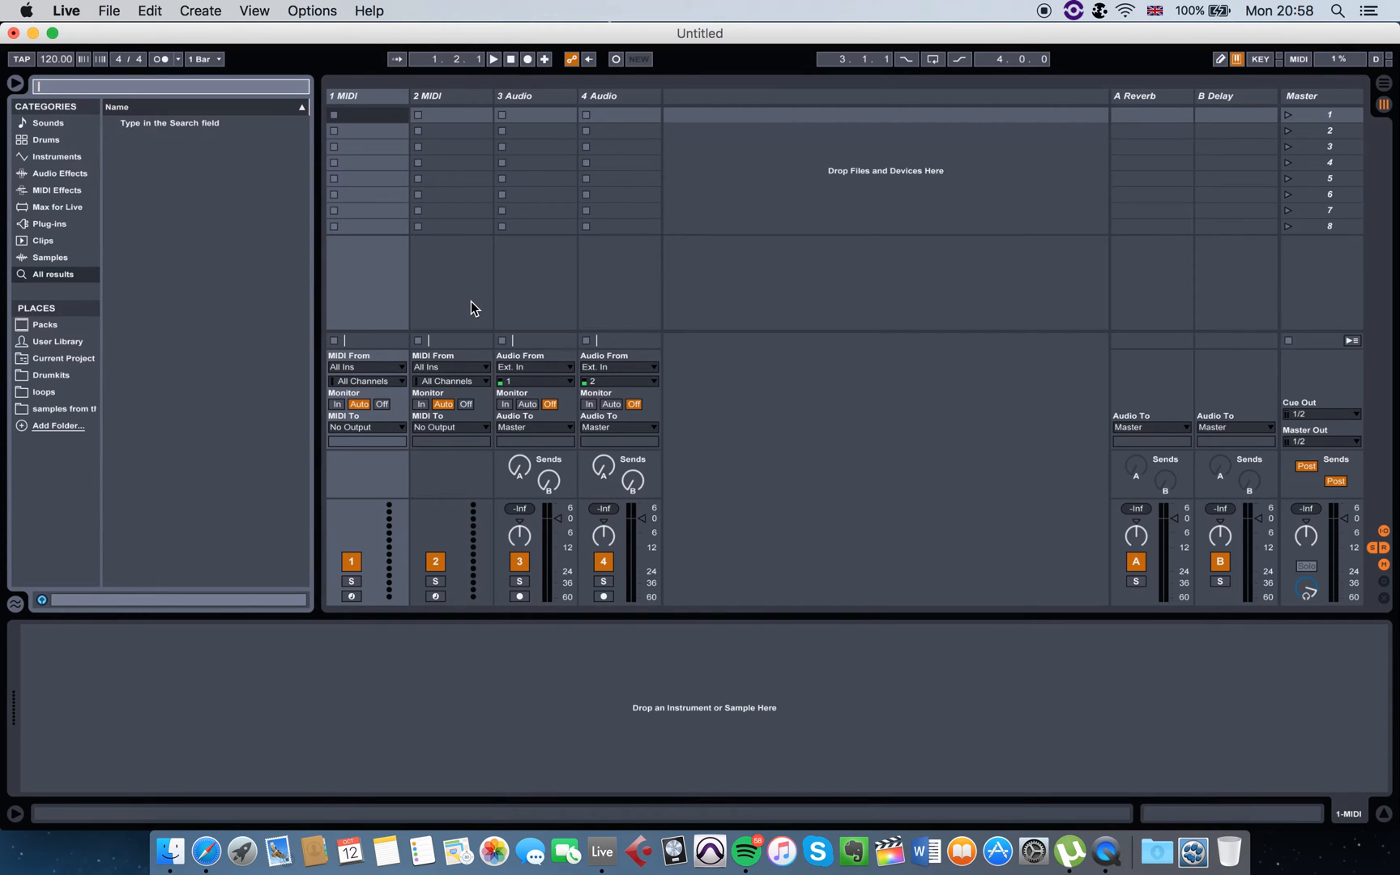
mouse_move(575, 274)
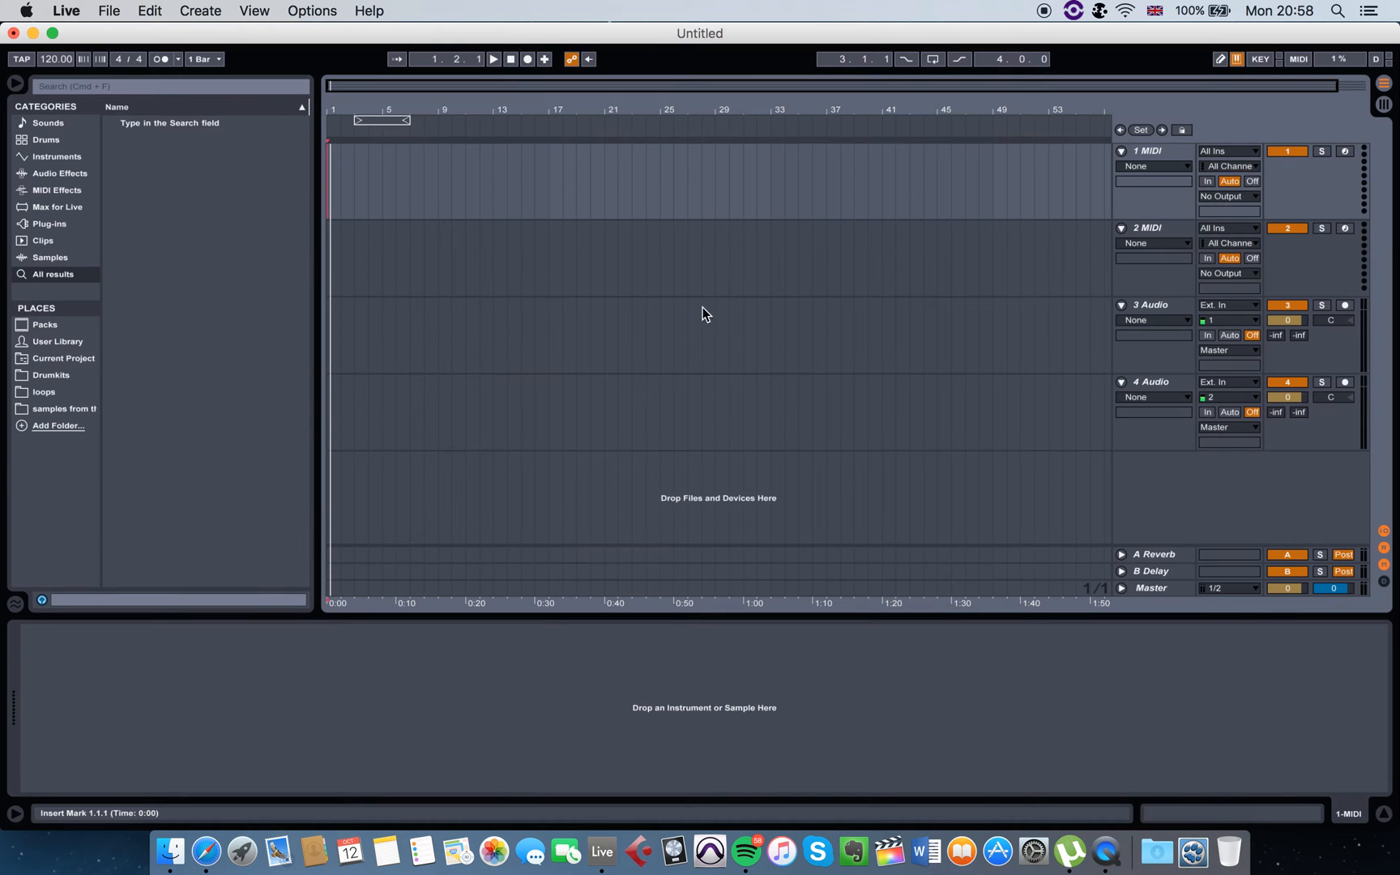
mouse_move(536, 341)
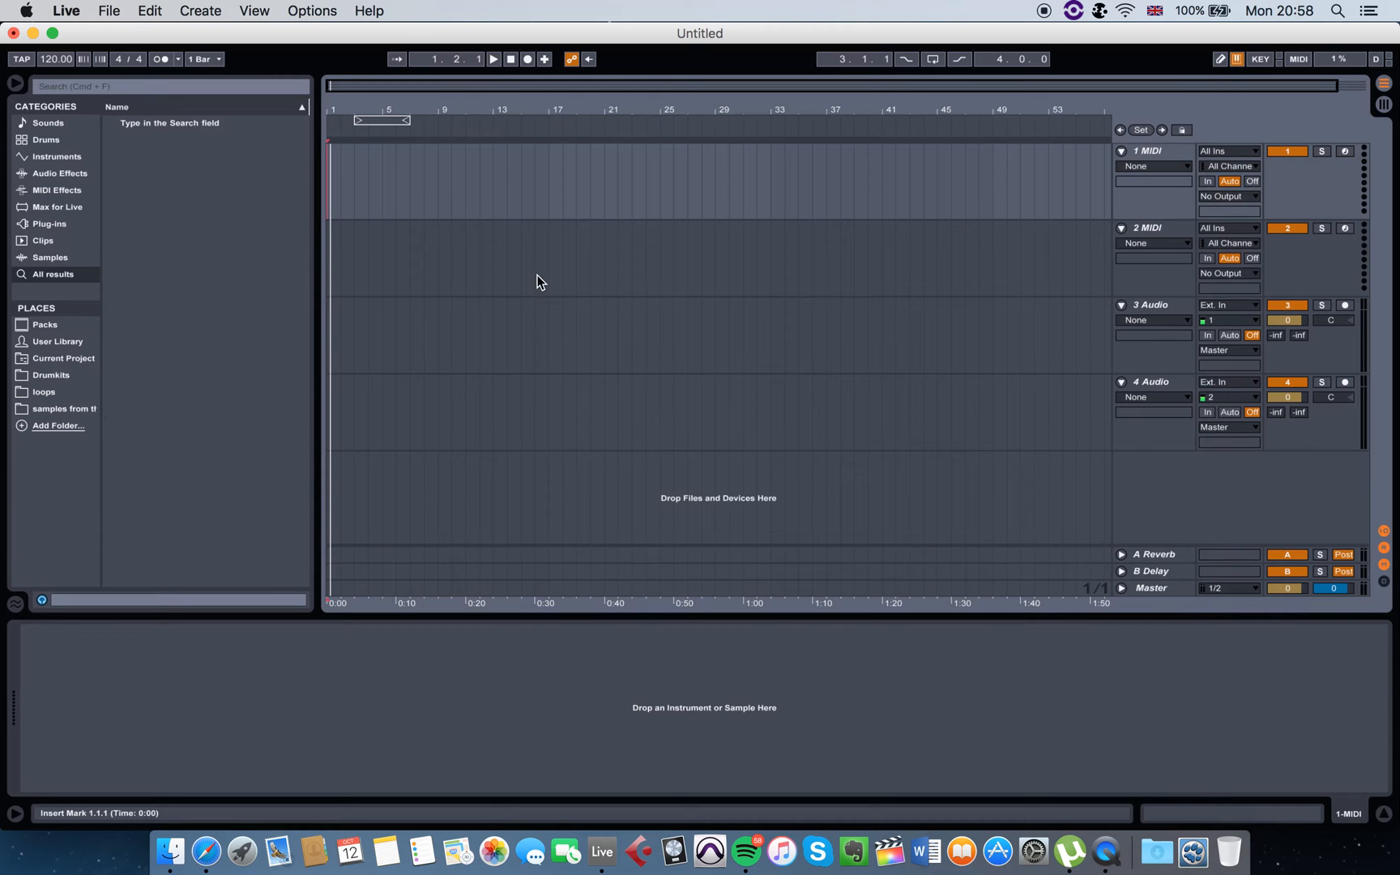
mouse_move(548, 238)
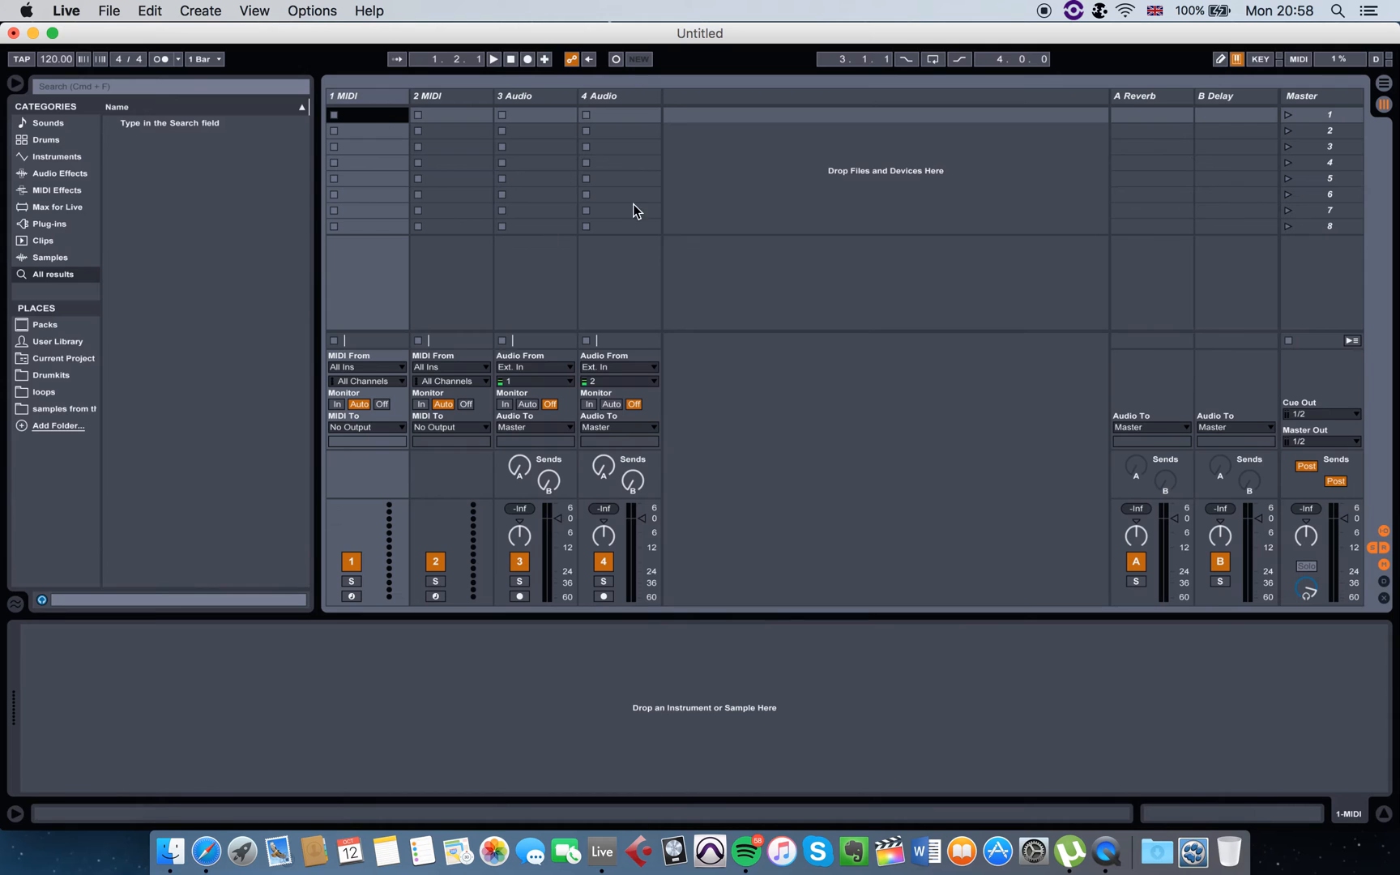
key(tab)
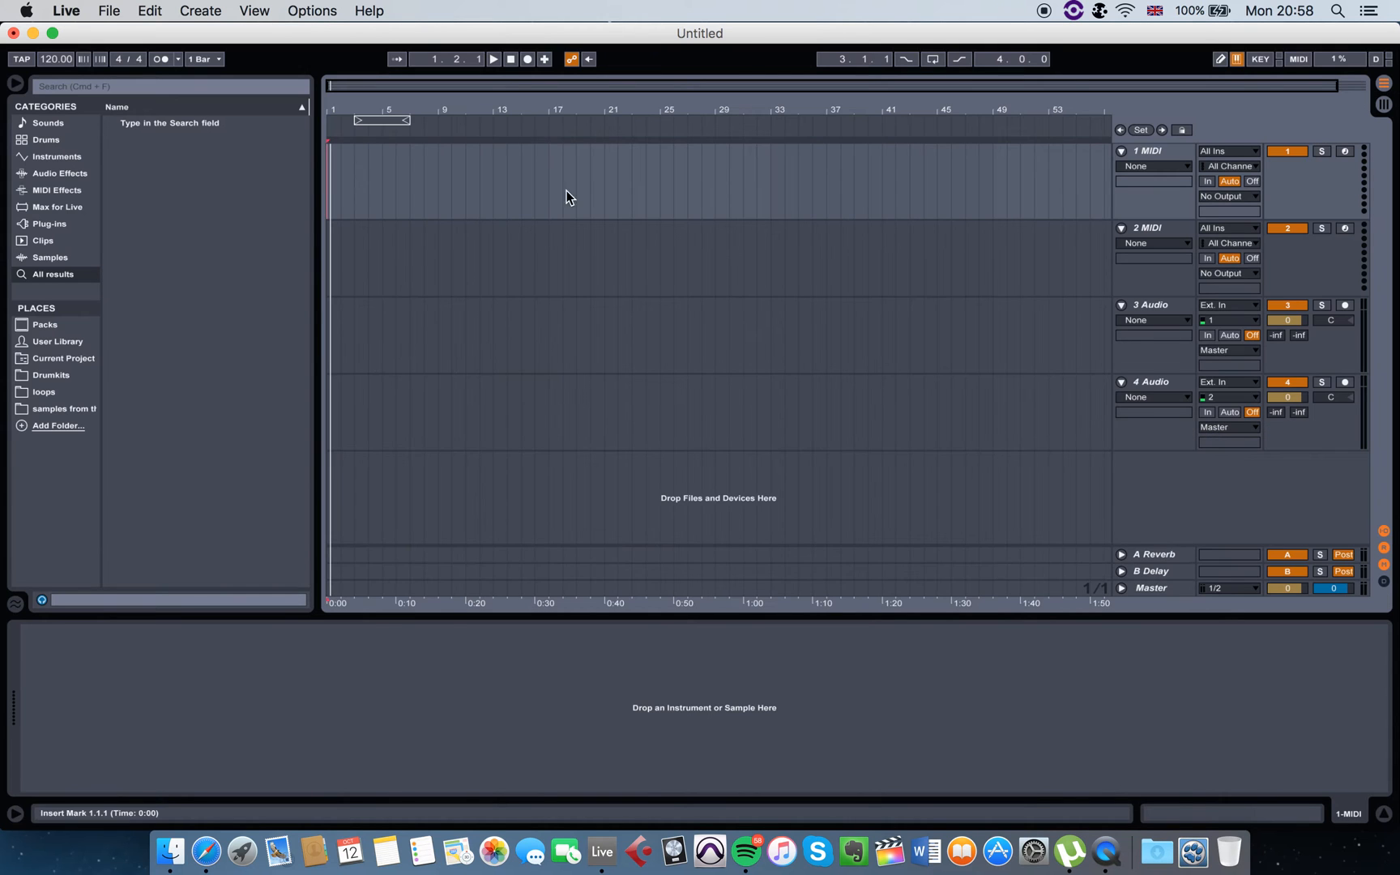
mouse_move(501, 253)
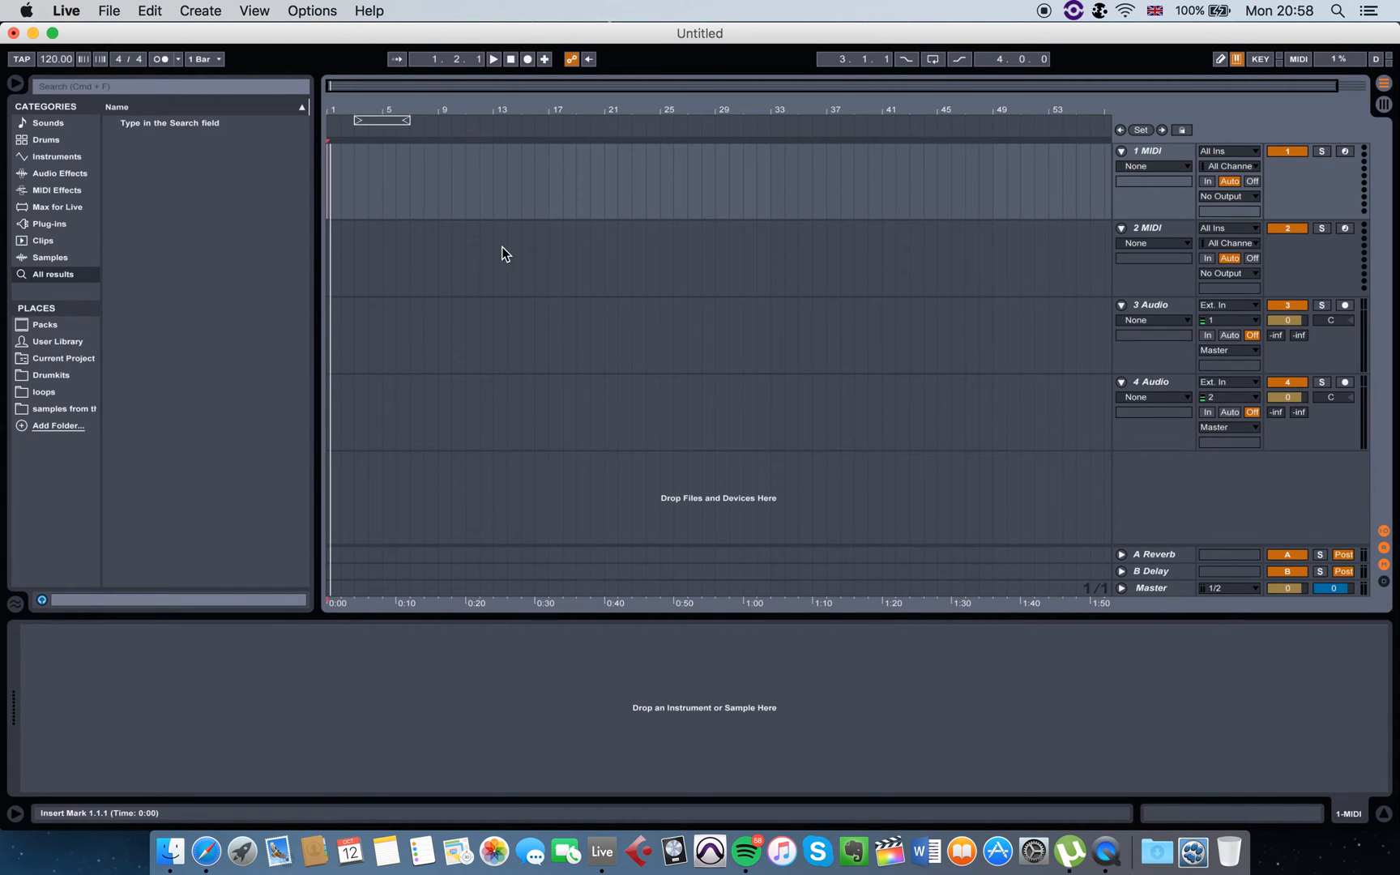
mouse_move(473, 237)
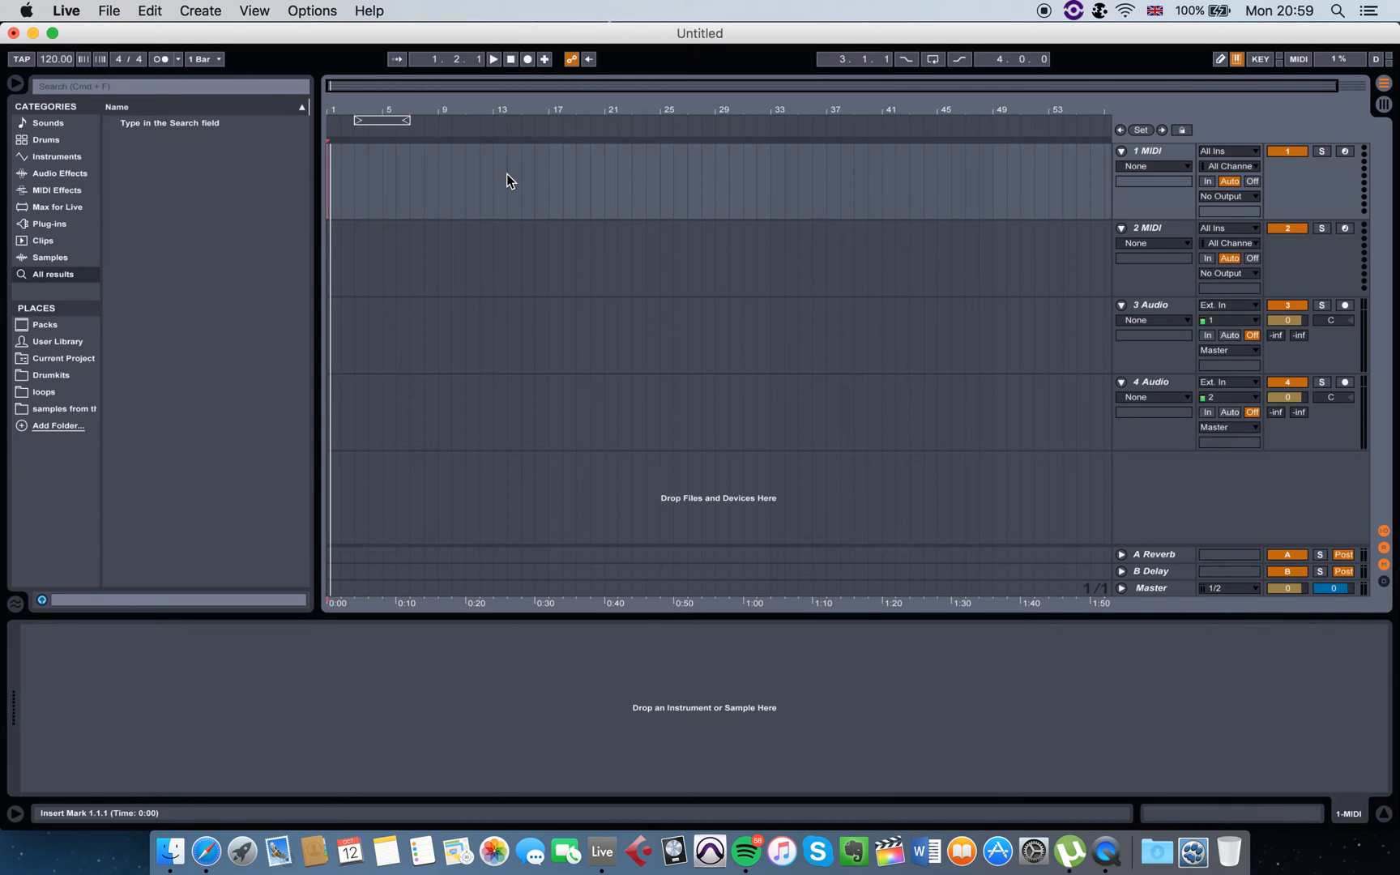
mouse_move(540, 323)
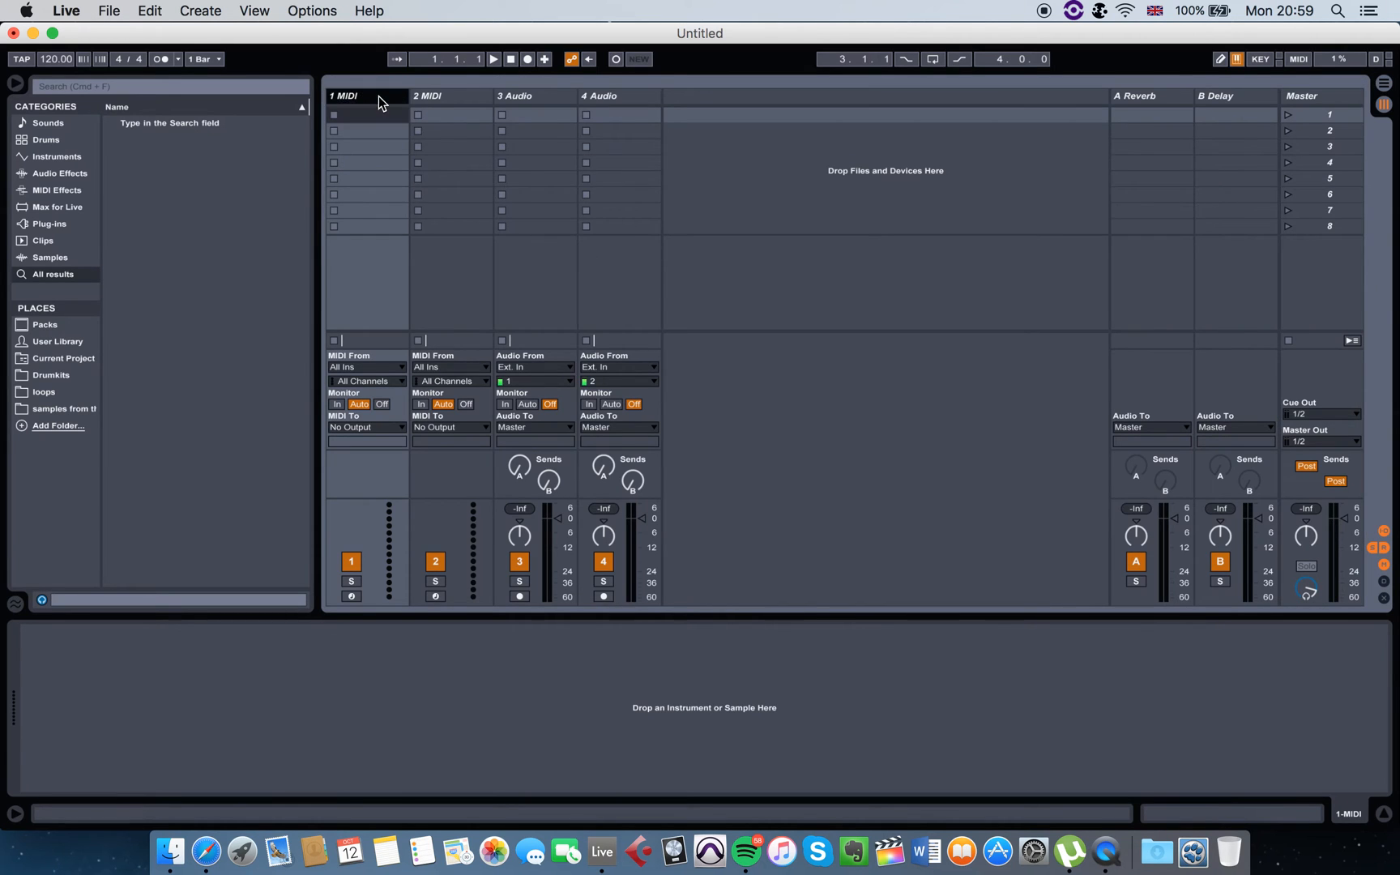
mouse_move(478, 257)
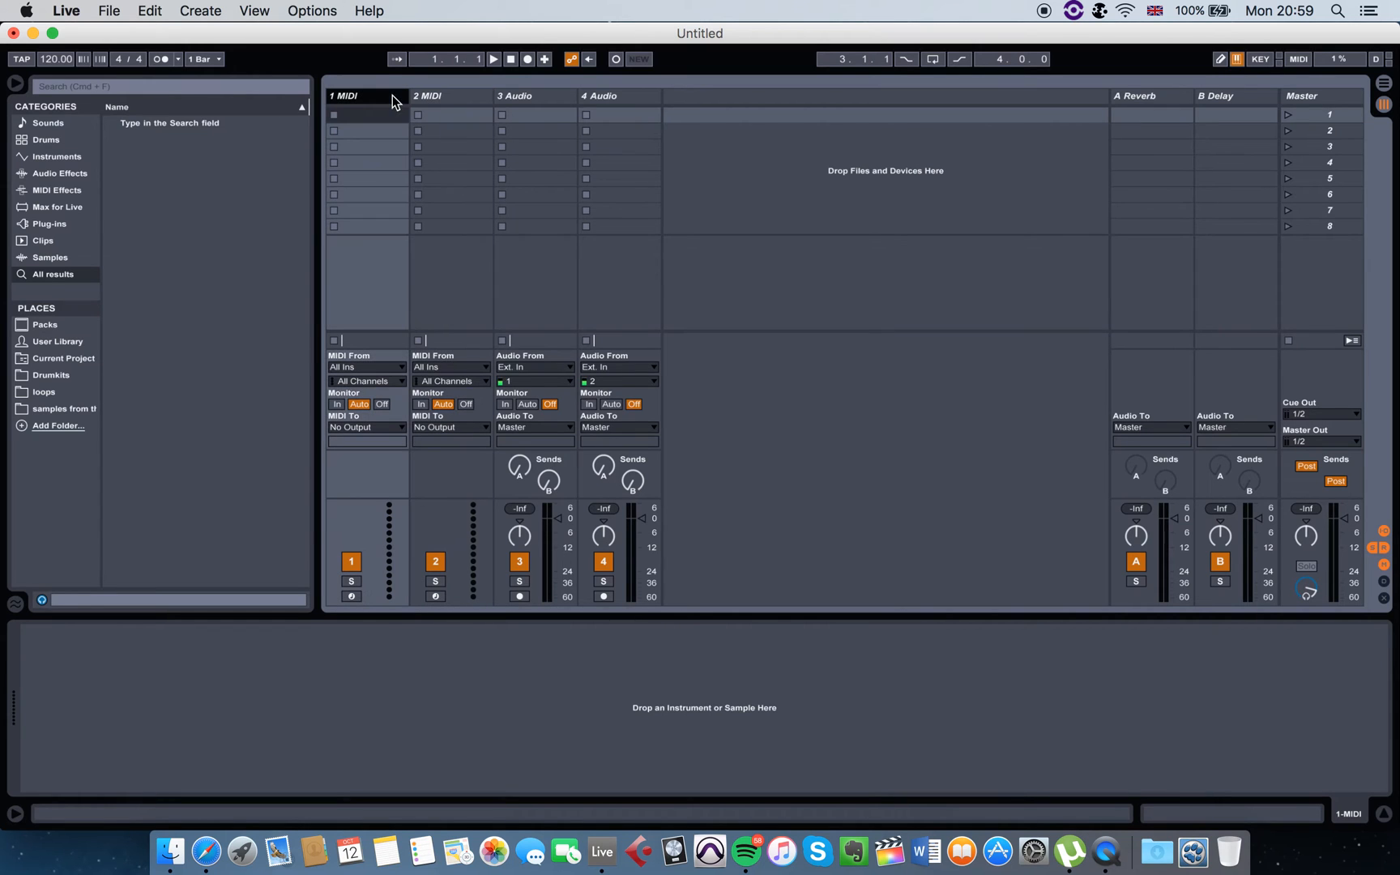
mouse_move(338, 179)
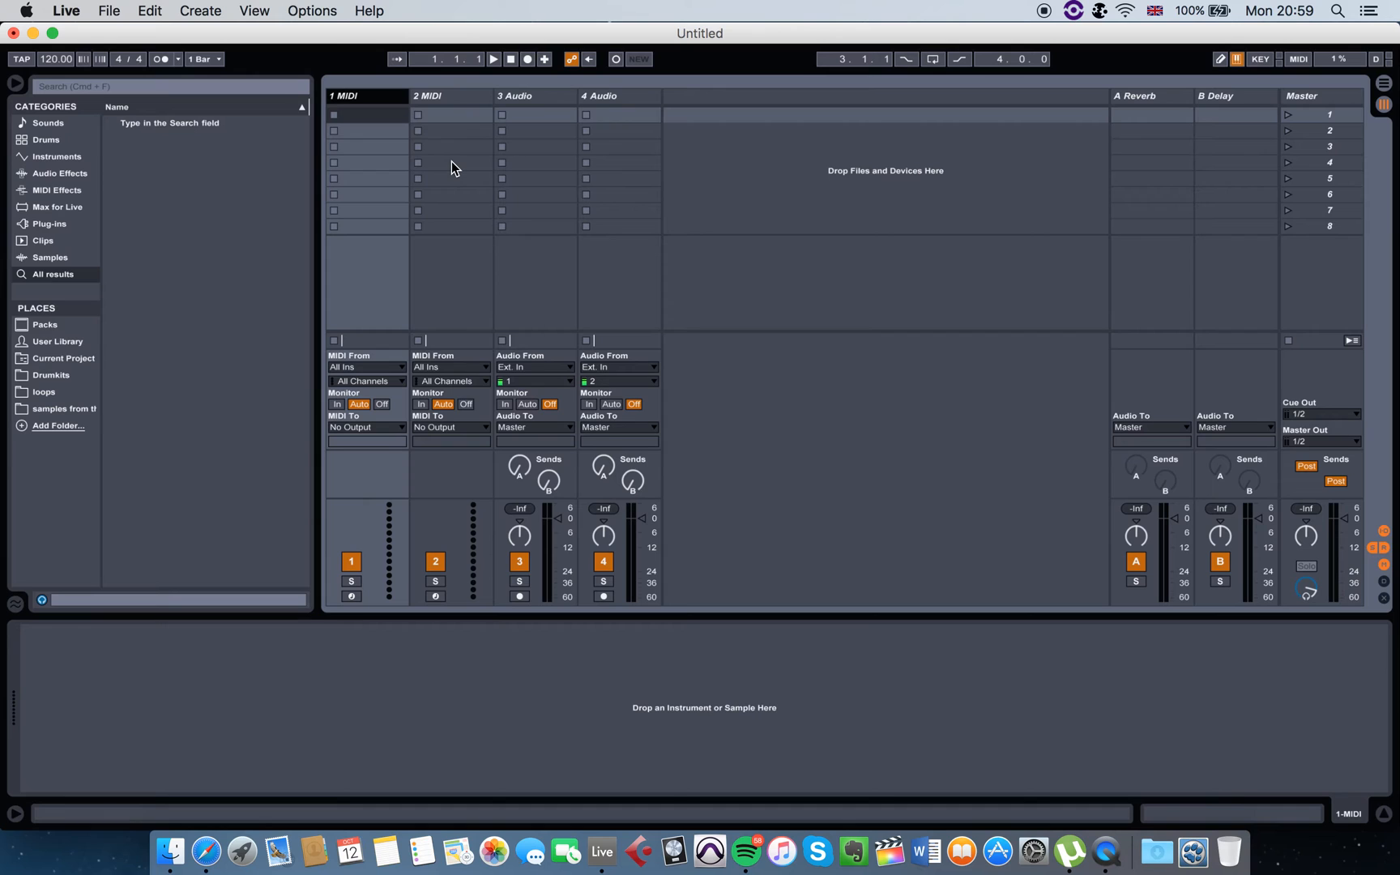
mouse_move(320, 147)
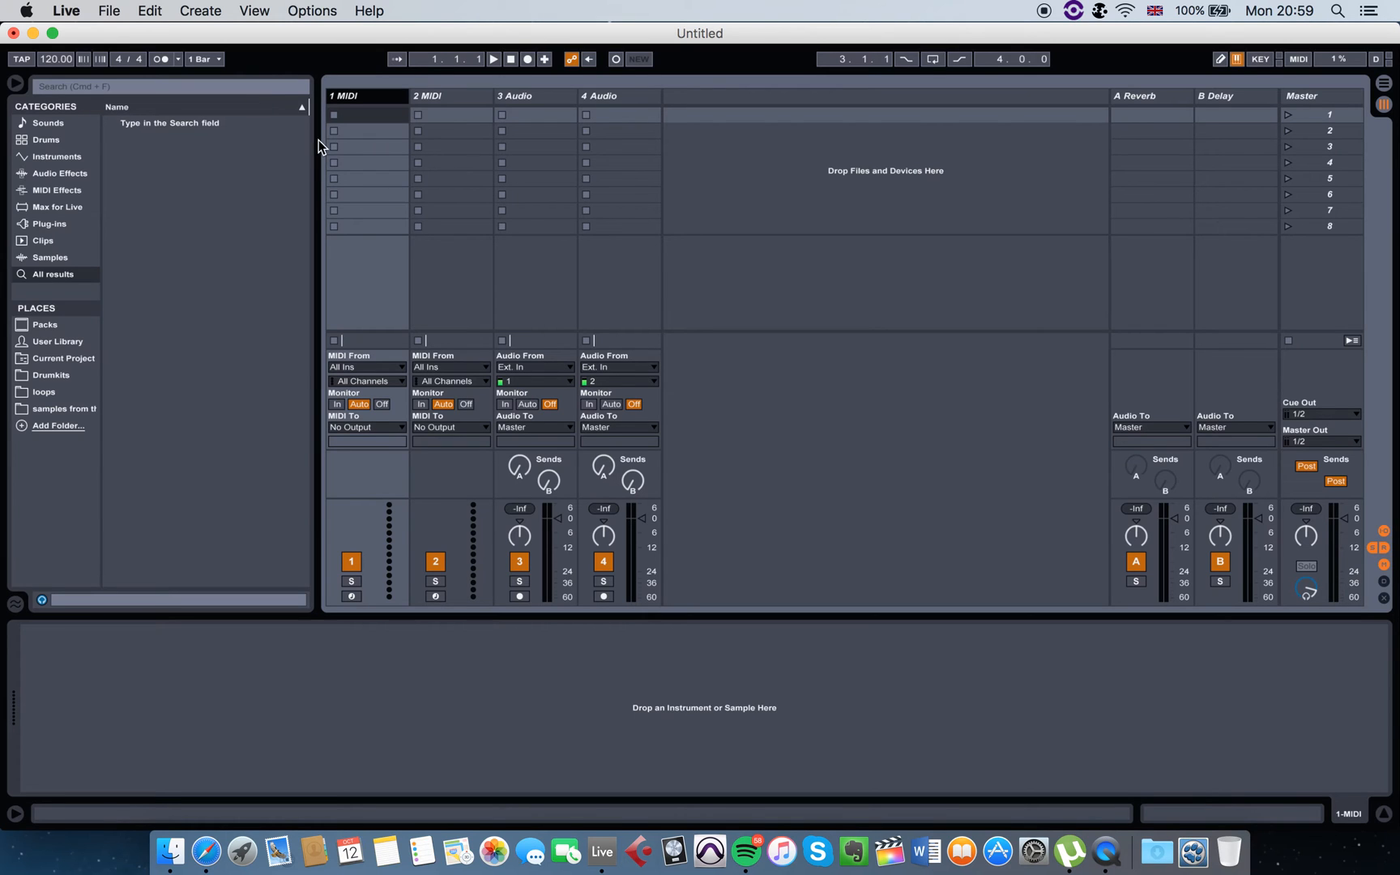
mouse_move(378, 147)
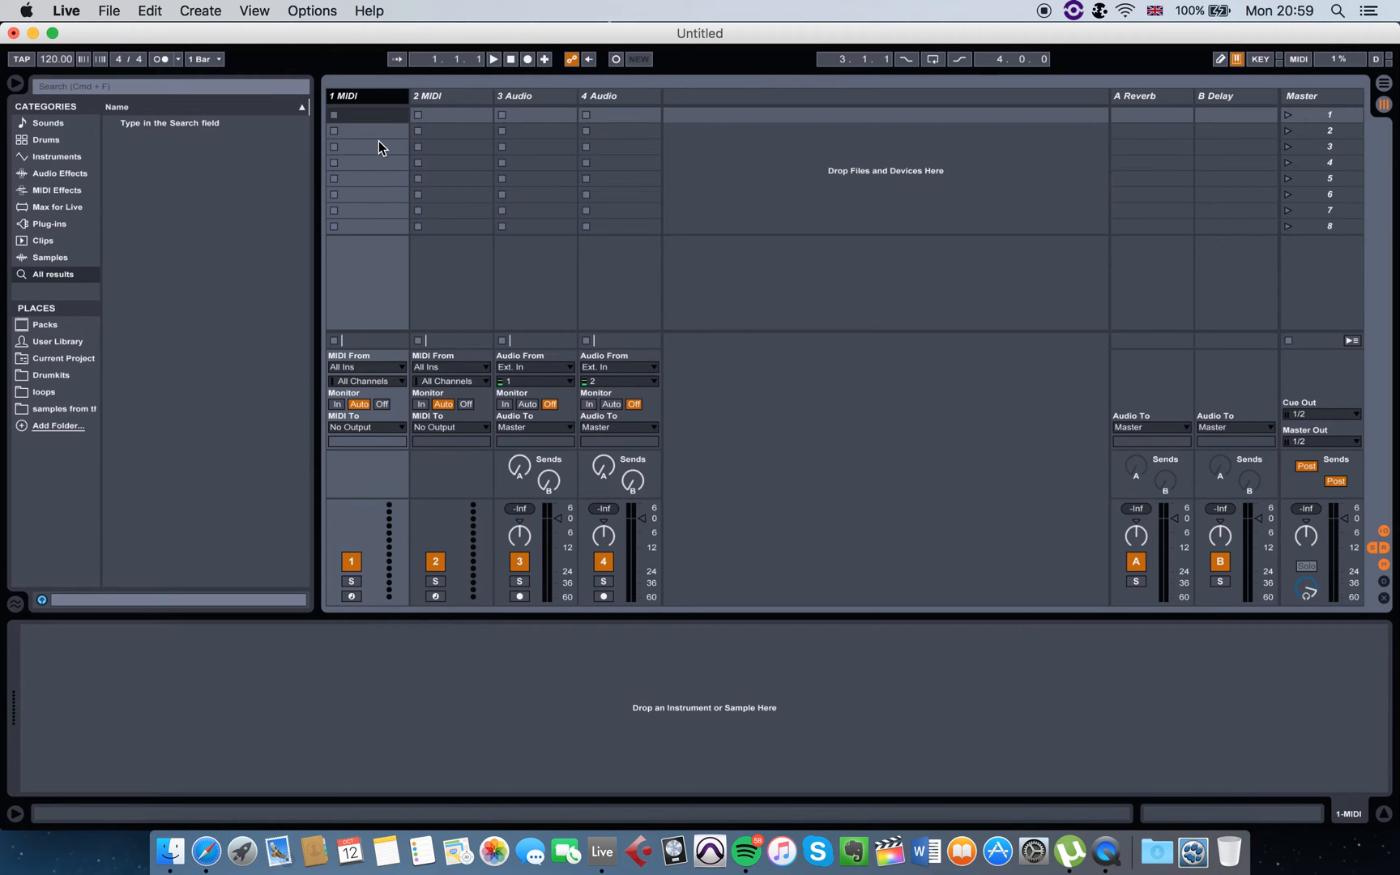
mouse_move(250, 104)
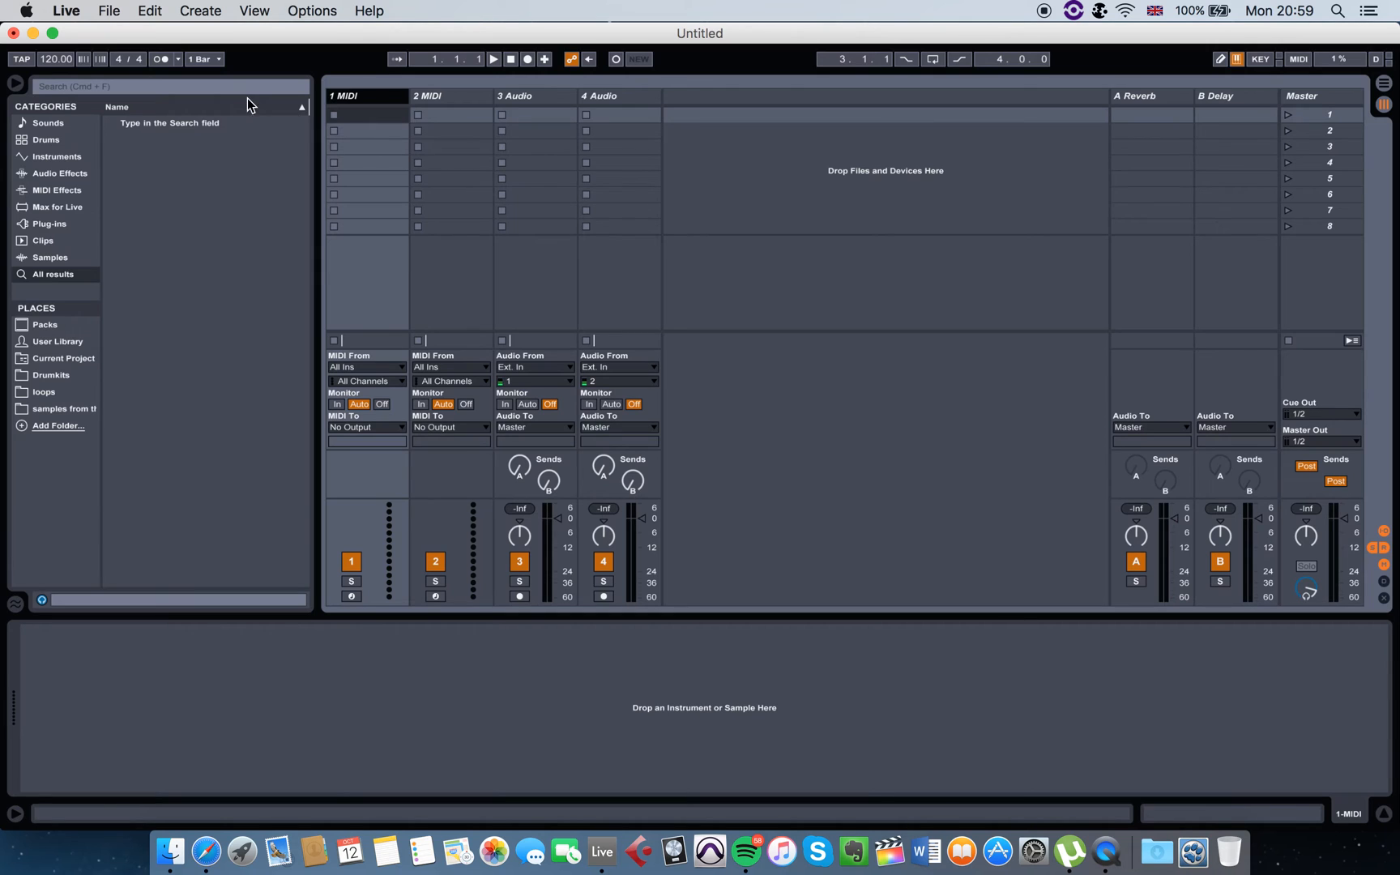
Search the browser for 'drum rack' to load Drum Rack onto track 1
click(169, 86)
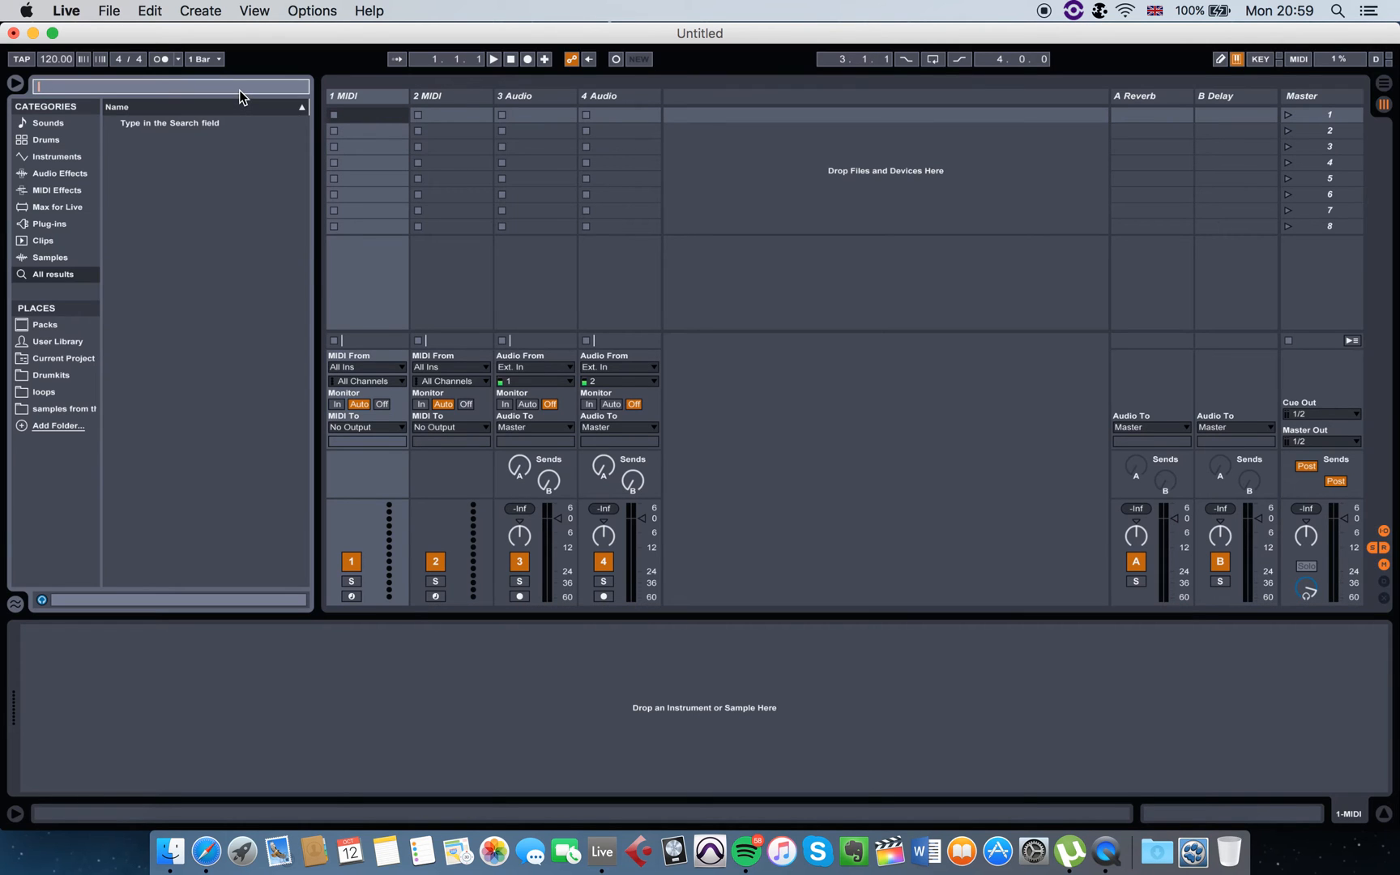
text(rum r)
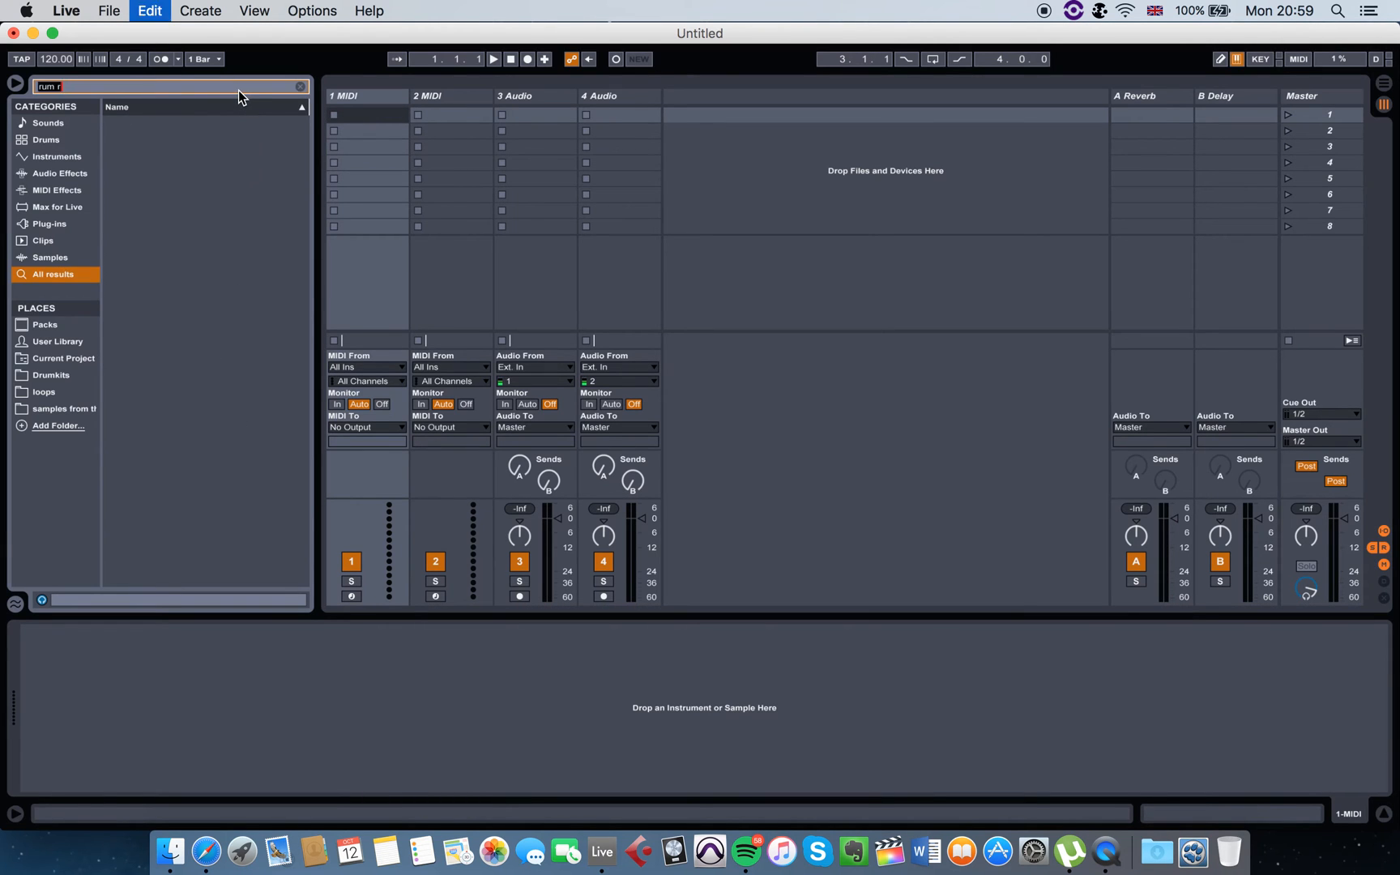
text(drum rack)
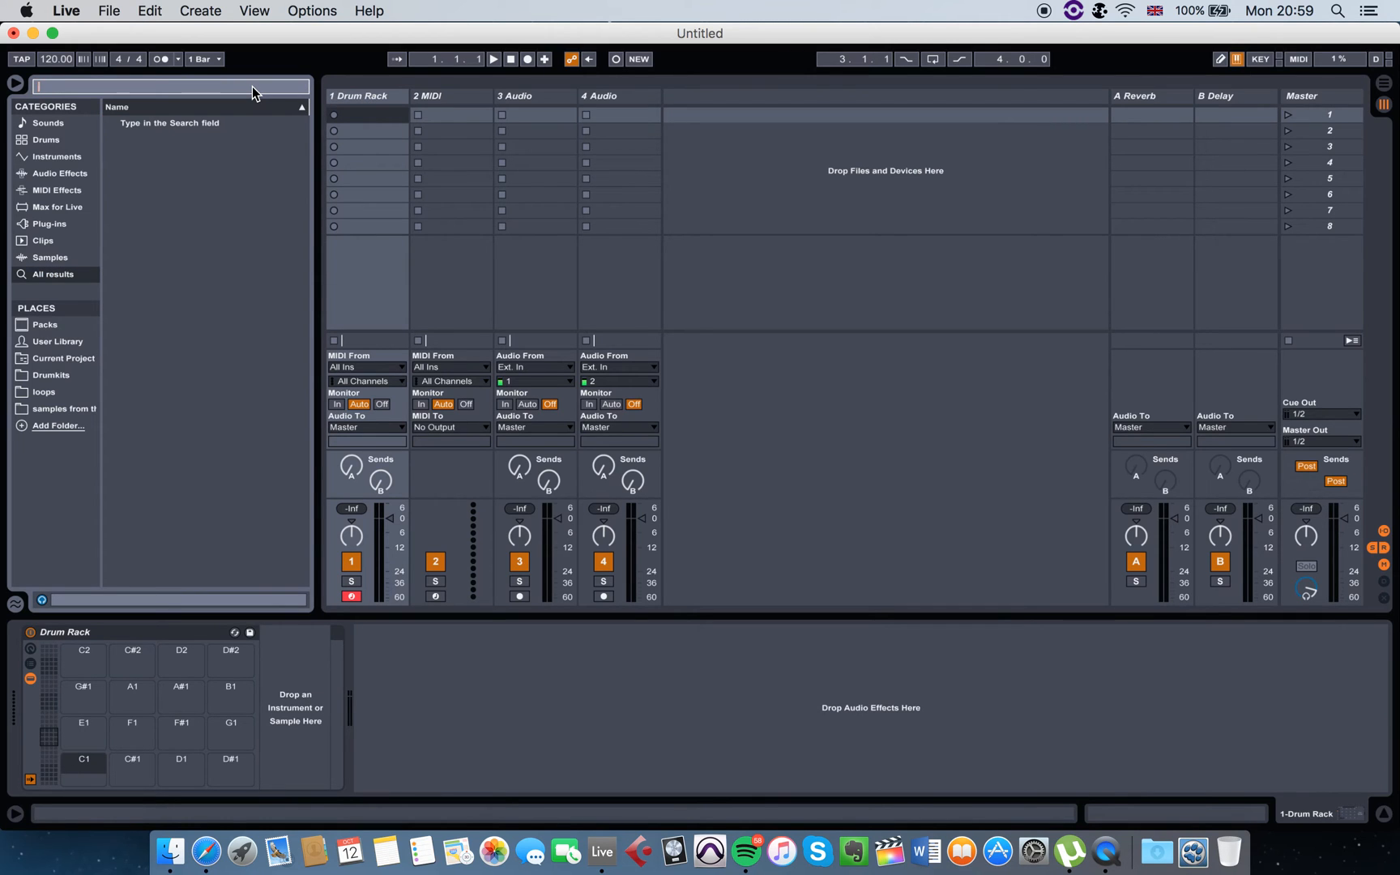
Search 'kick' and load 06 BM Kicks F.wav into the Drum Rack's C1 pad
text(kick)
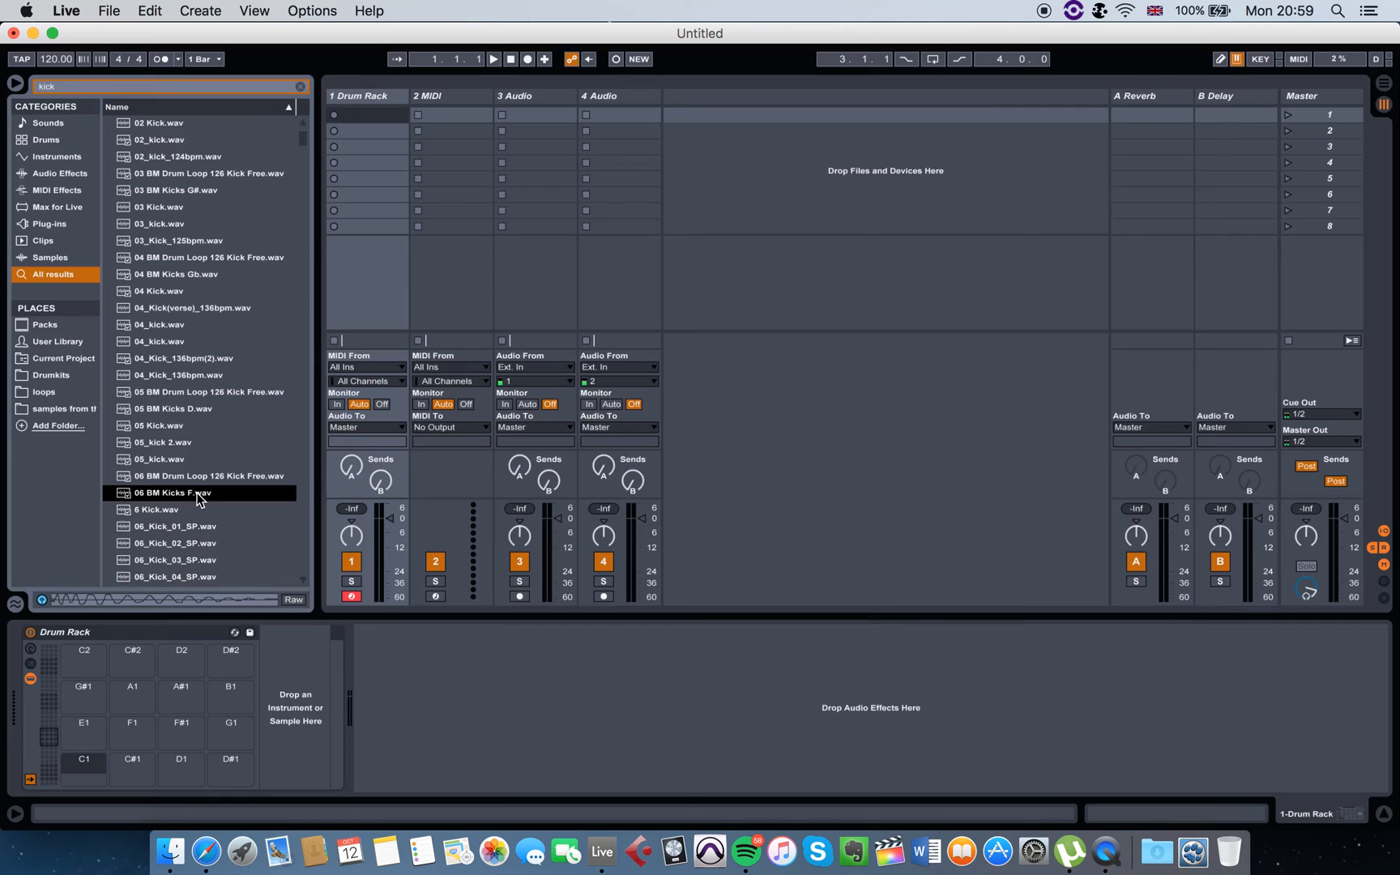
double_click(170, 492)
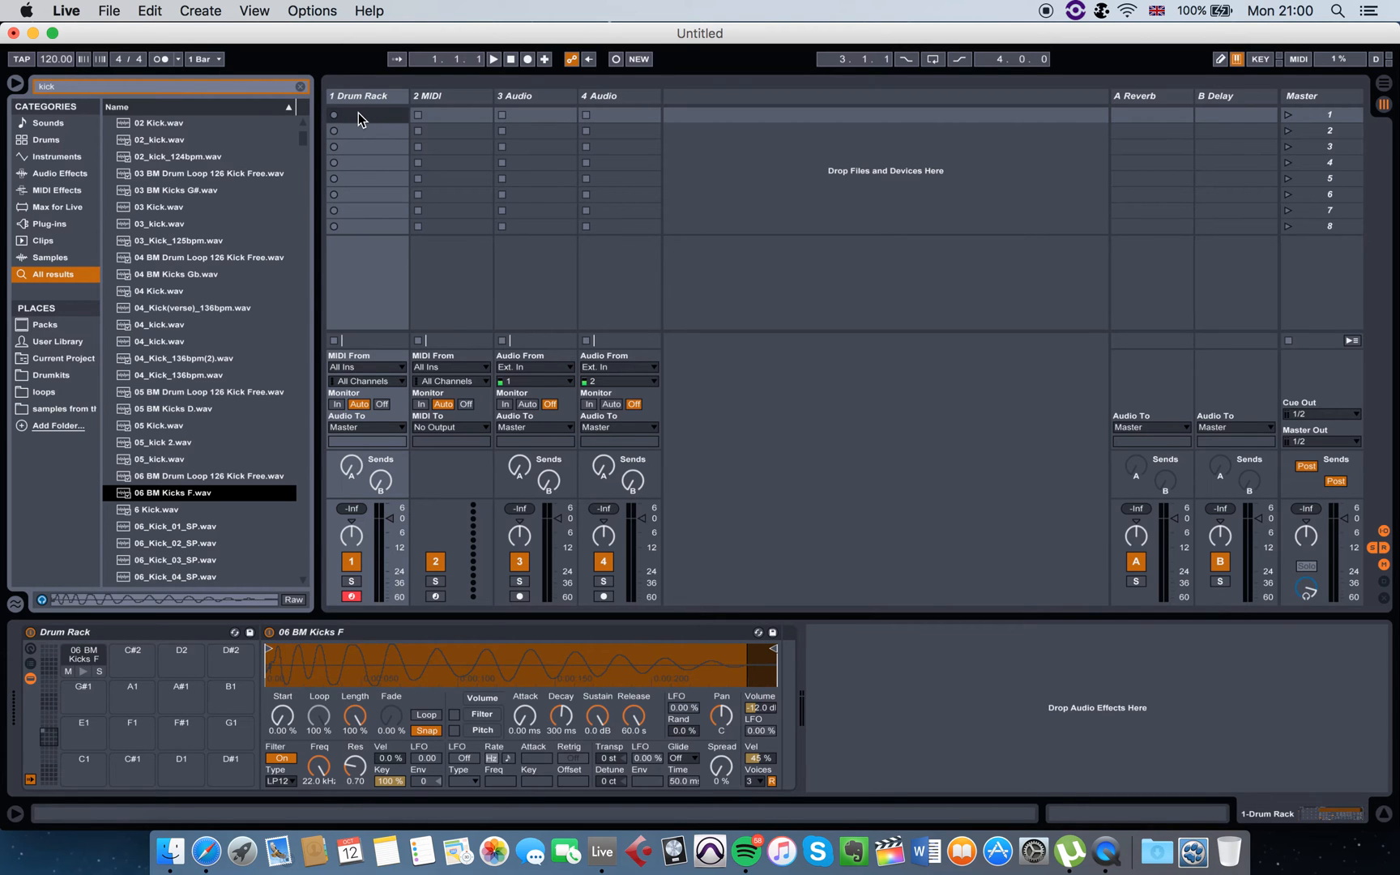
Create a one-bar clip on the Drum Rack track and draw kick notes on each beat
double_click(366, 114)
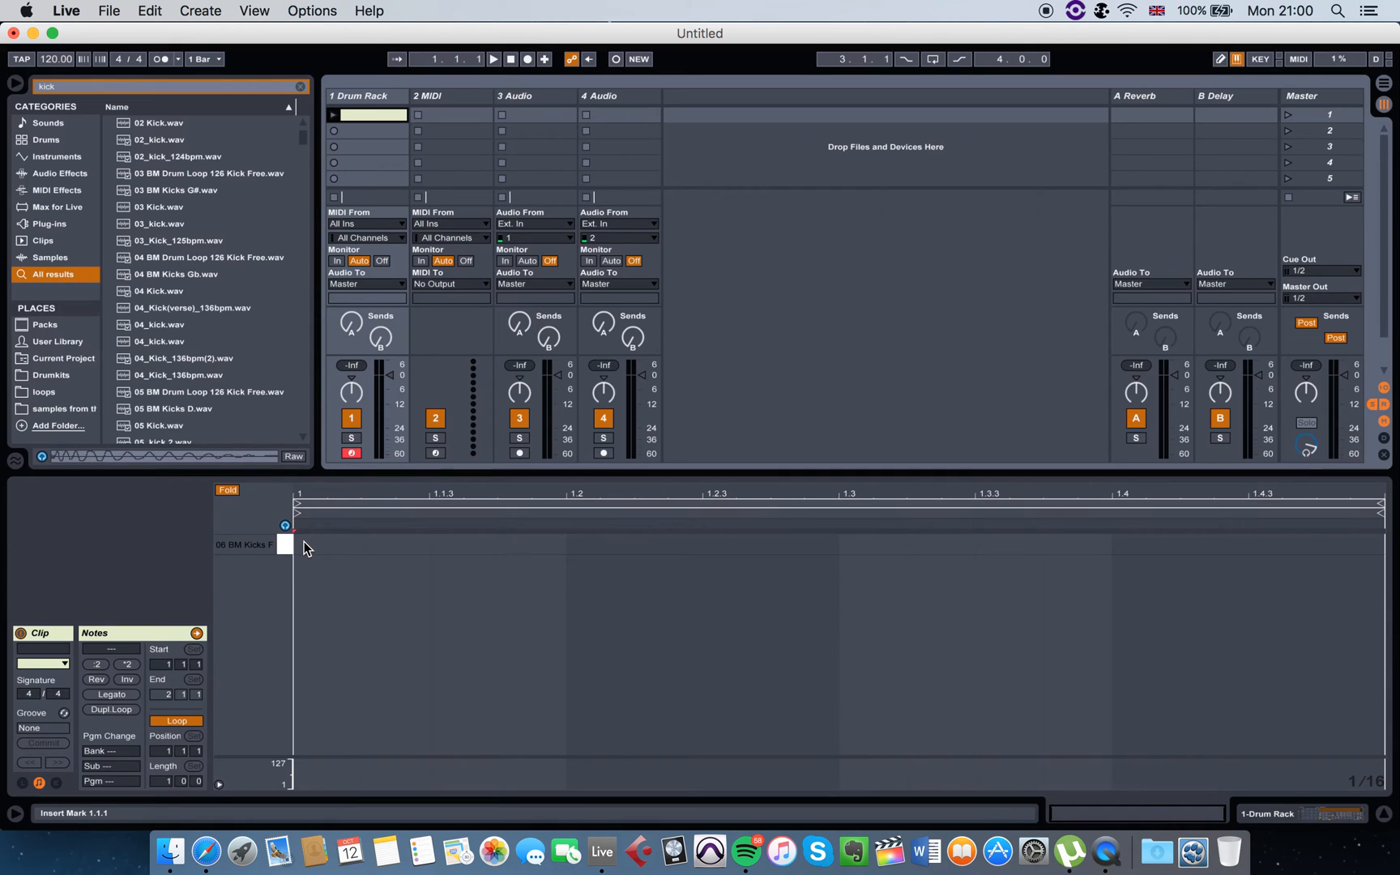
mouse_move(309, 557)
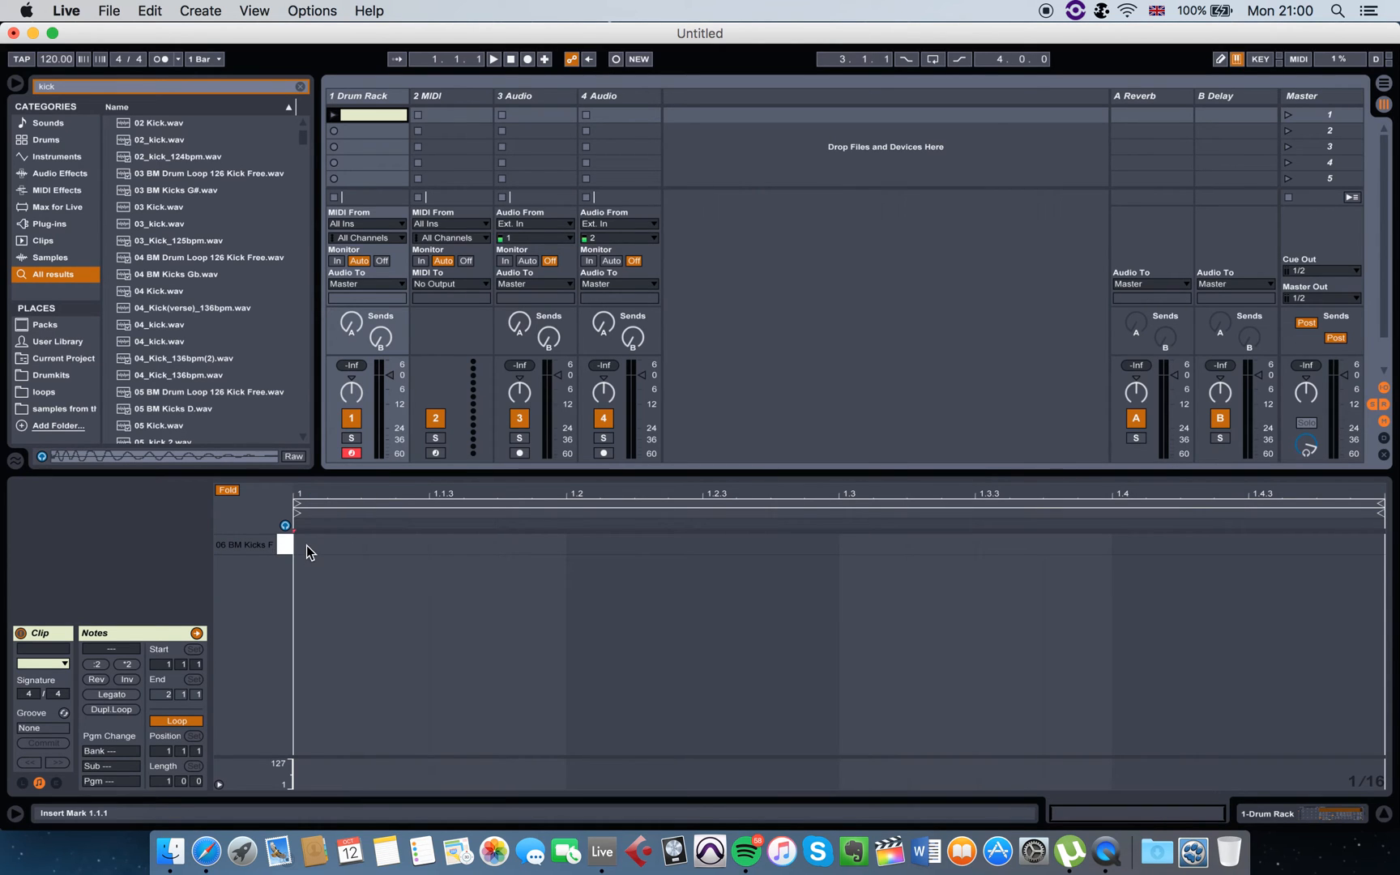
click(286, 543)
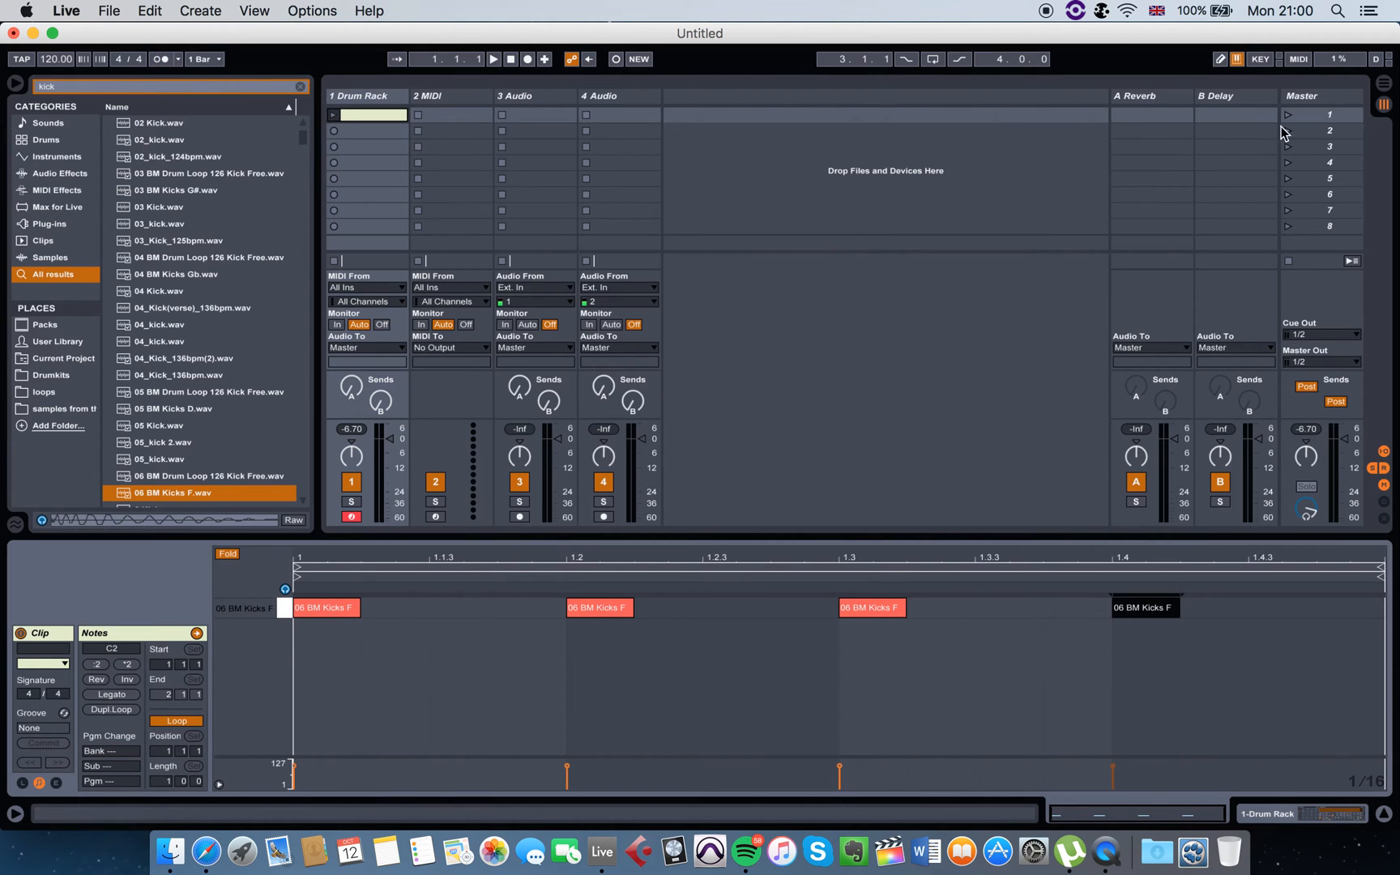
mouse_move(1288, 121)
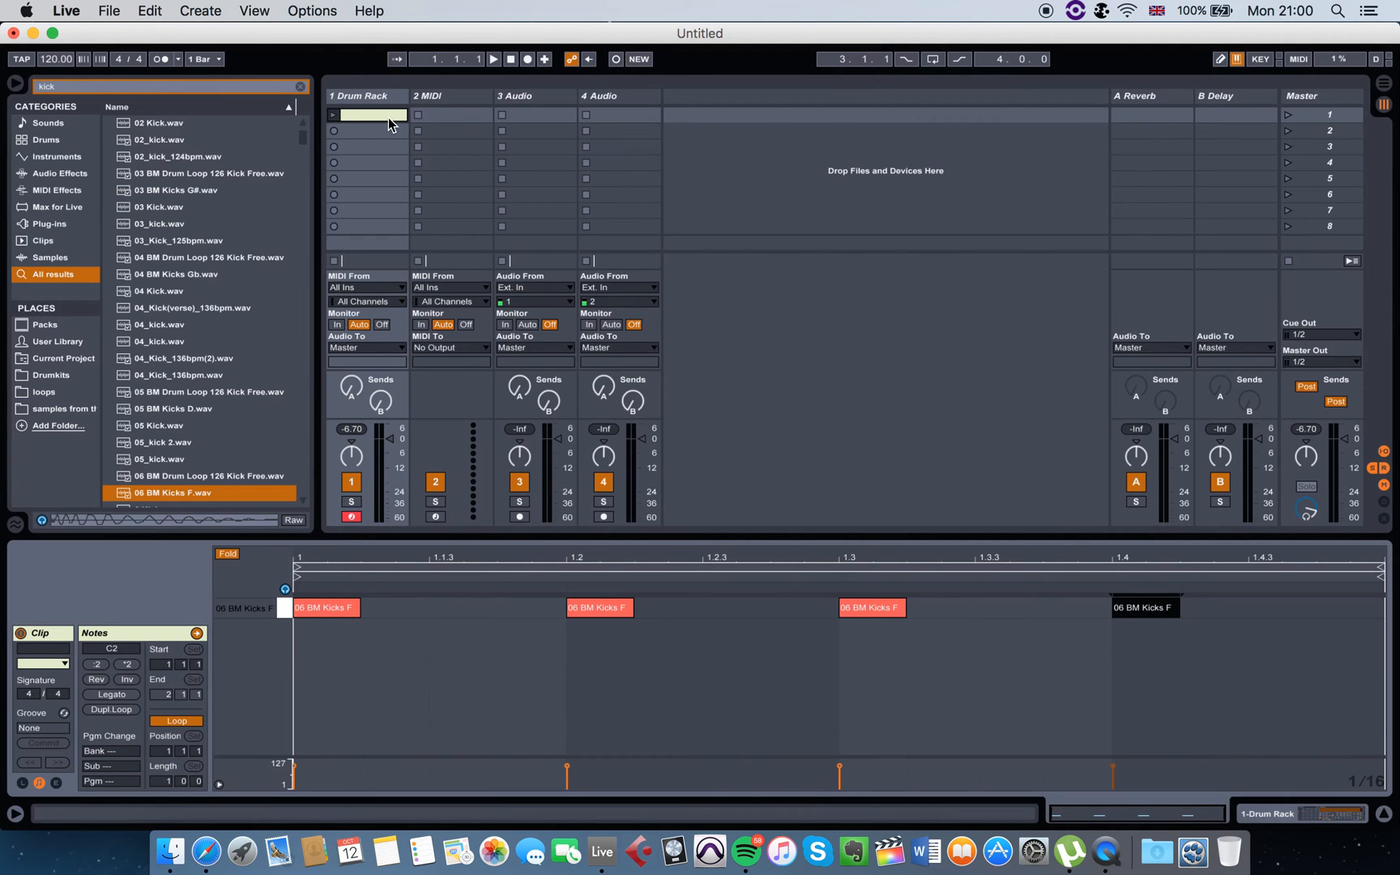
mouse_move(431, 128)
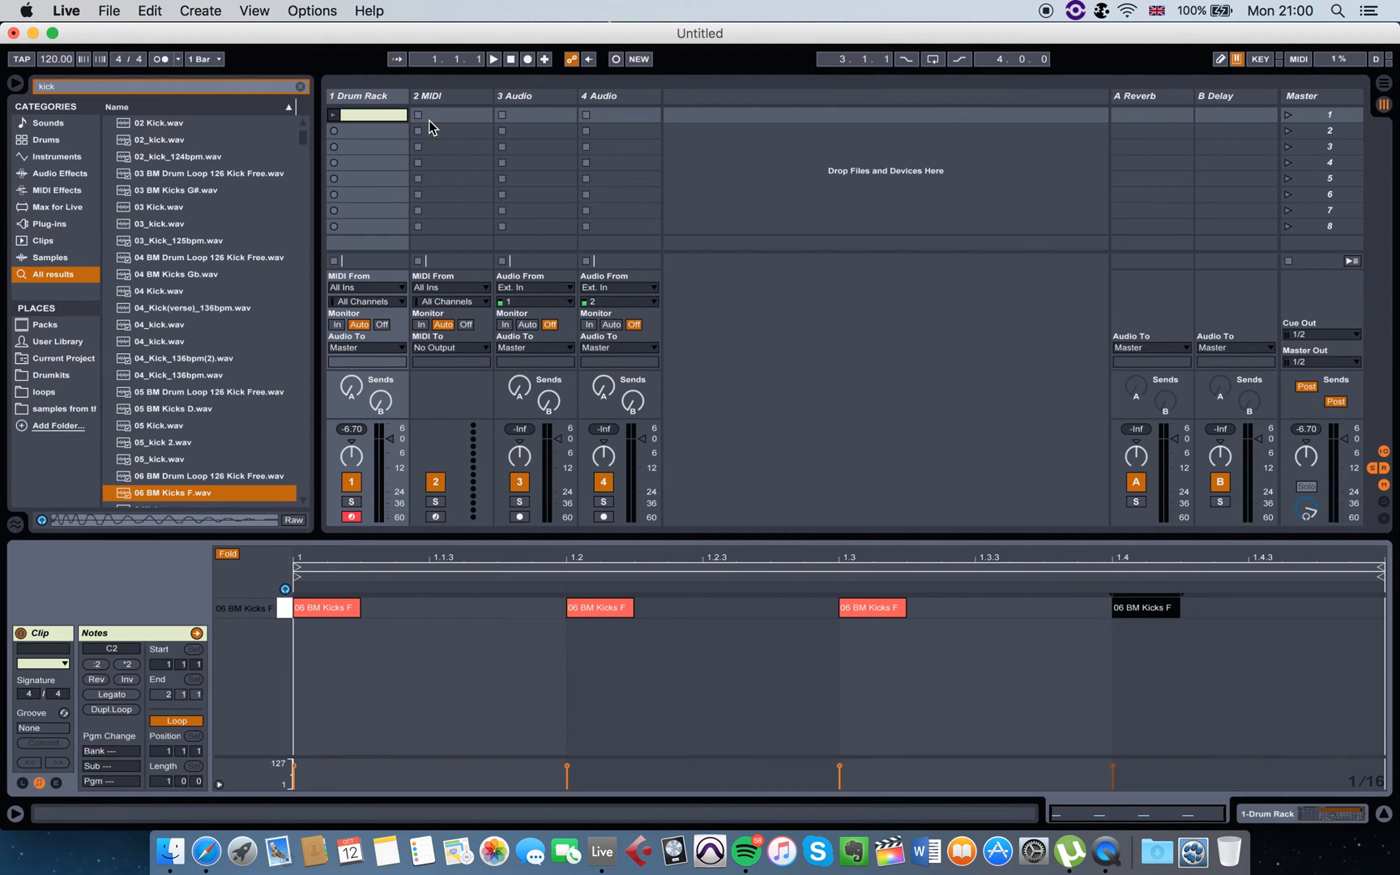
mouse_move(372, 126)
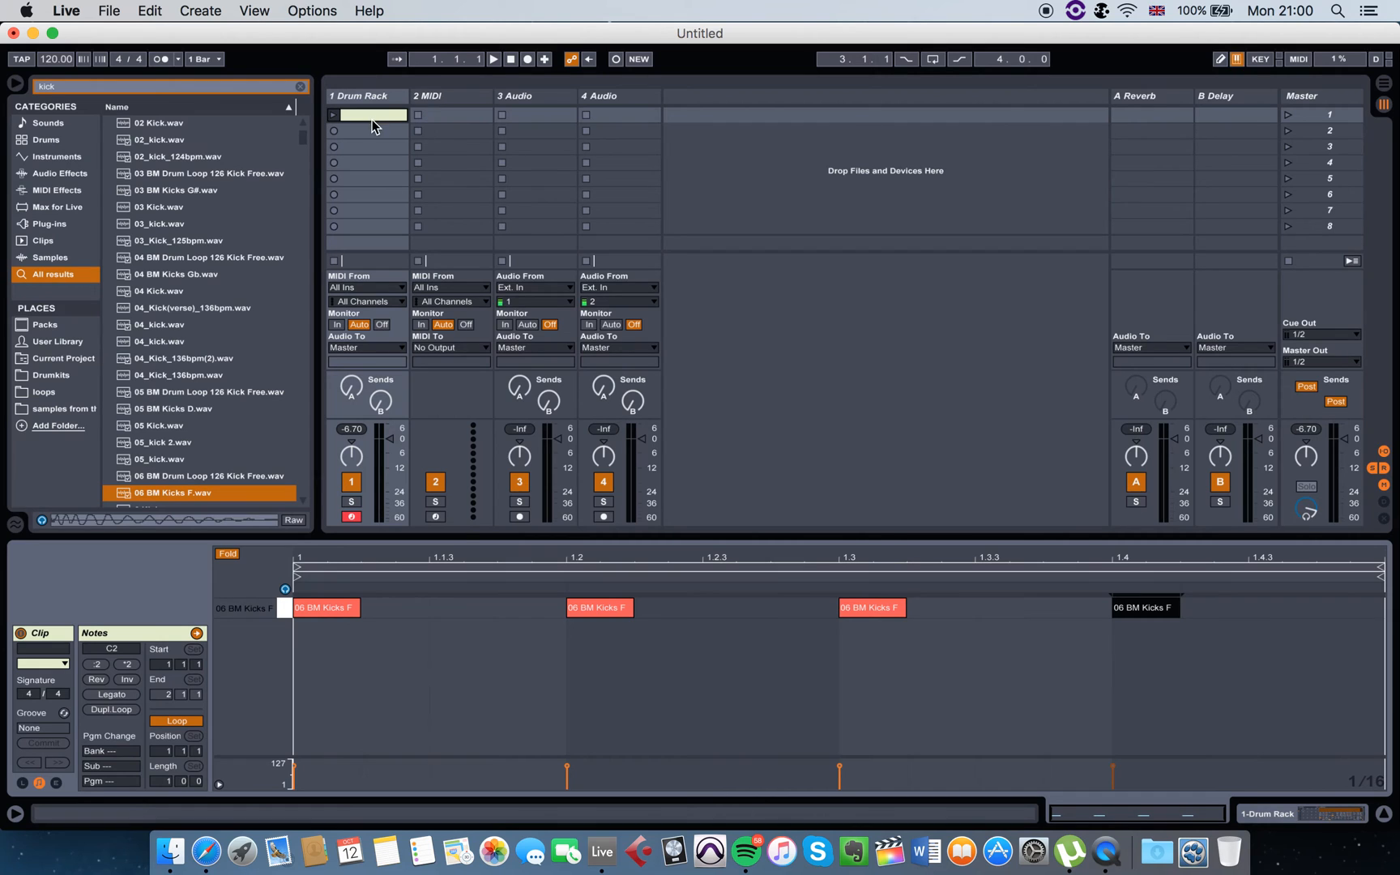
mouse_move(476, 161)
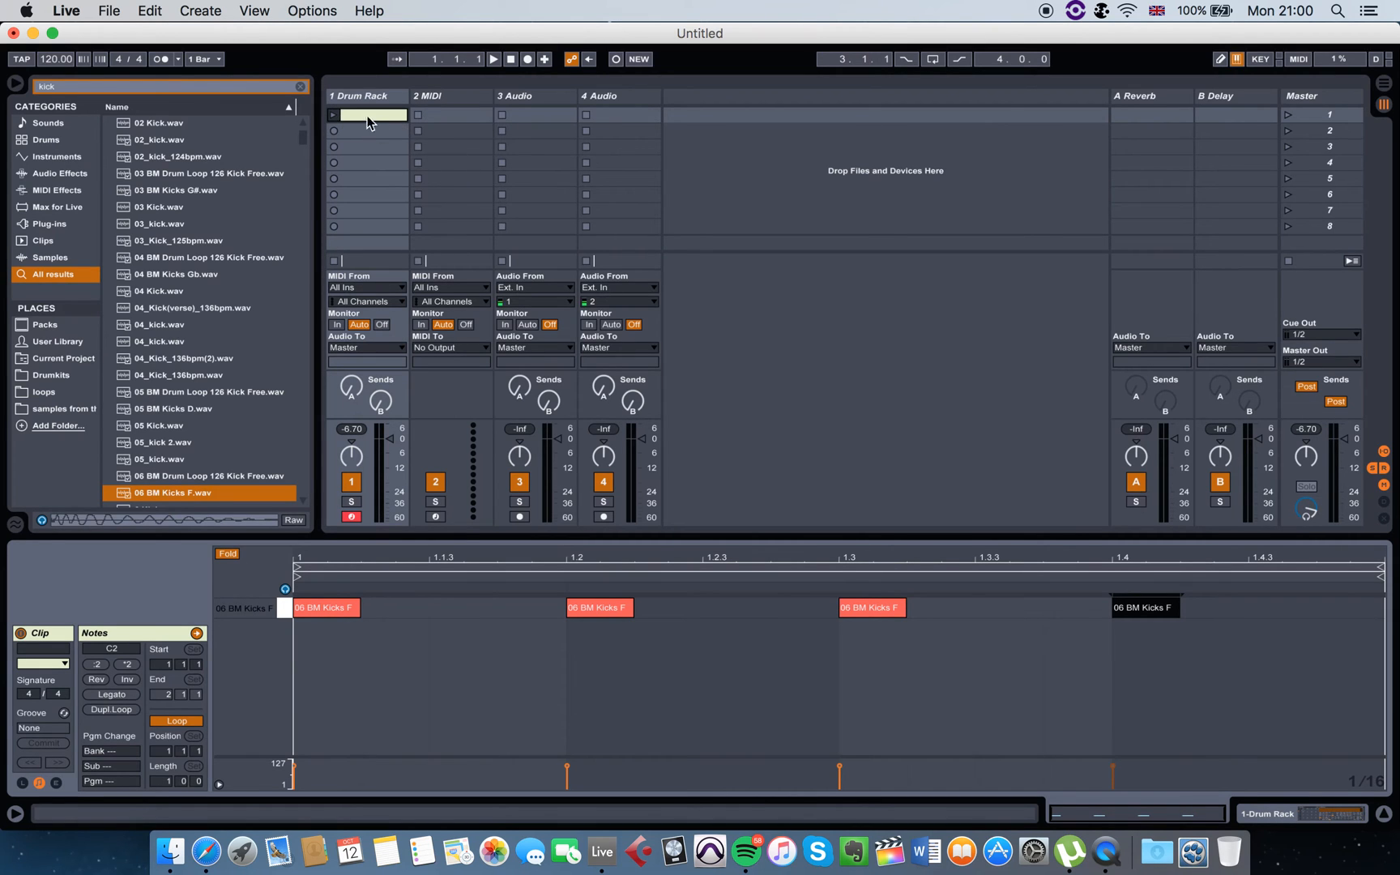
Select an empty clip slot on the second MIDI track
click(451, 147)
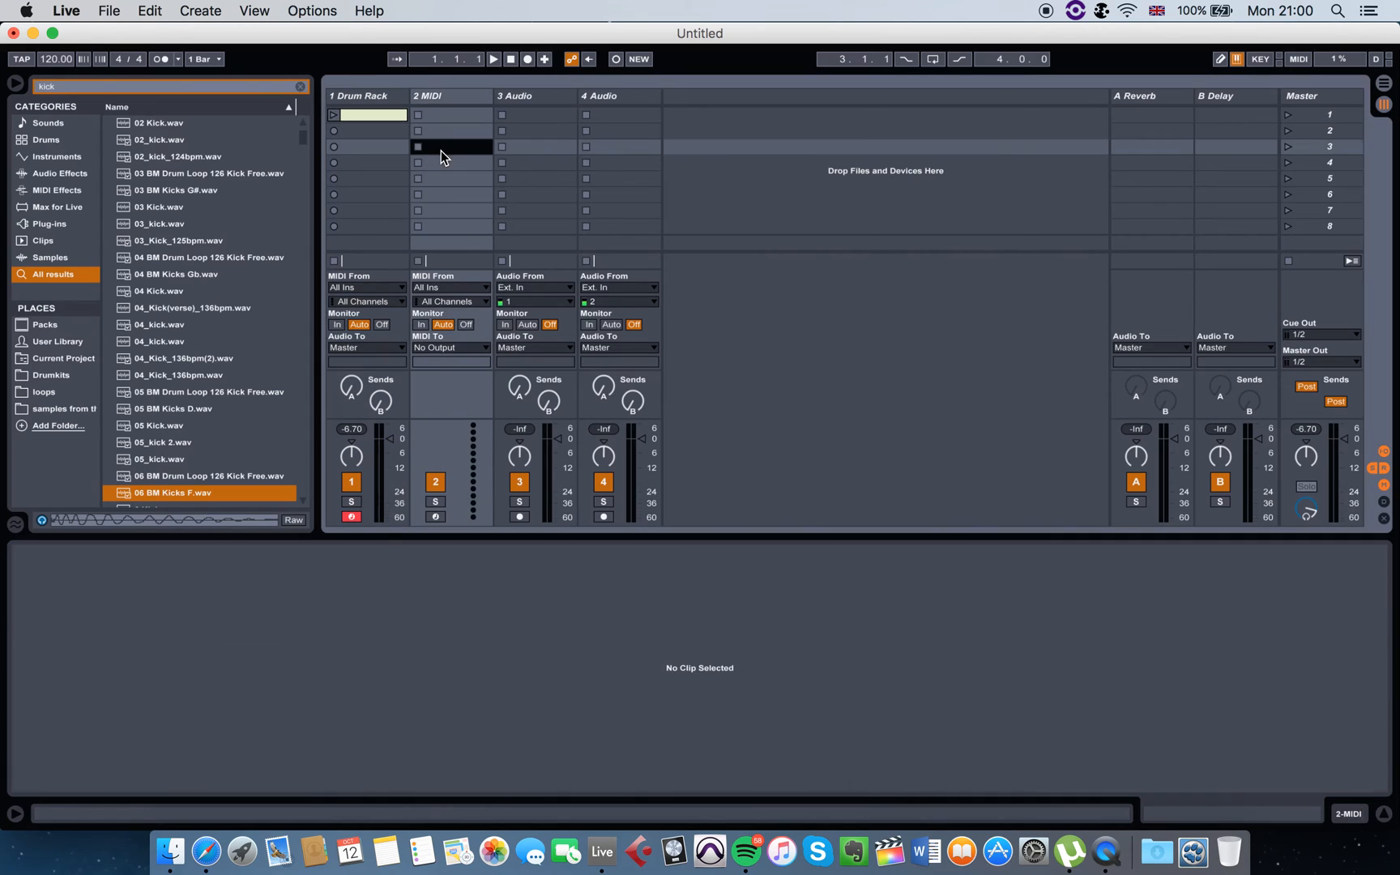
mouse_move(1310, 154)
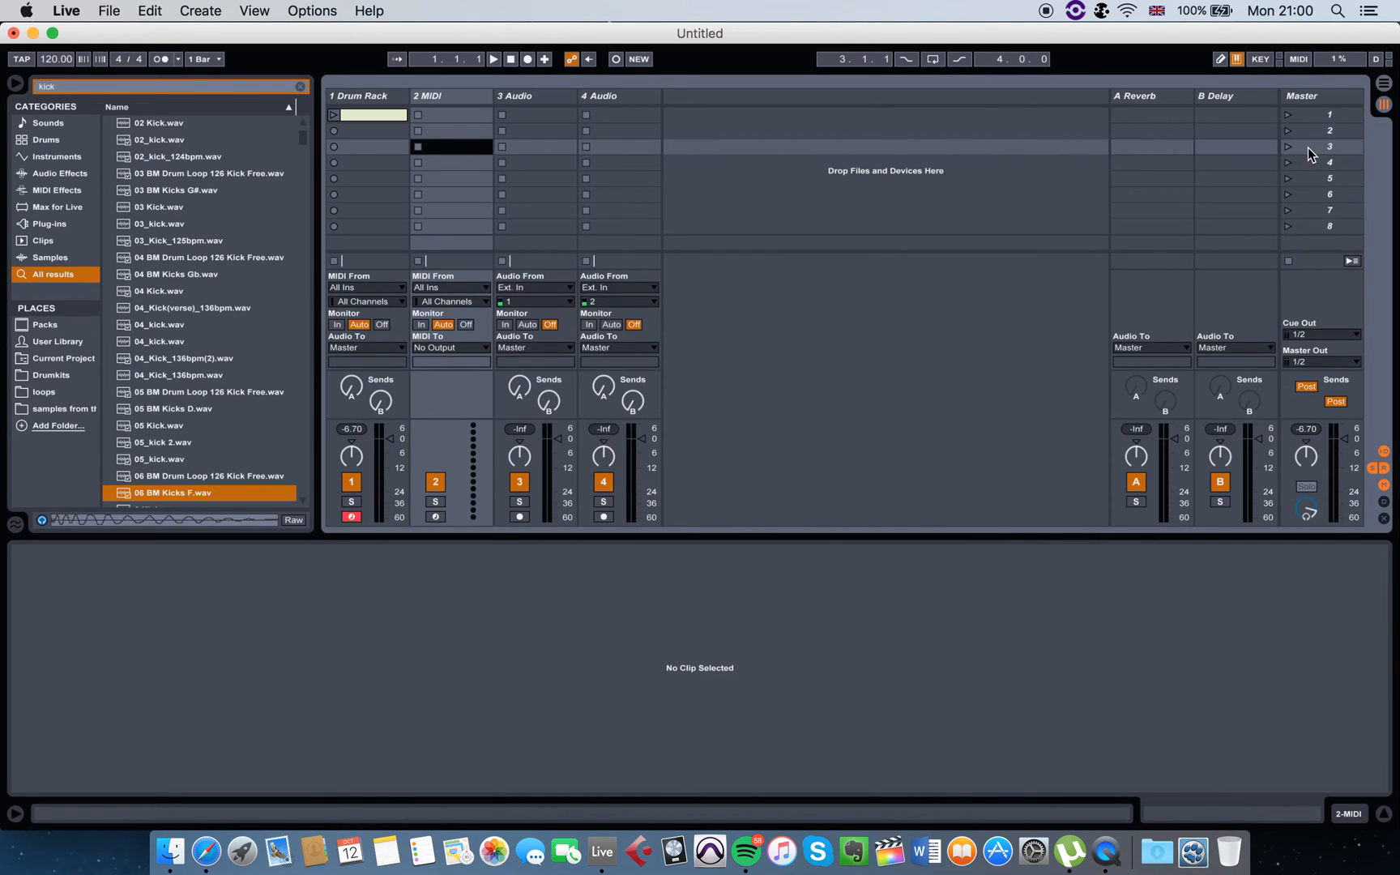
mouse_move(1295, 123)
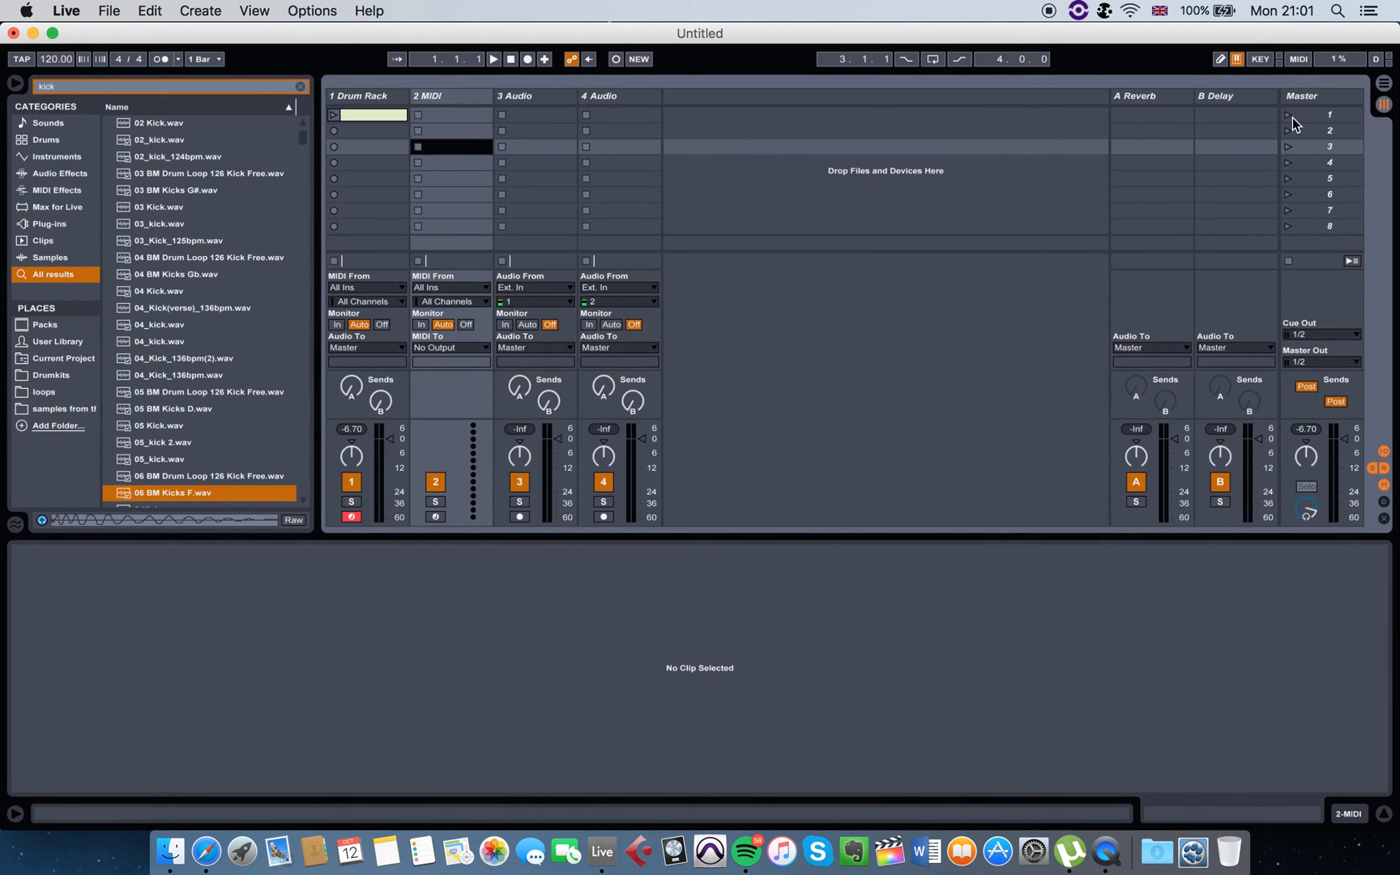
mouse_move(1290, 123)
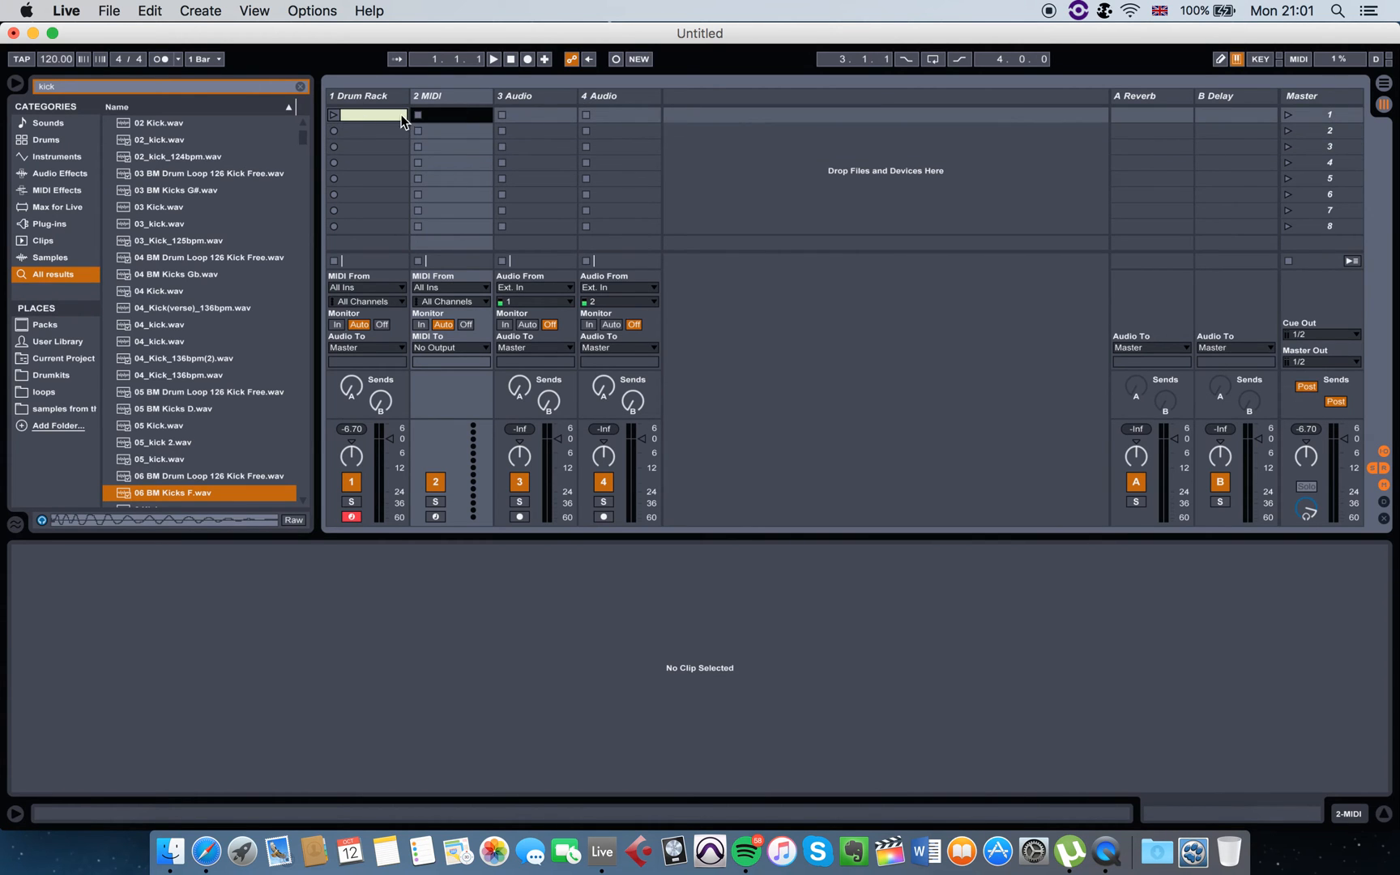
mouse_move(445, 123)
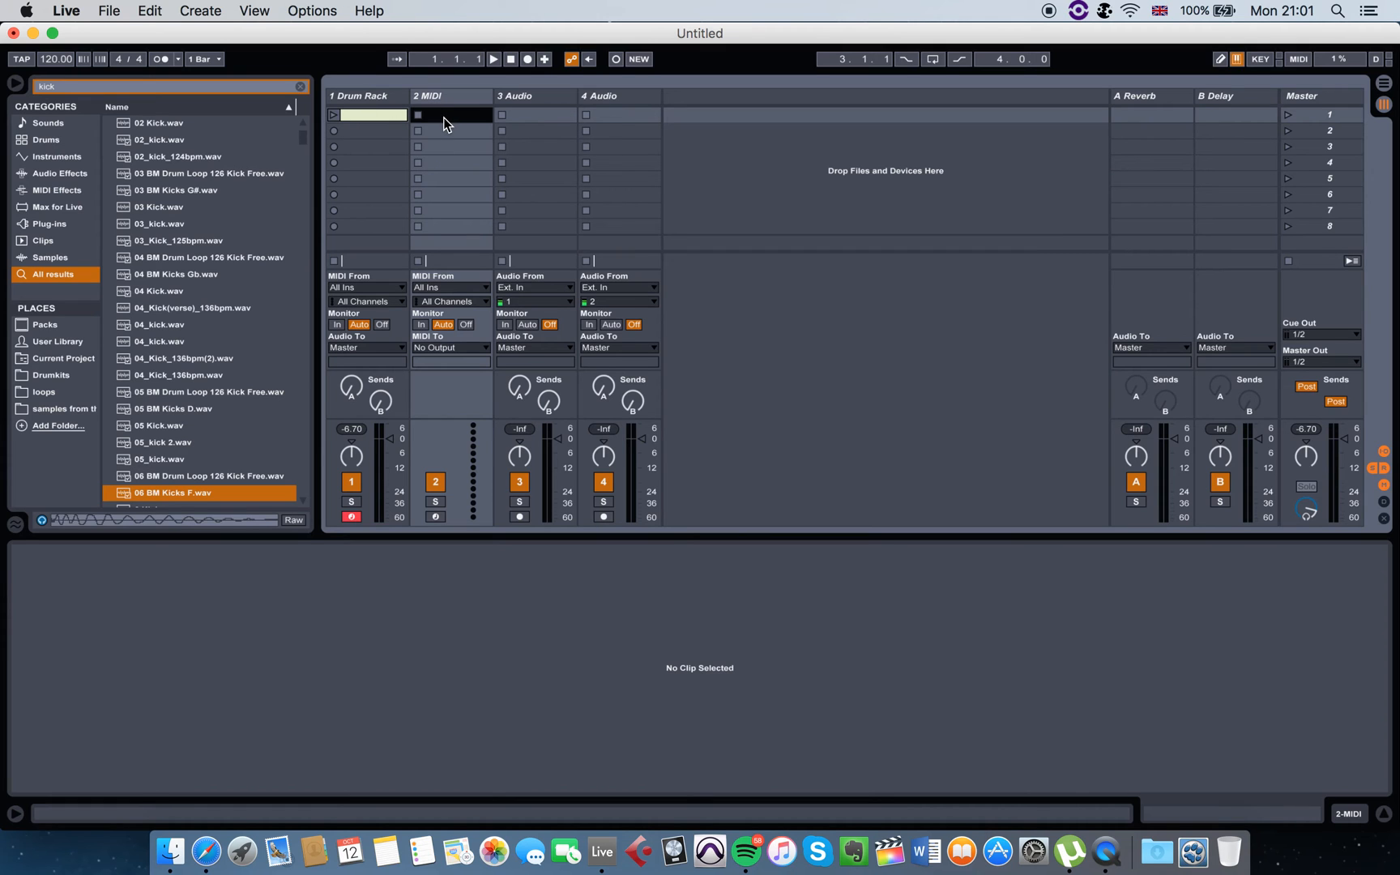
mouse_move(730, 124)
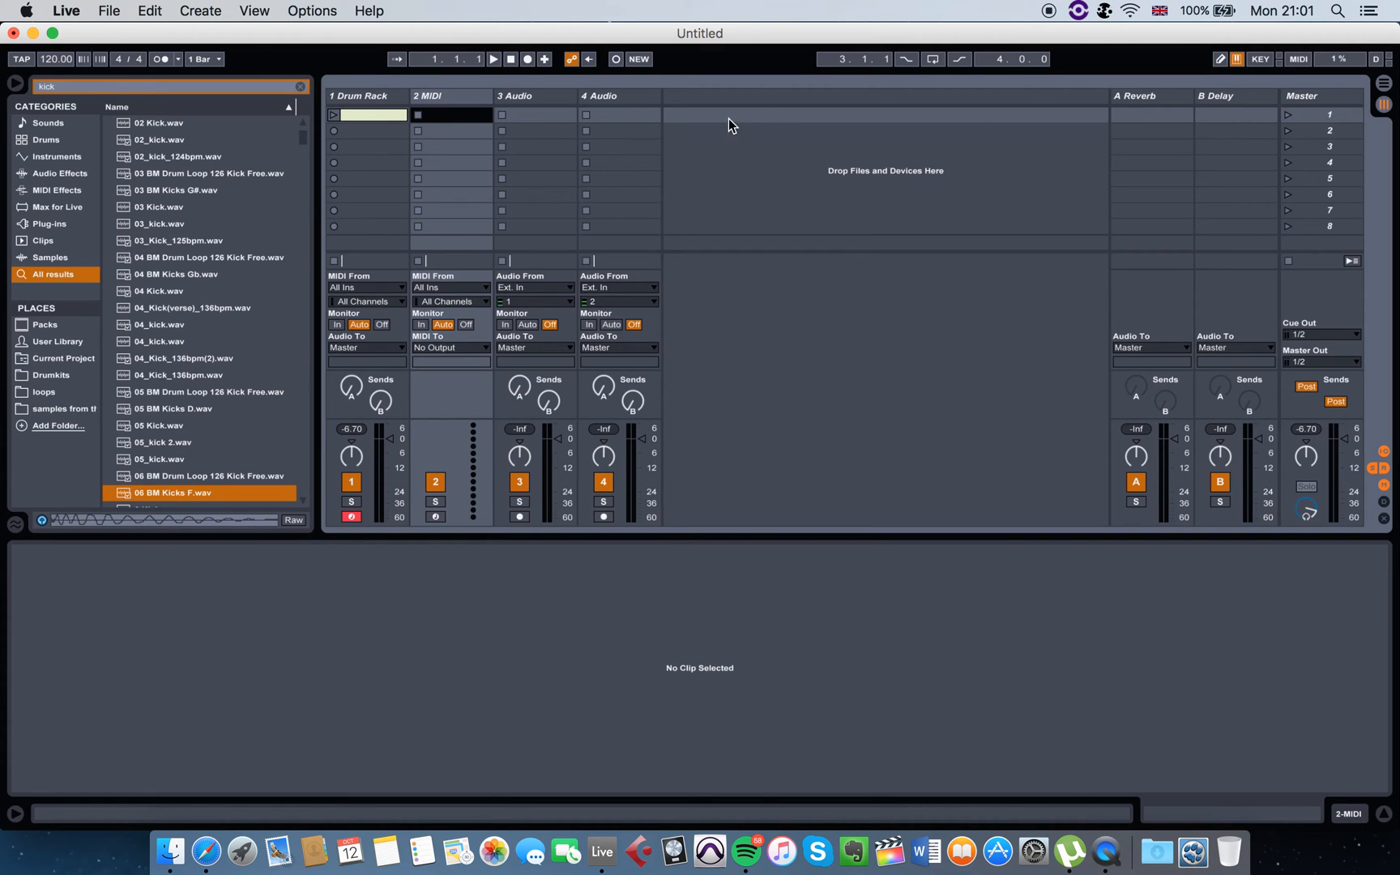
mouse_move(380, 124)
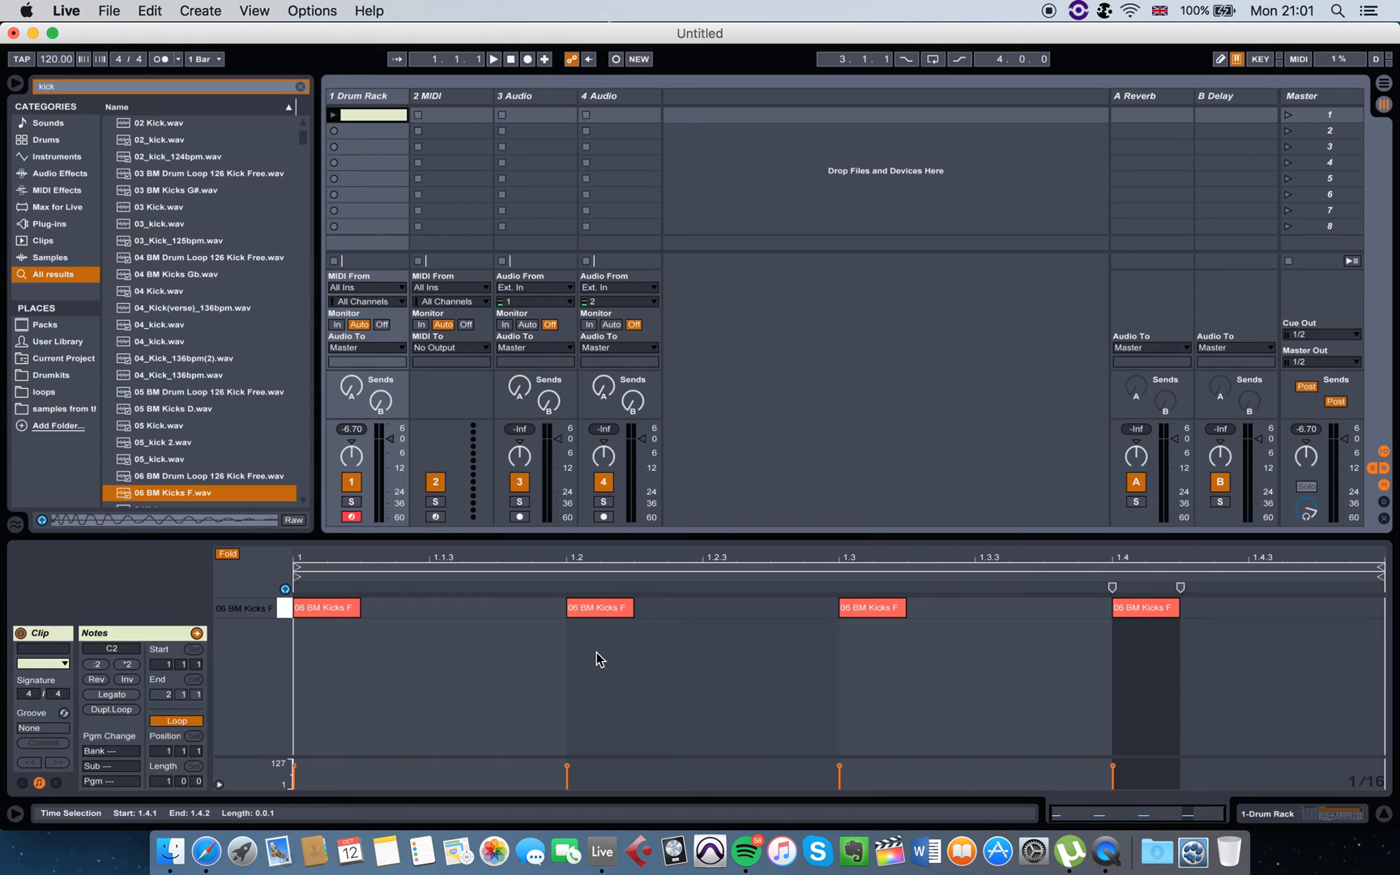
mouse_move(1293, 119)
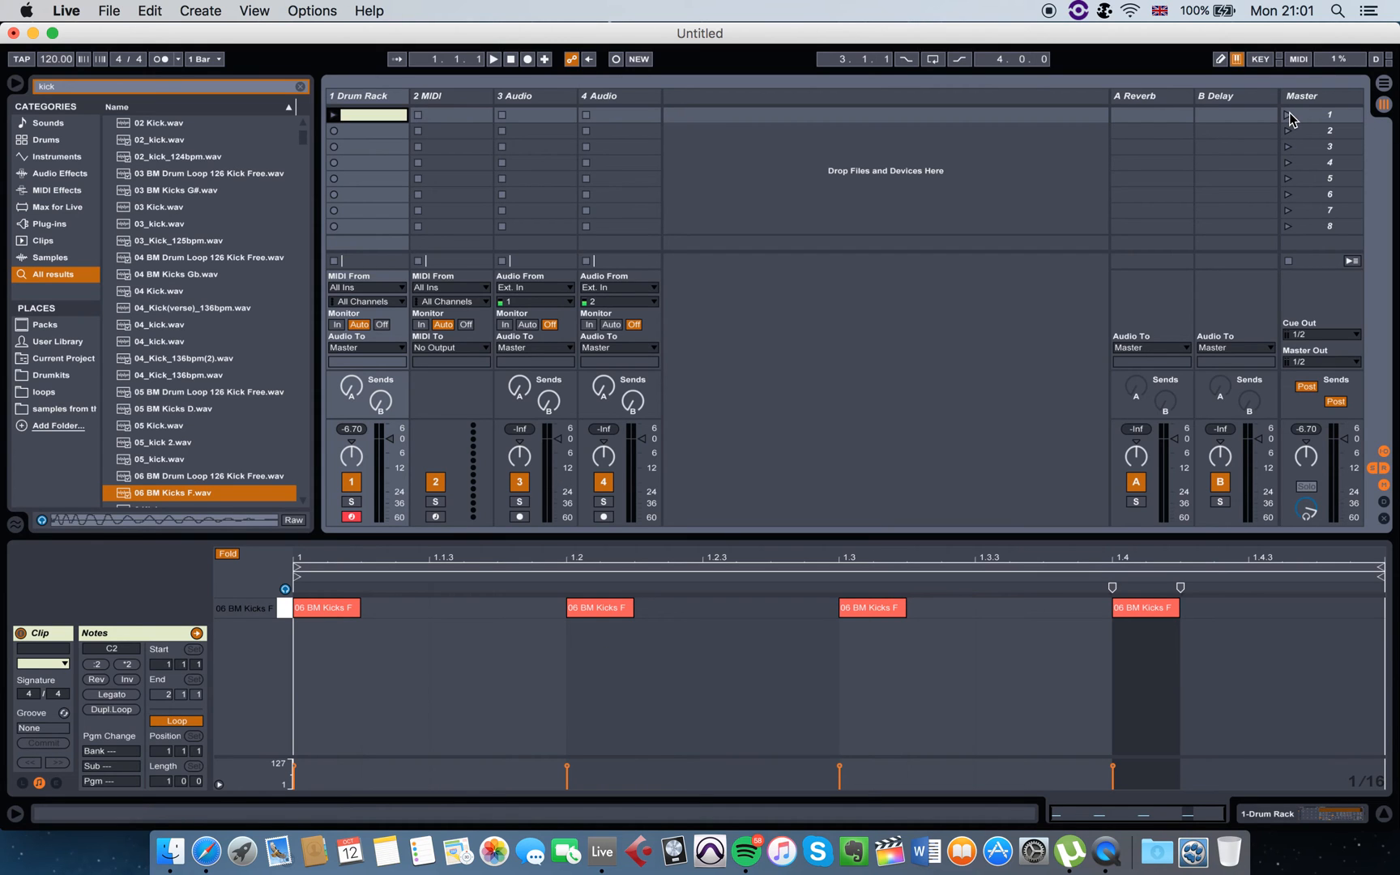
Add 01 BM Clap to the kit, draw claps at 1.2 and 1.4, and relaunch the scene
click(494, 59)
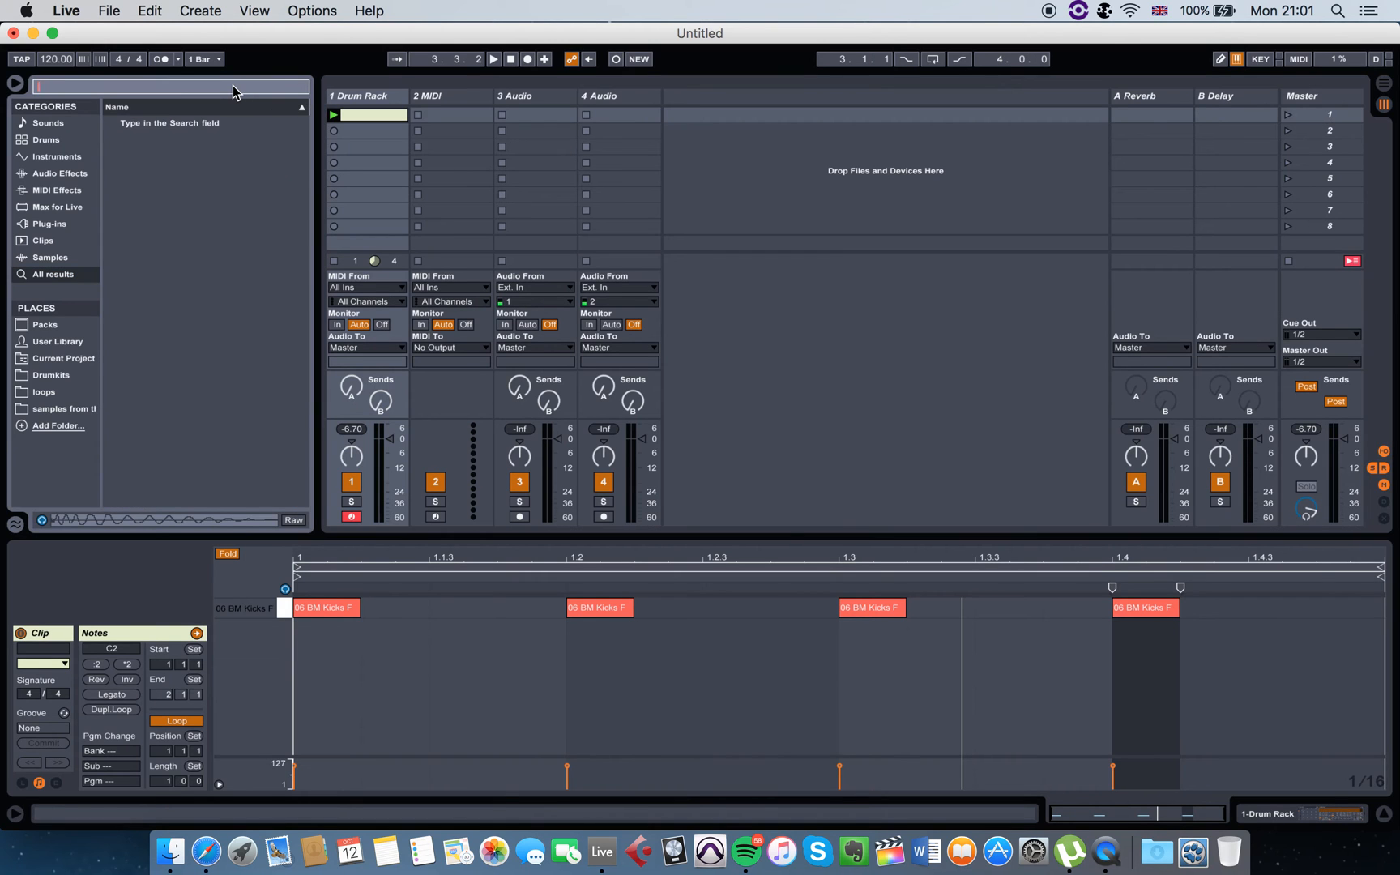
text(clap)
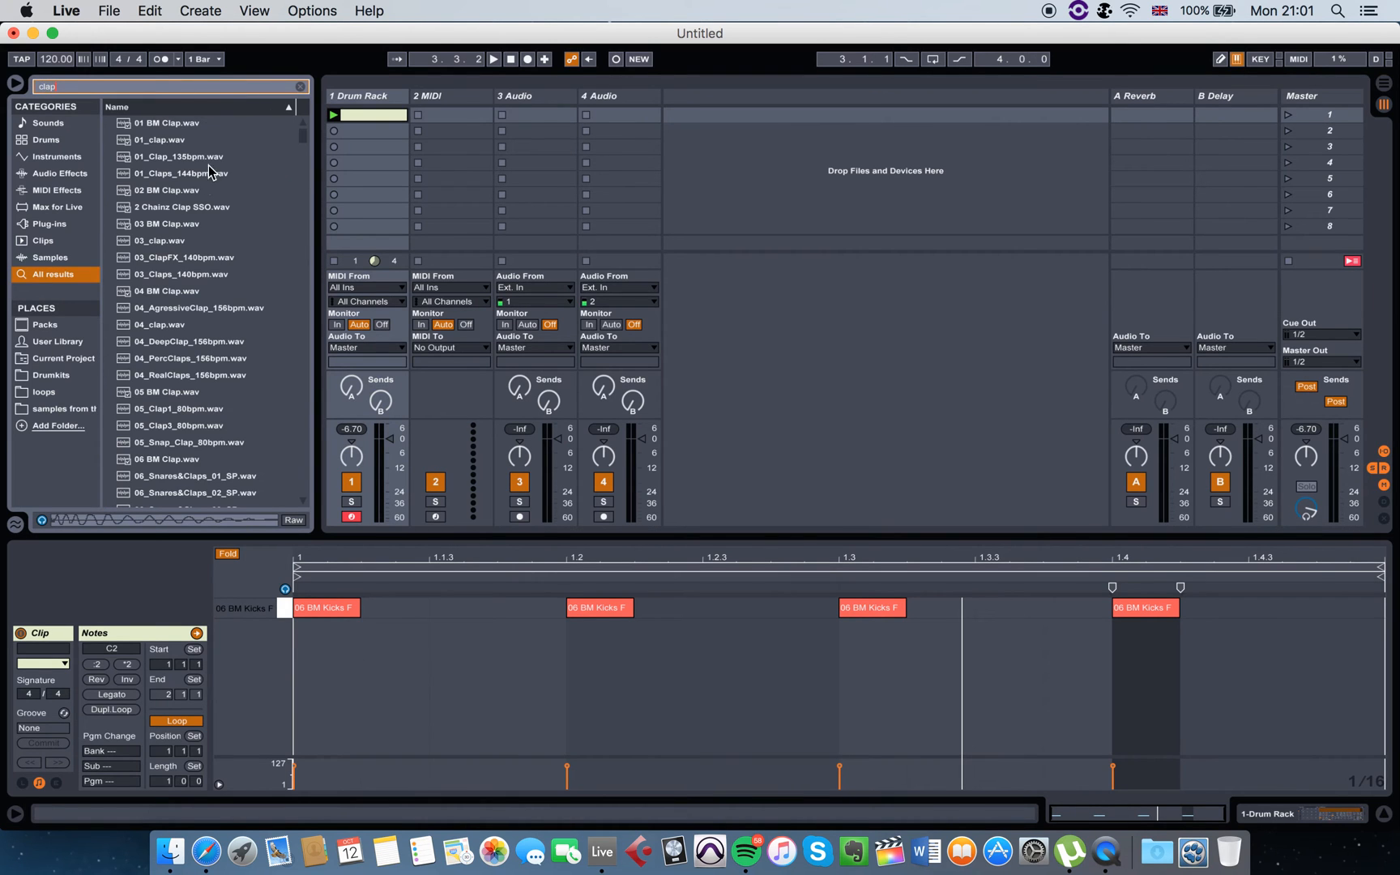
click(167, 122)
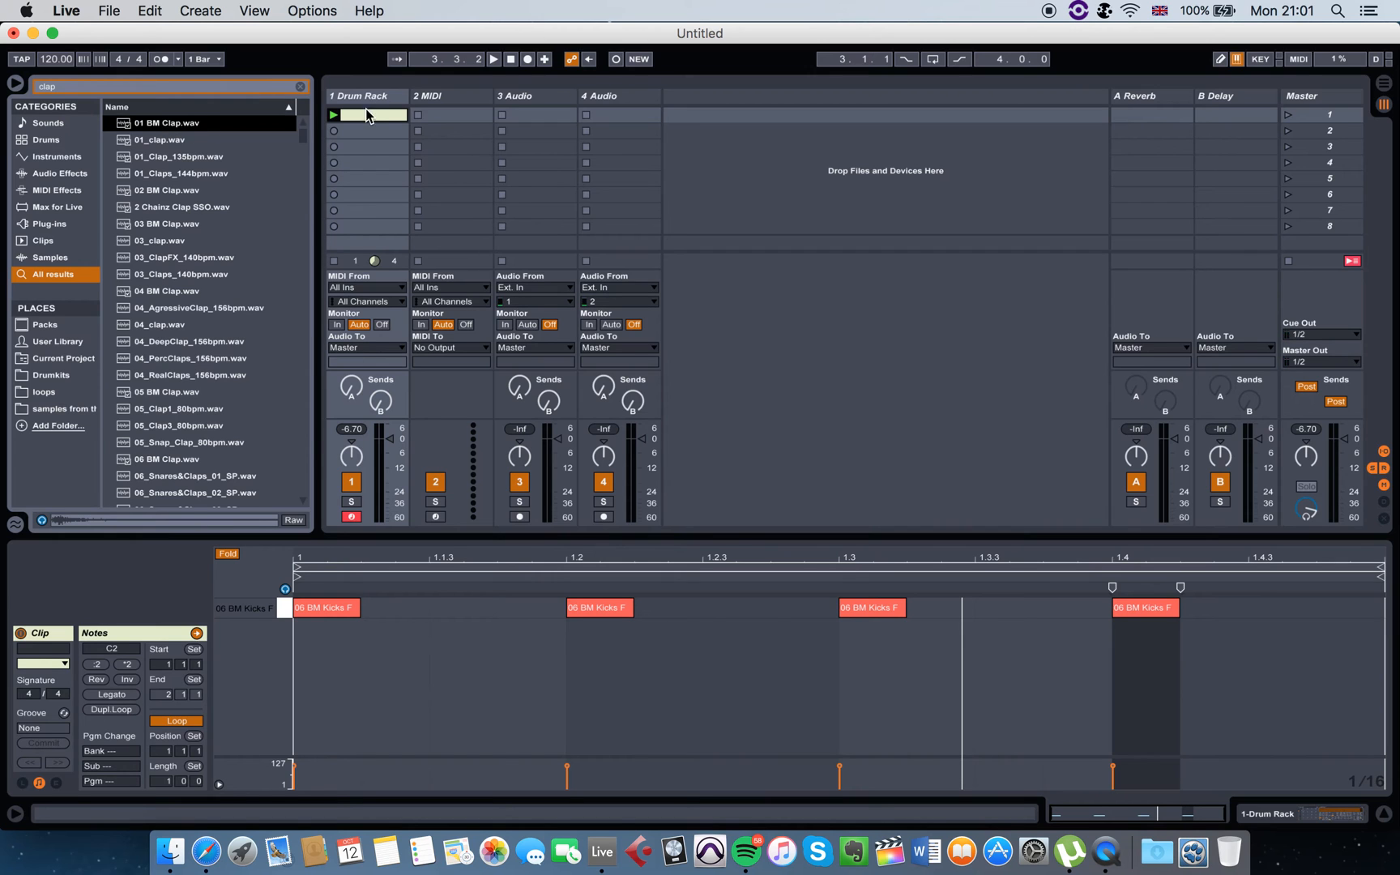
click(166, 123)
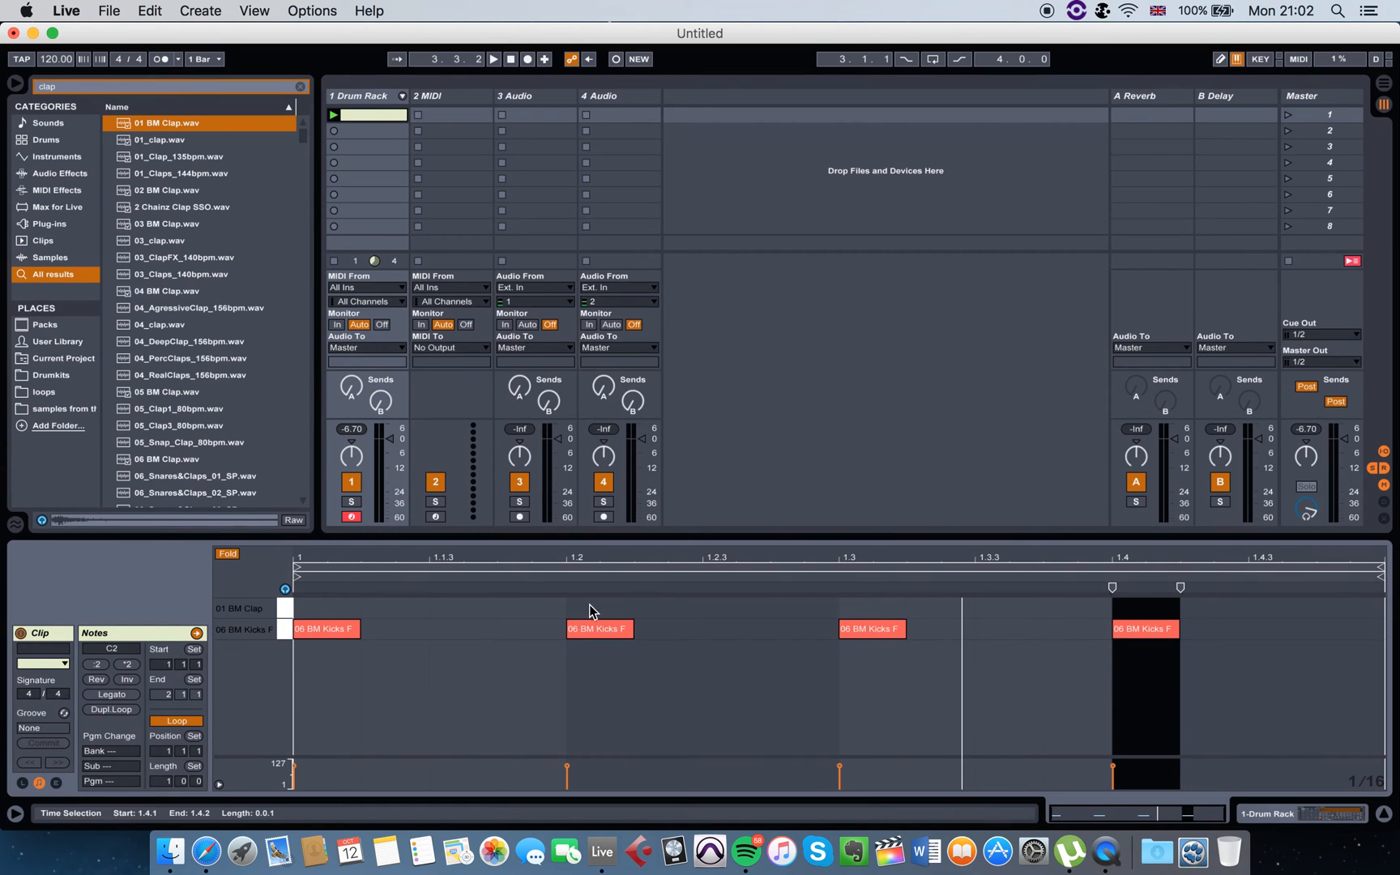
mouse_move(580, 611)
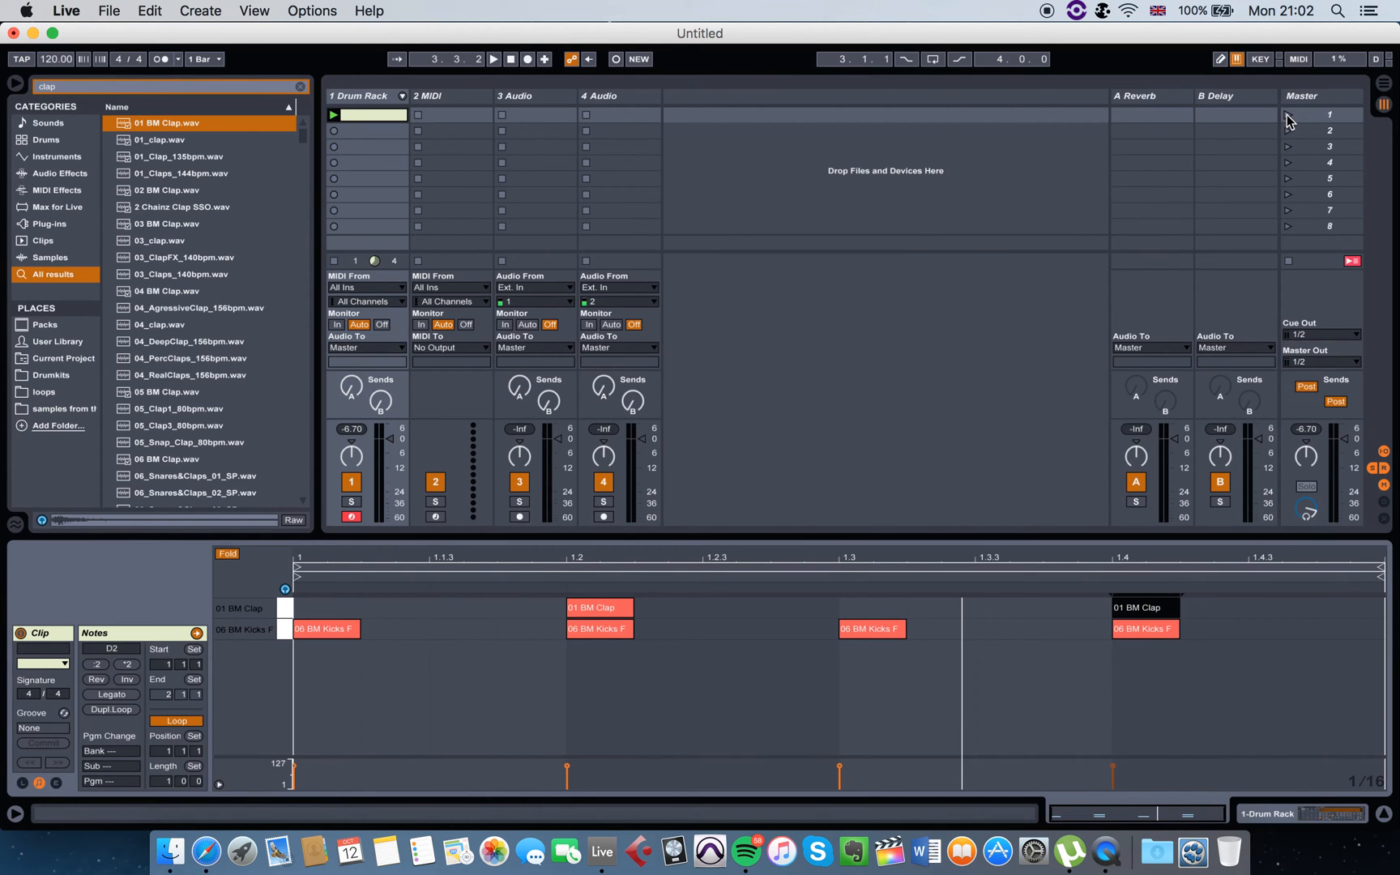
click(493, 59)
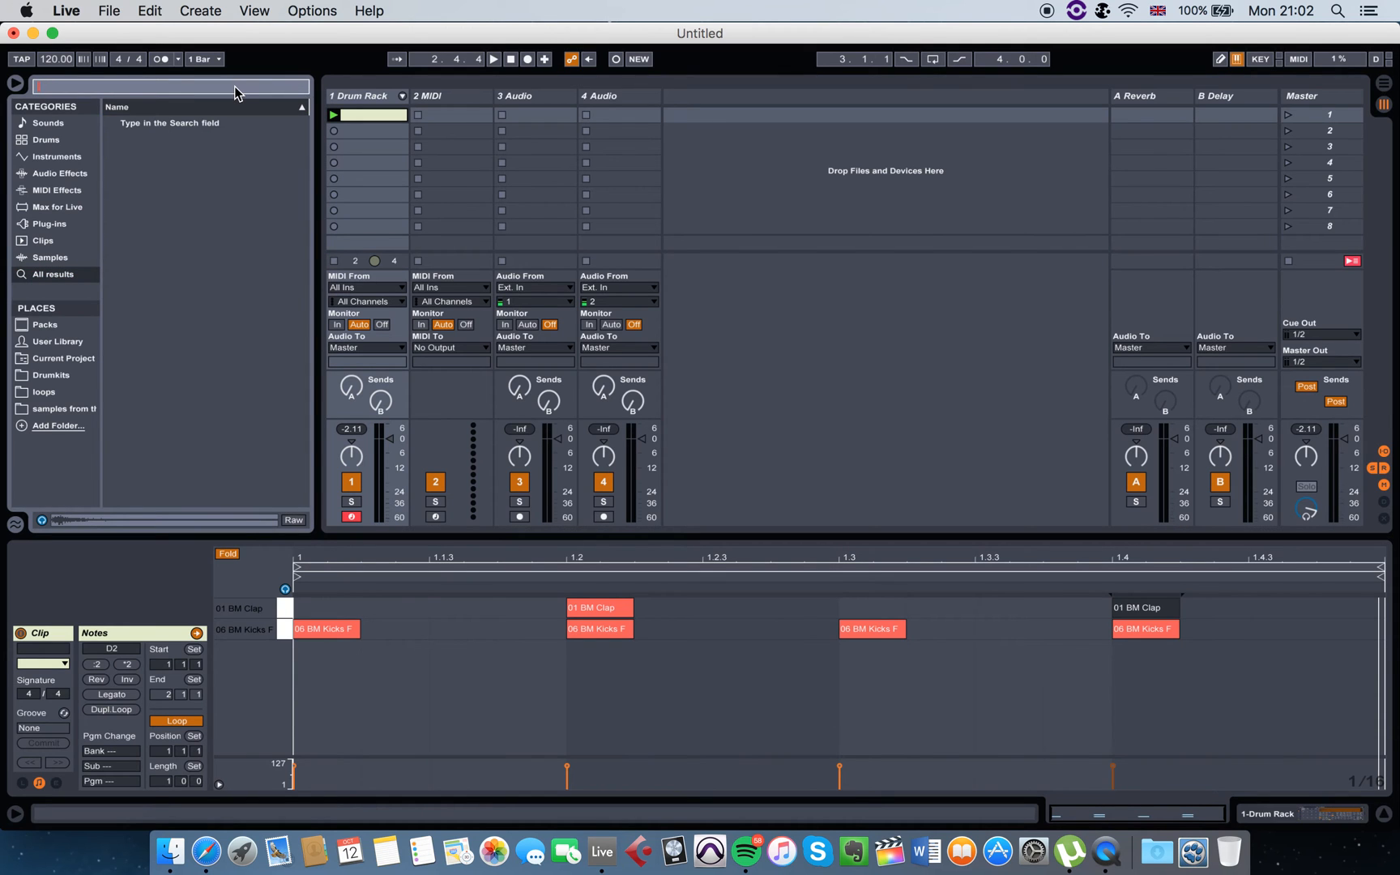
Load A-HiHat 2 Closed B onto the C#2 pad and draw a hi-hat note at 1.1.3
text(hi hat)
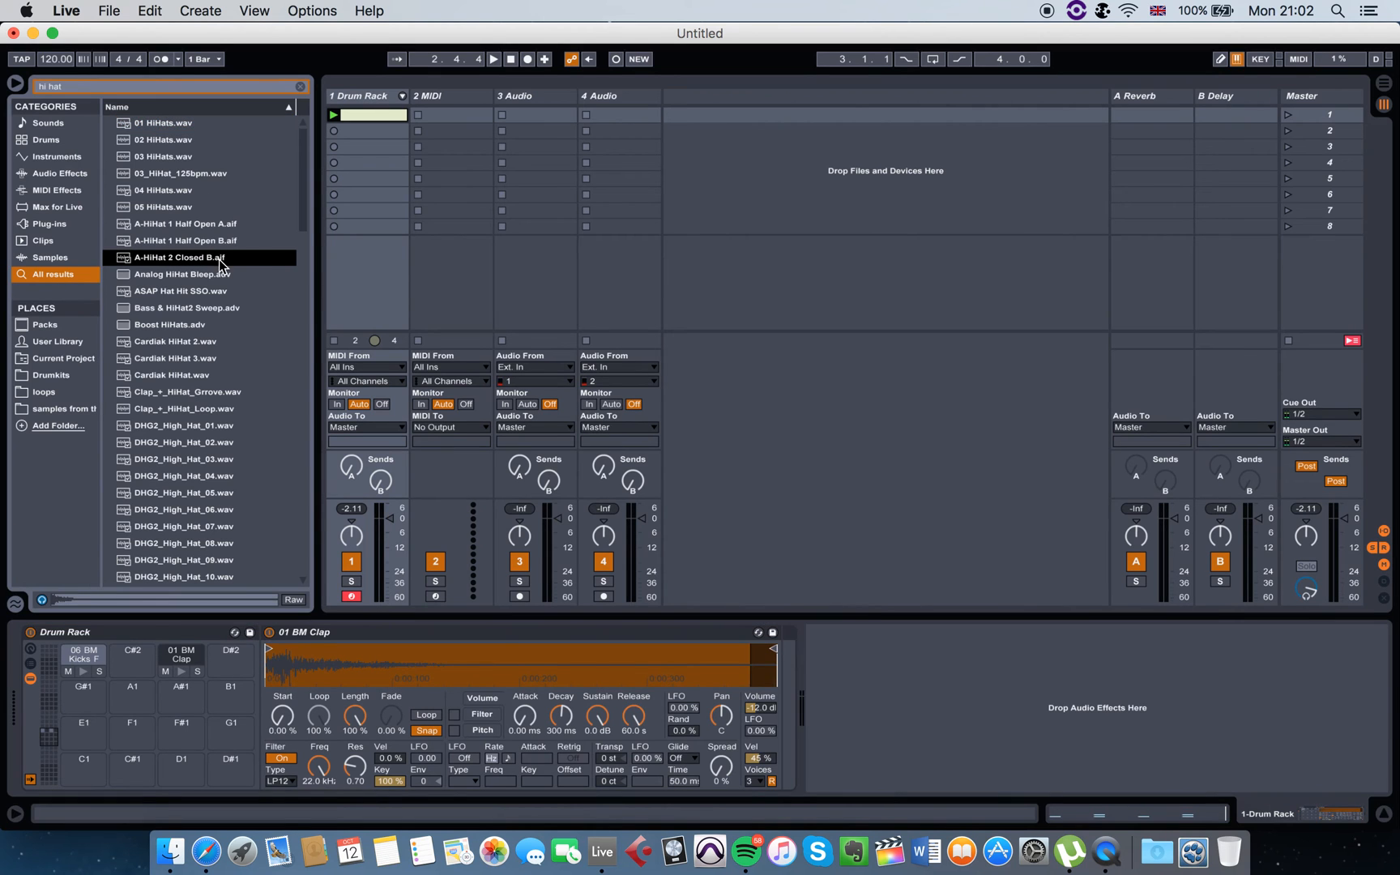
mouse_move(221, 265)
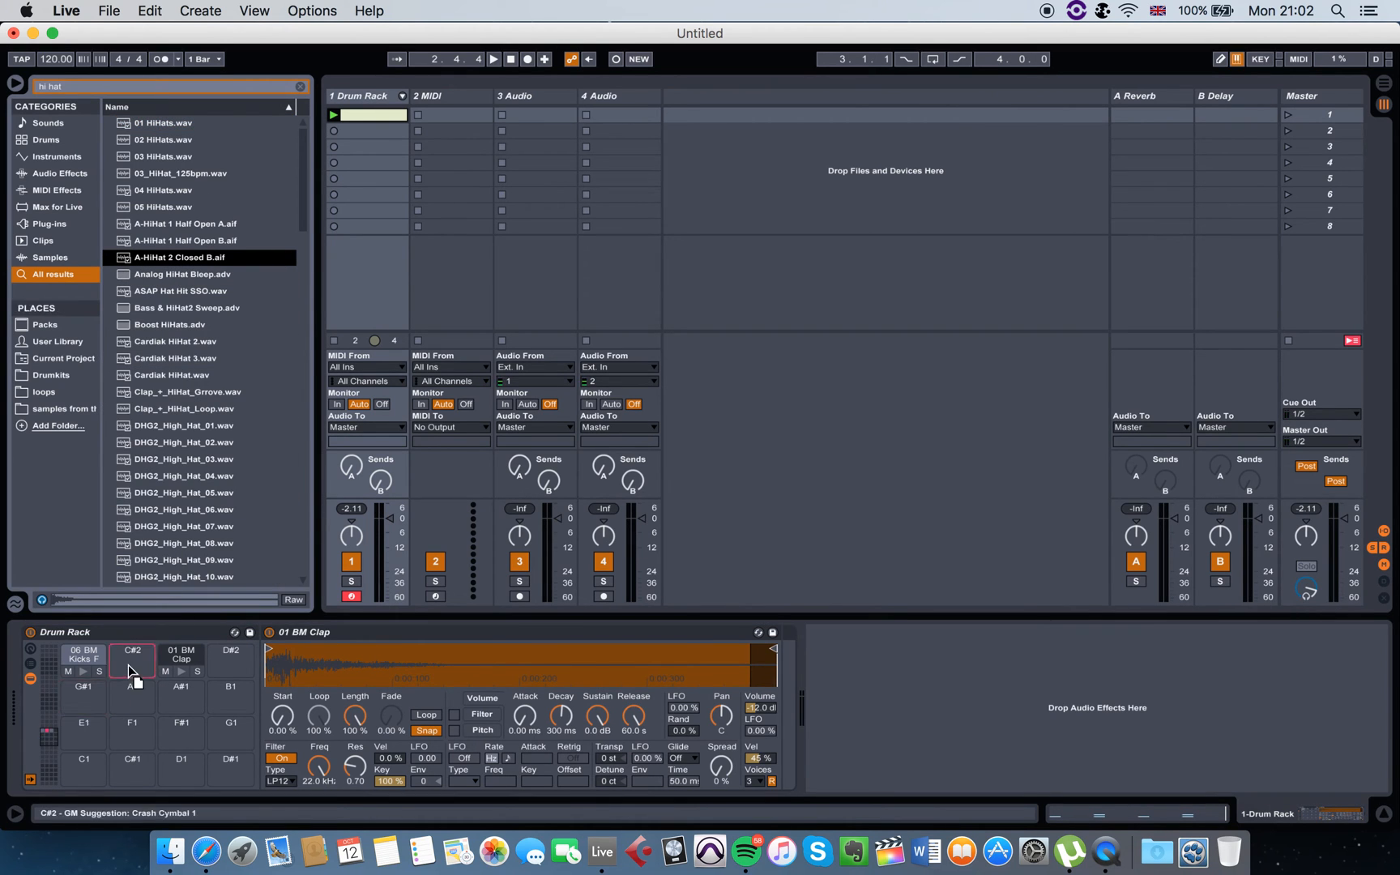
click(370, 114)
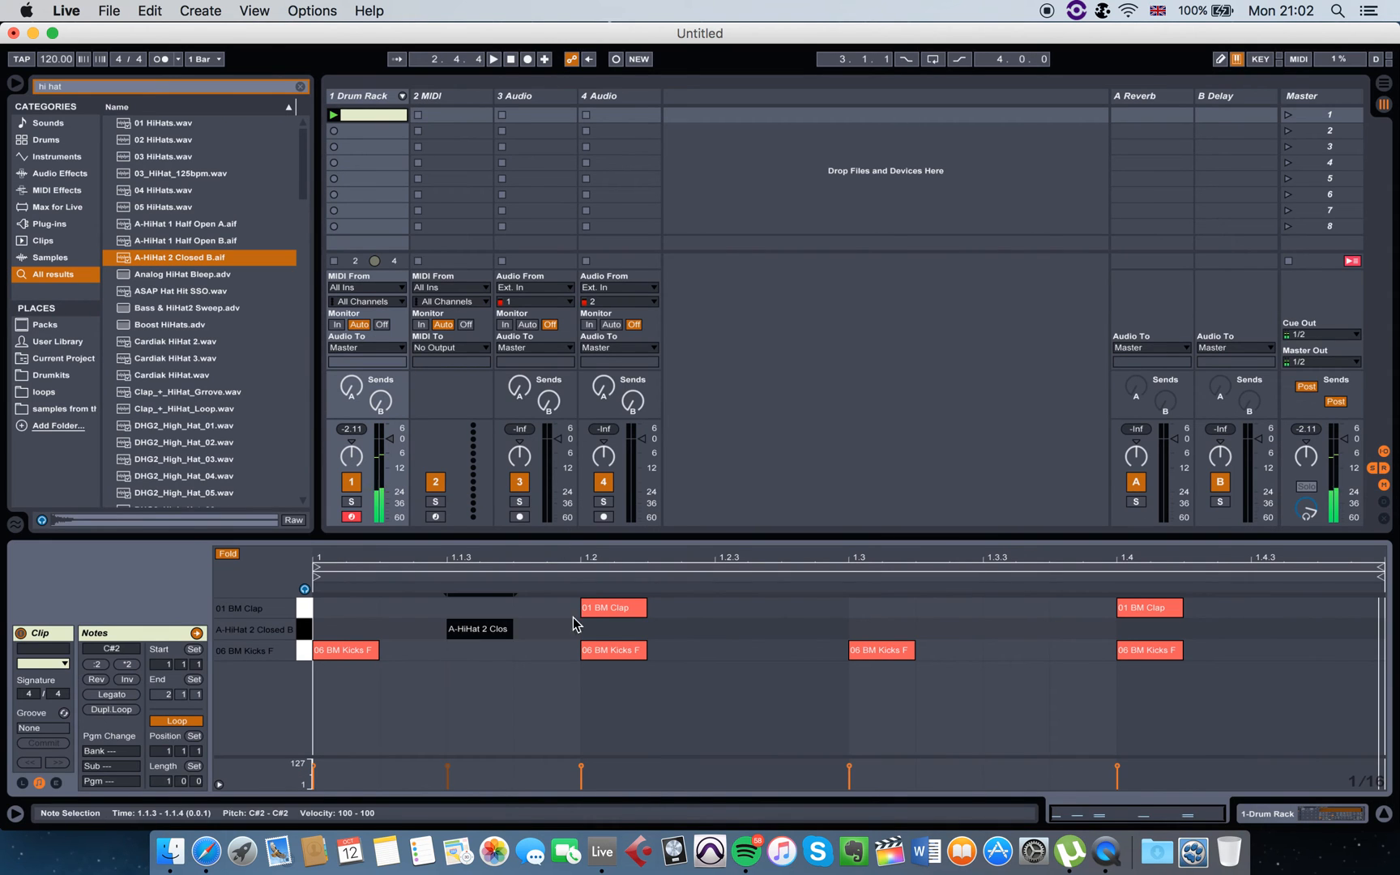
click(982, 628)
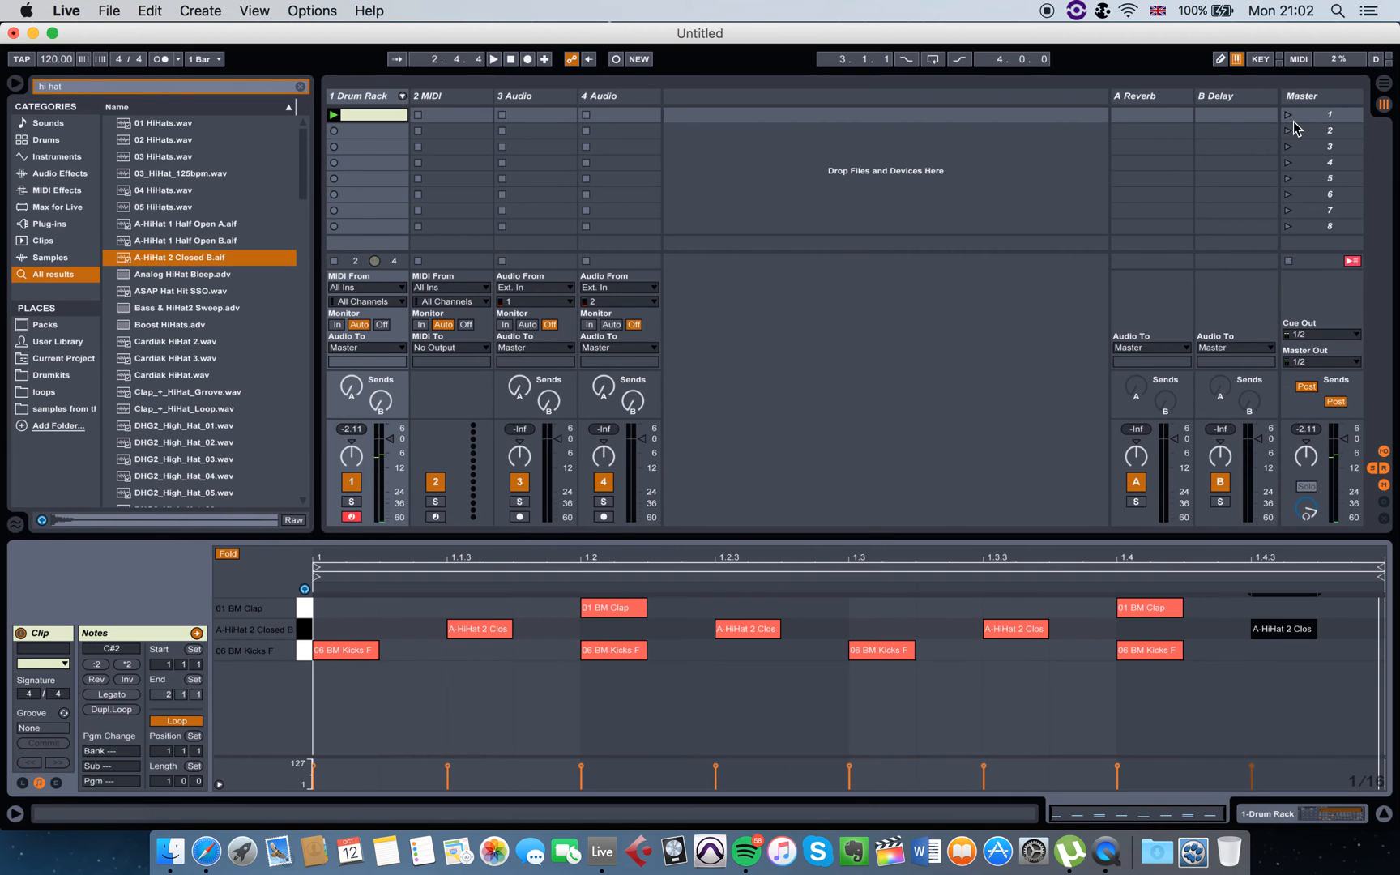
Add hi-hat notes at 1.2.3, 1.3.3 and 1.4.3 and relaunch Scene 1
click(493, 59)
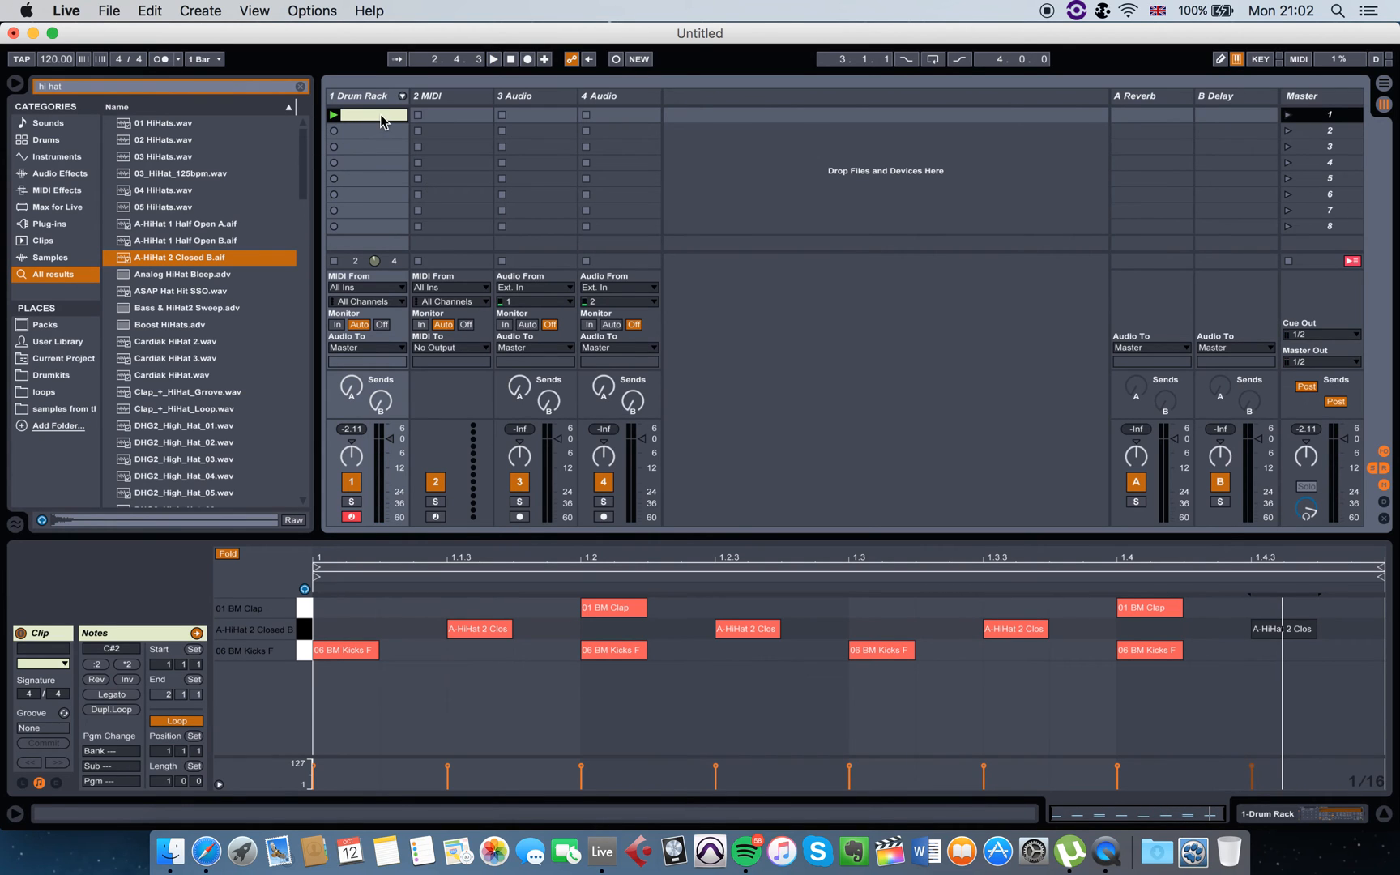
mouse_move(333, 214)
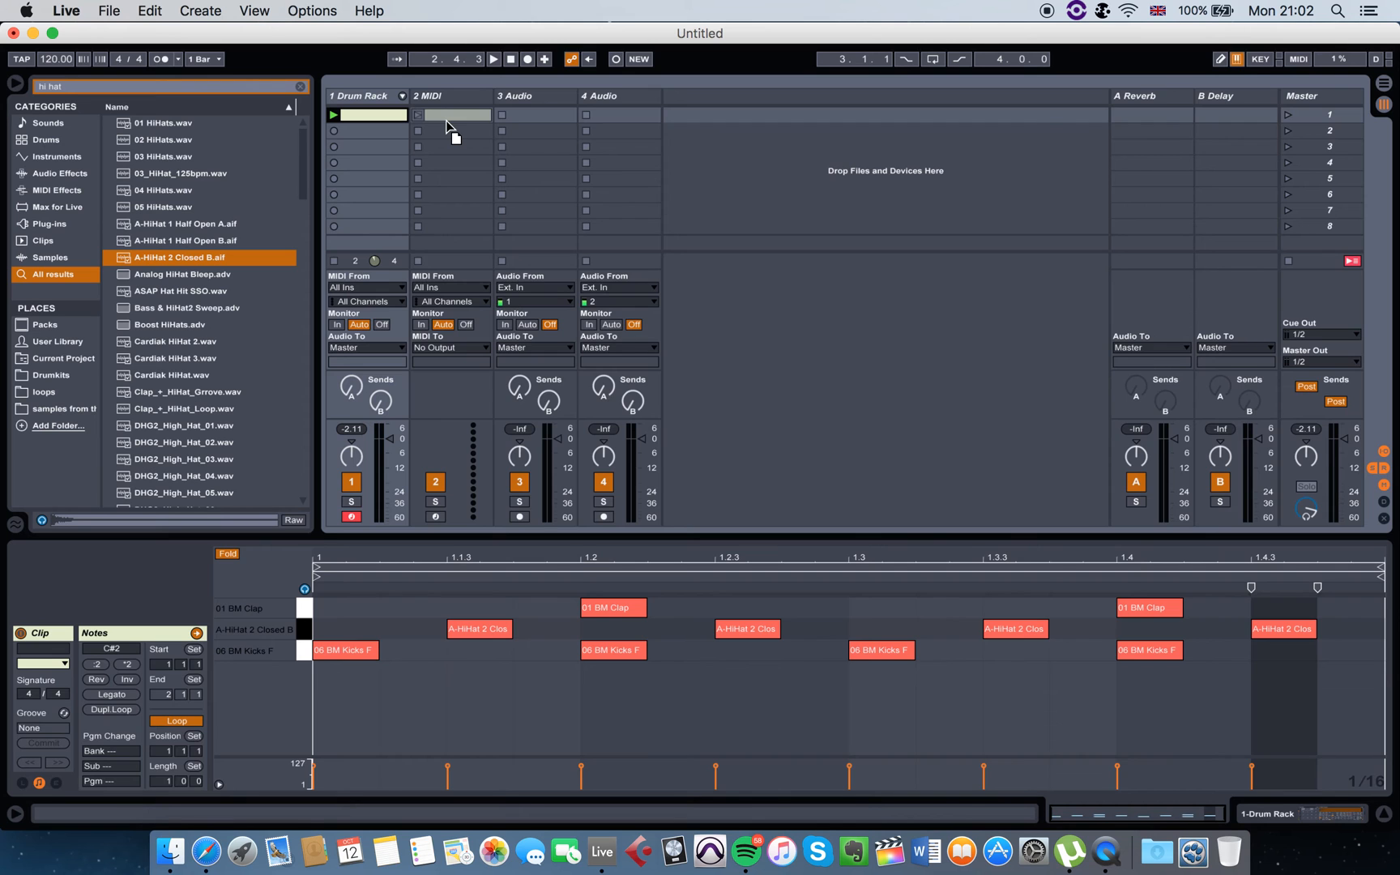
Place the Drum Rack clip at bar 1 of the arrangement and toggle its Loop button
key(tab)
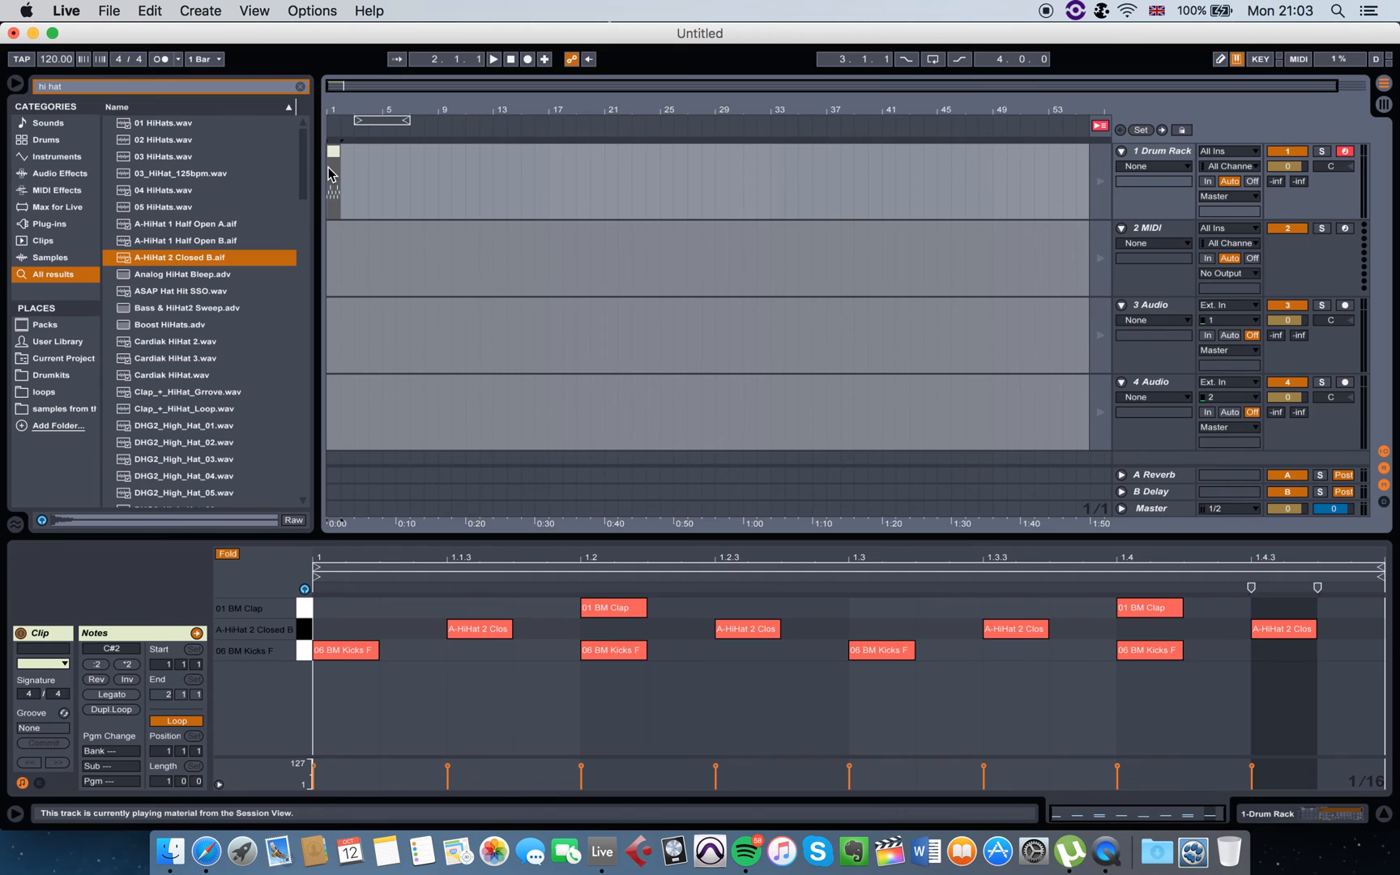
click(333, 150)
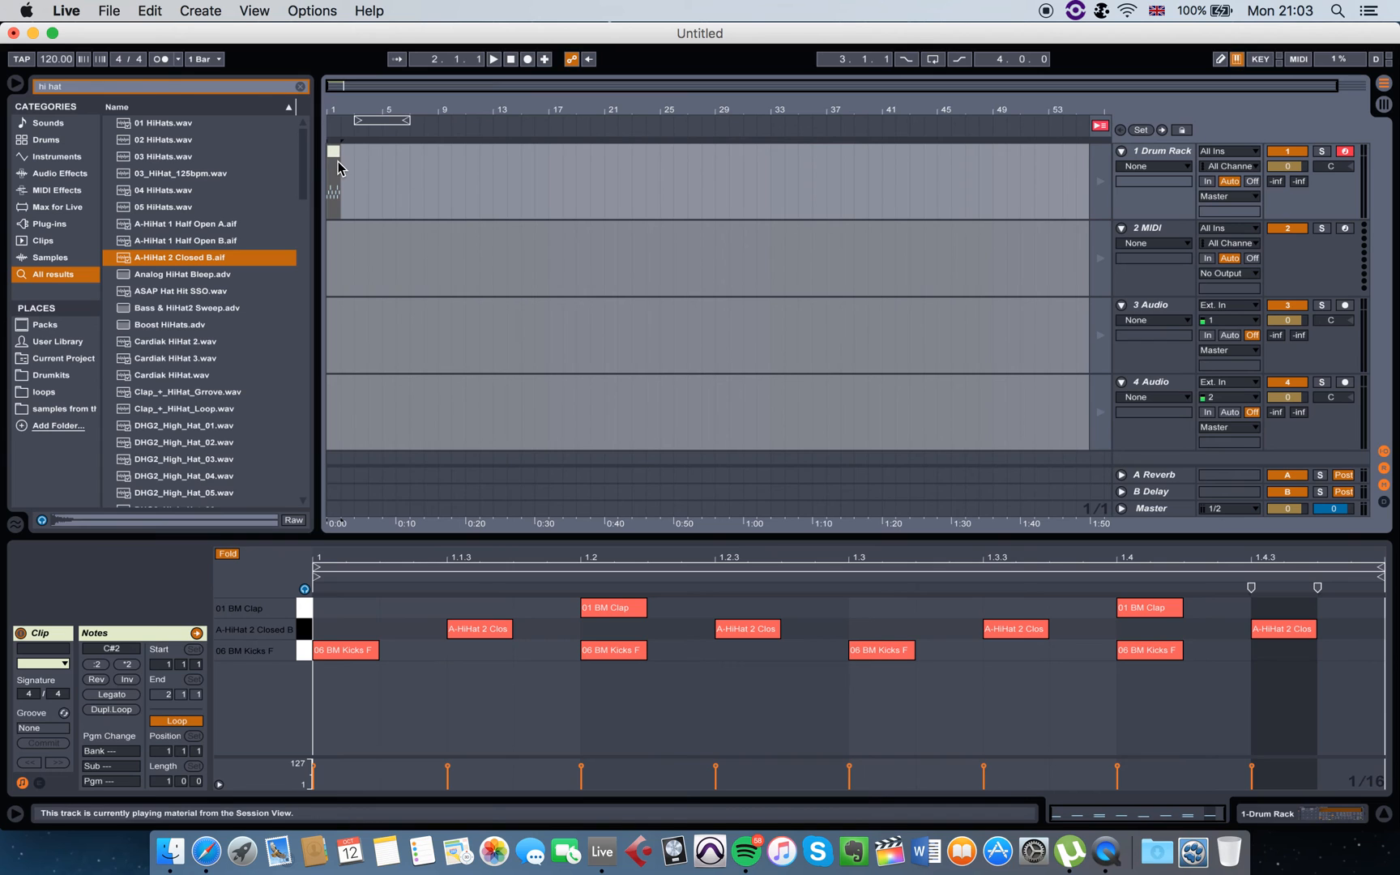
mouse_move(341, 159)
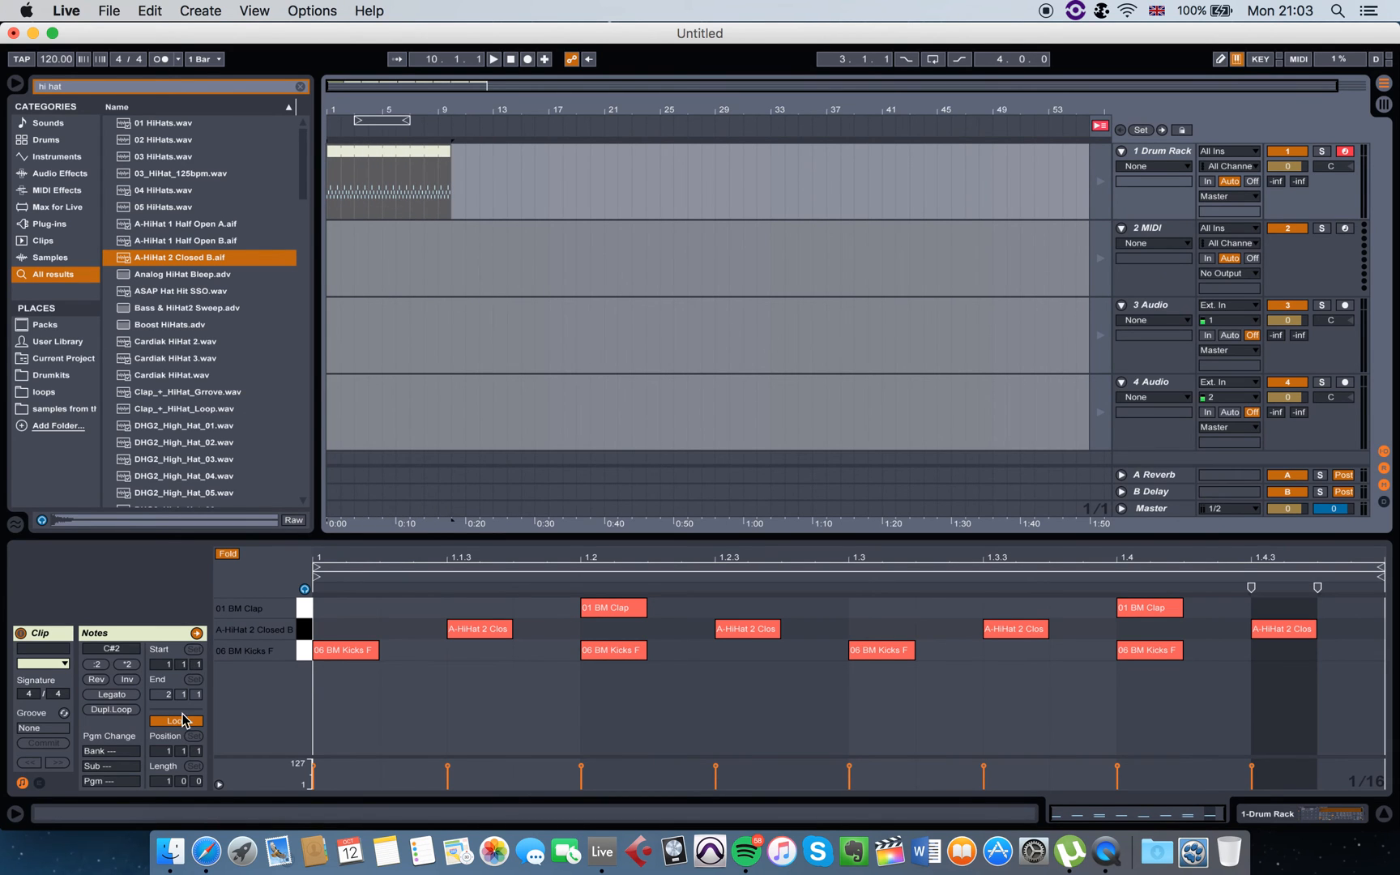
mouse_move(194, 727)
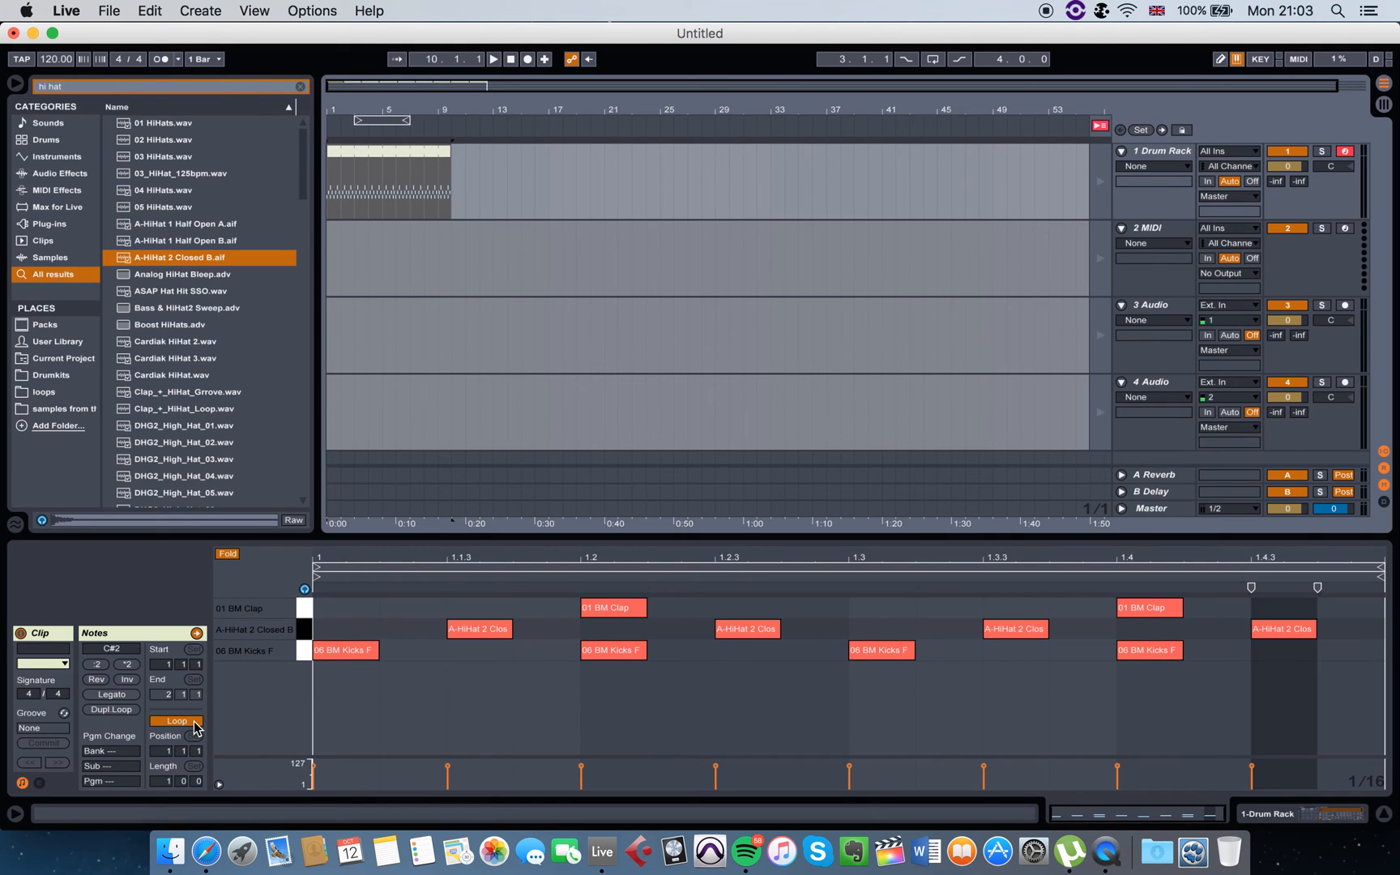
click(175, 720)
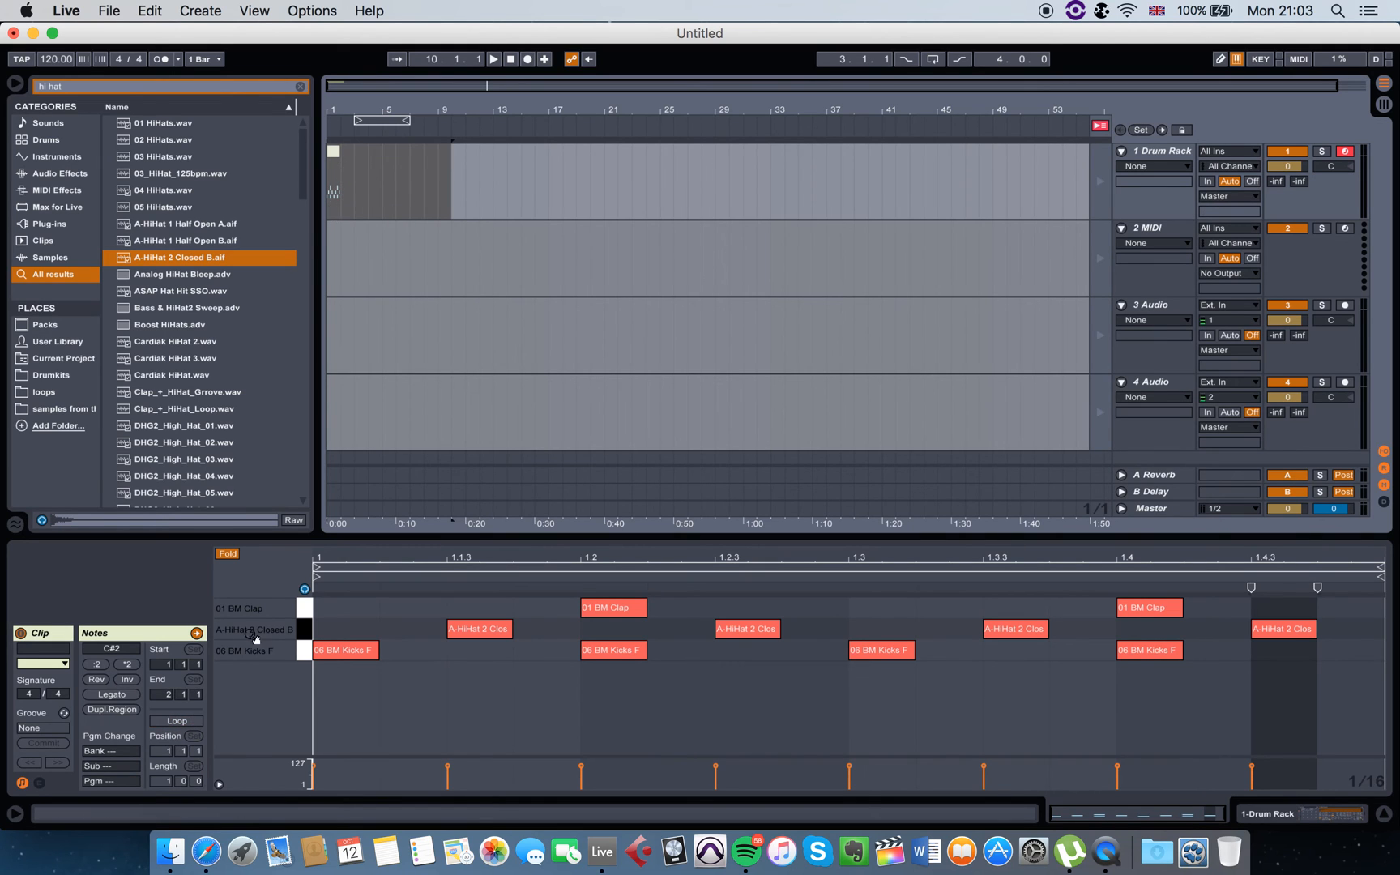
click(176, 721)
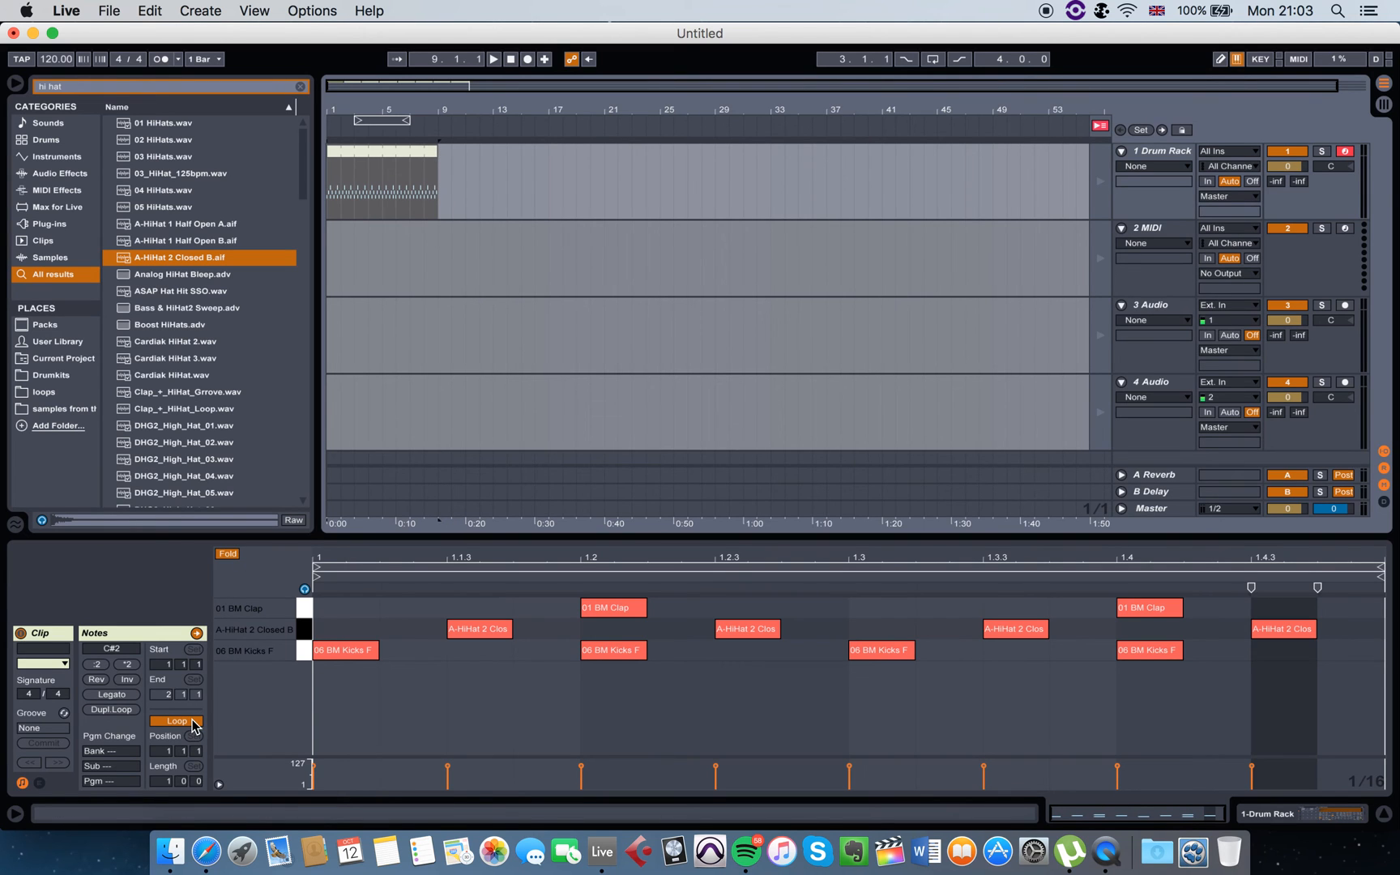
mouse_move(188, 733)
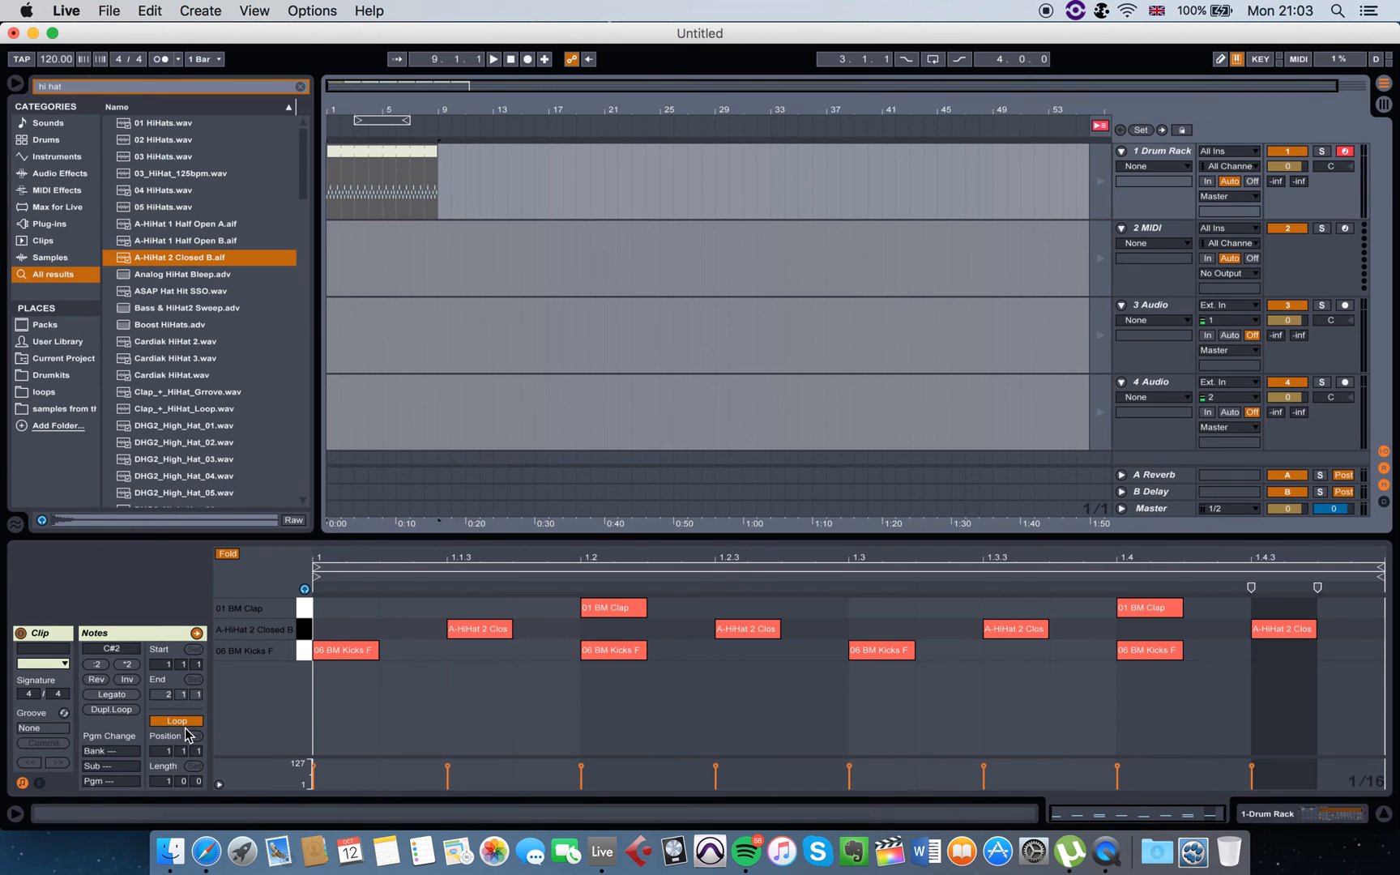
Set the drum clip's Loop End to 4.1.1, giving a 3.0.0 loop length
click(780, 687)
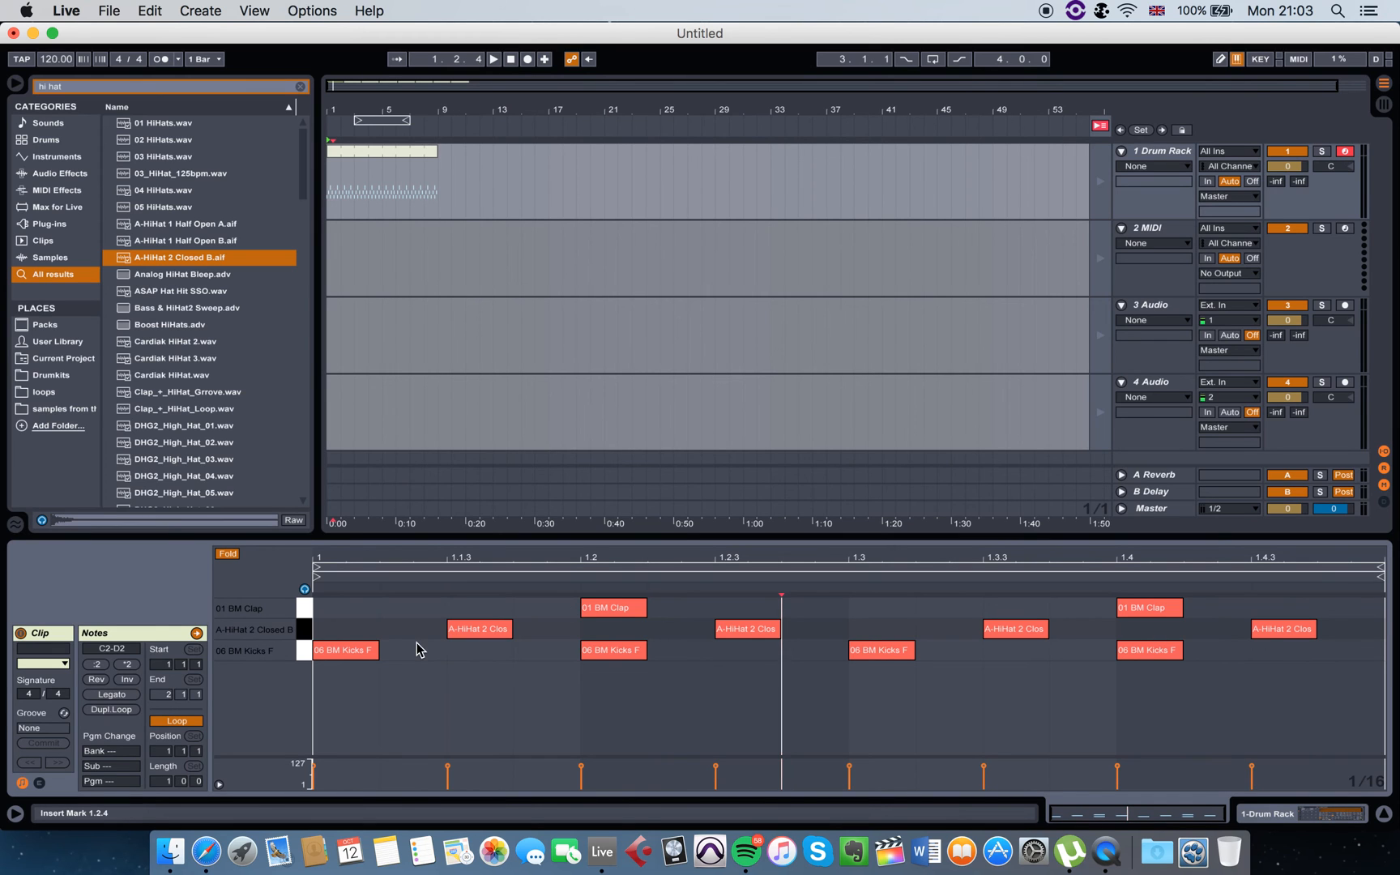
mouse_move(1257, 610)
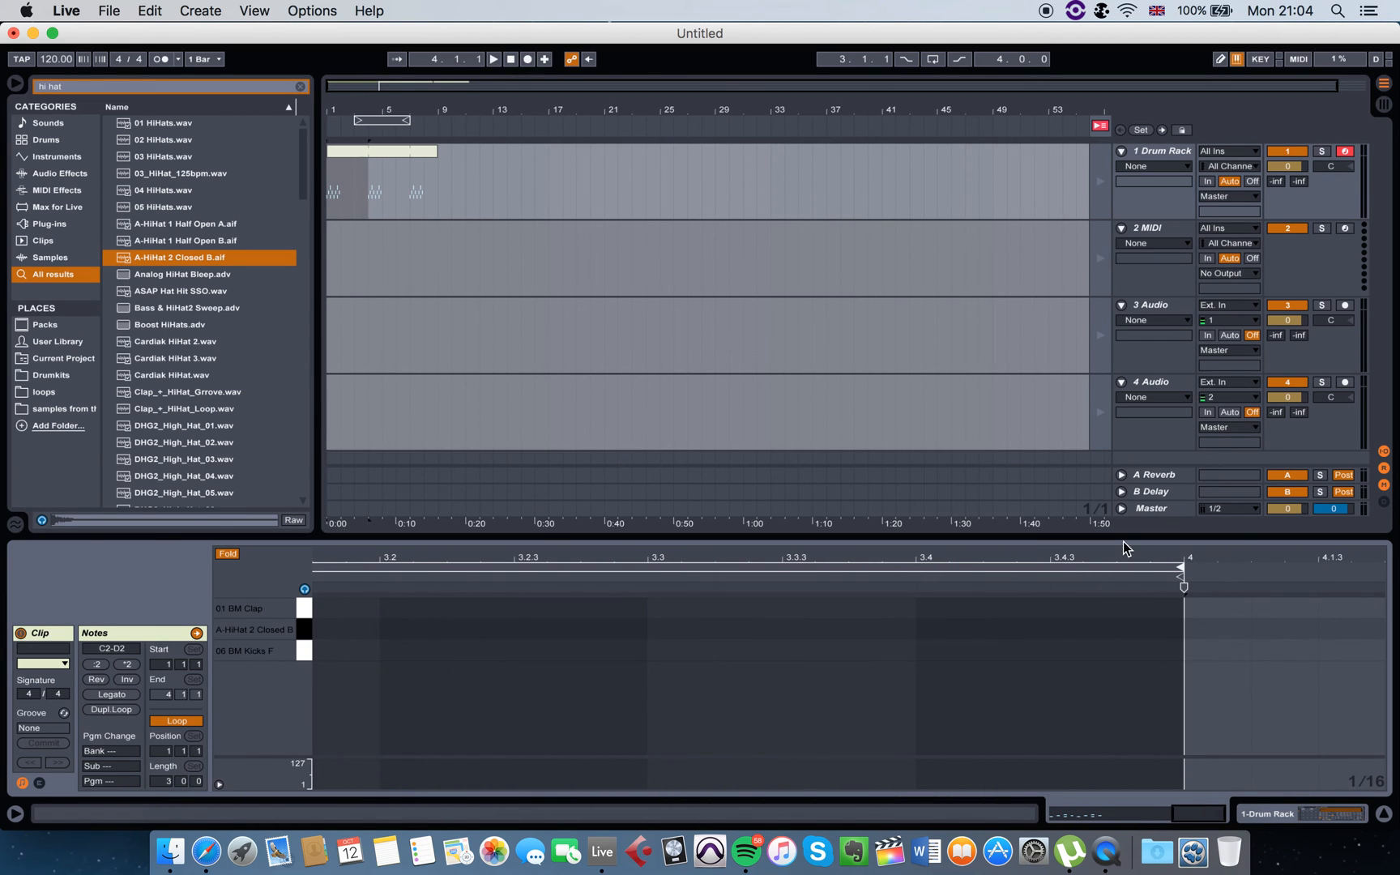
mouse_move(1132, 564)
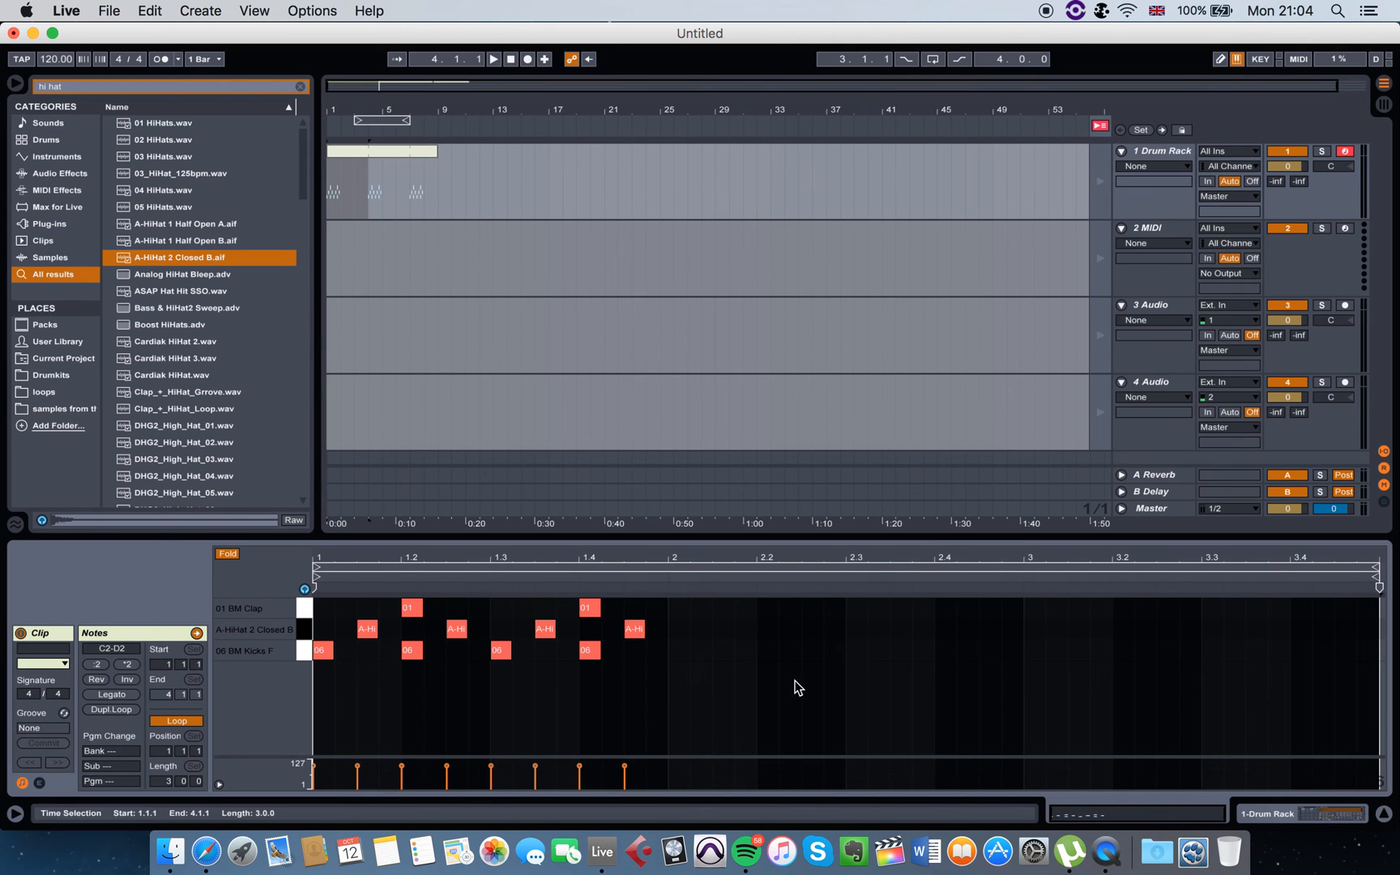
mouse_move(674, 670)
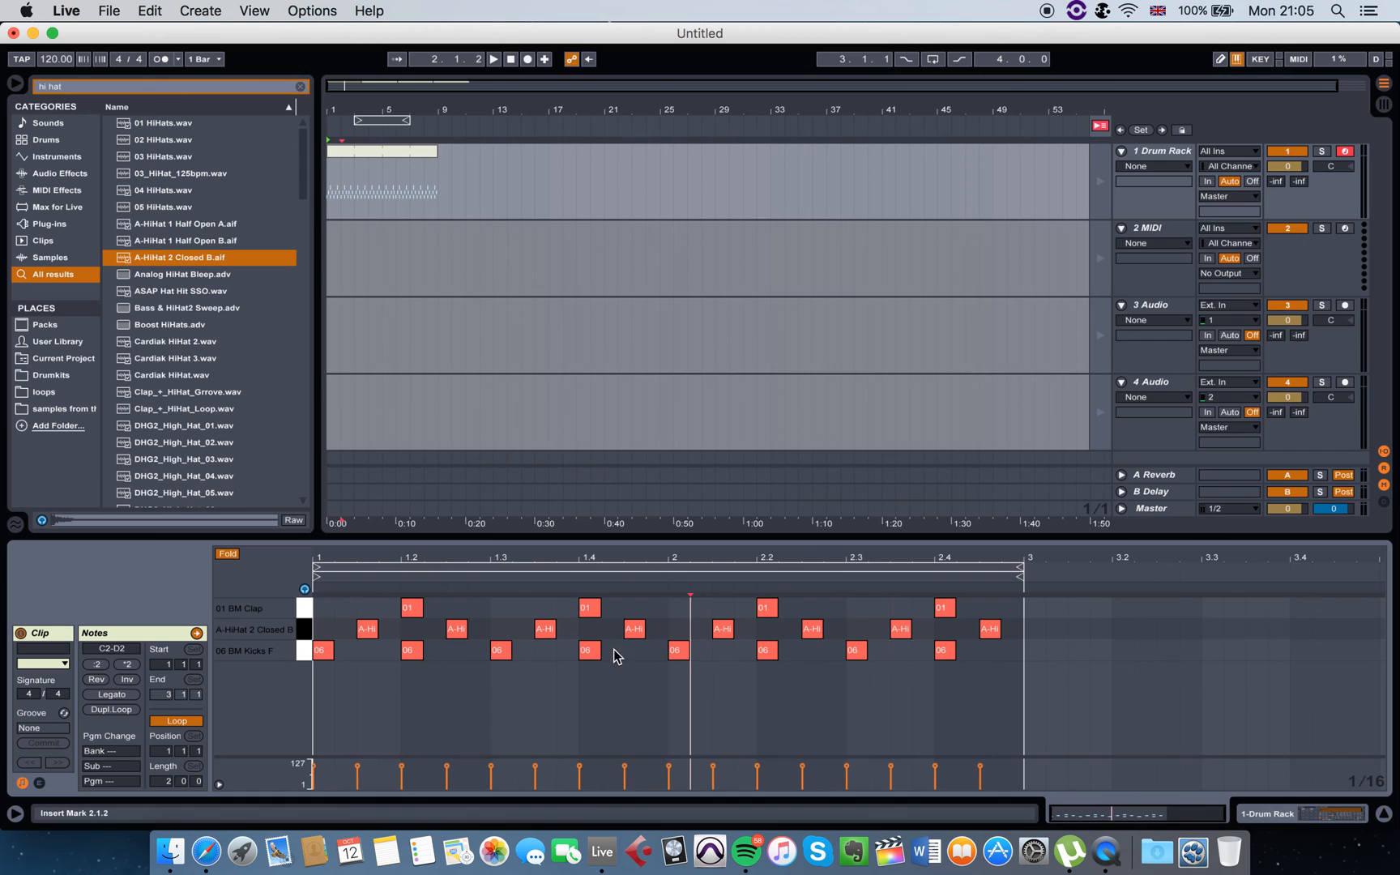
Add an extra closed hi-hat note late in the bar and reselect the drum clip
click(989, 629)
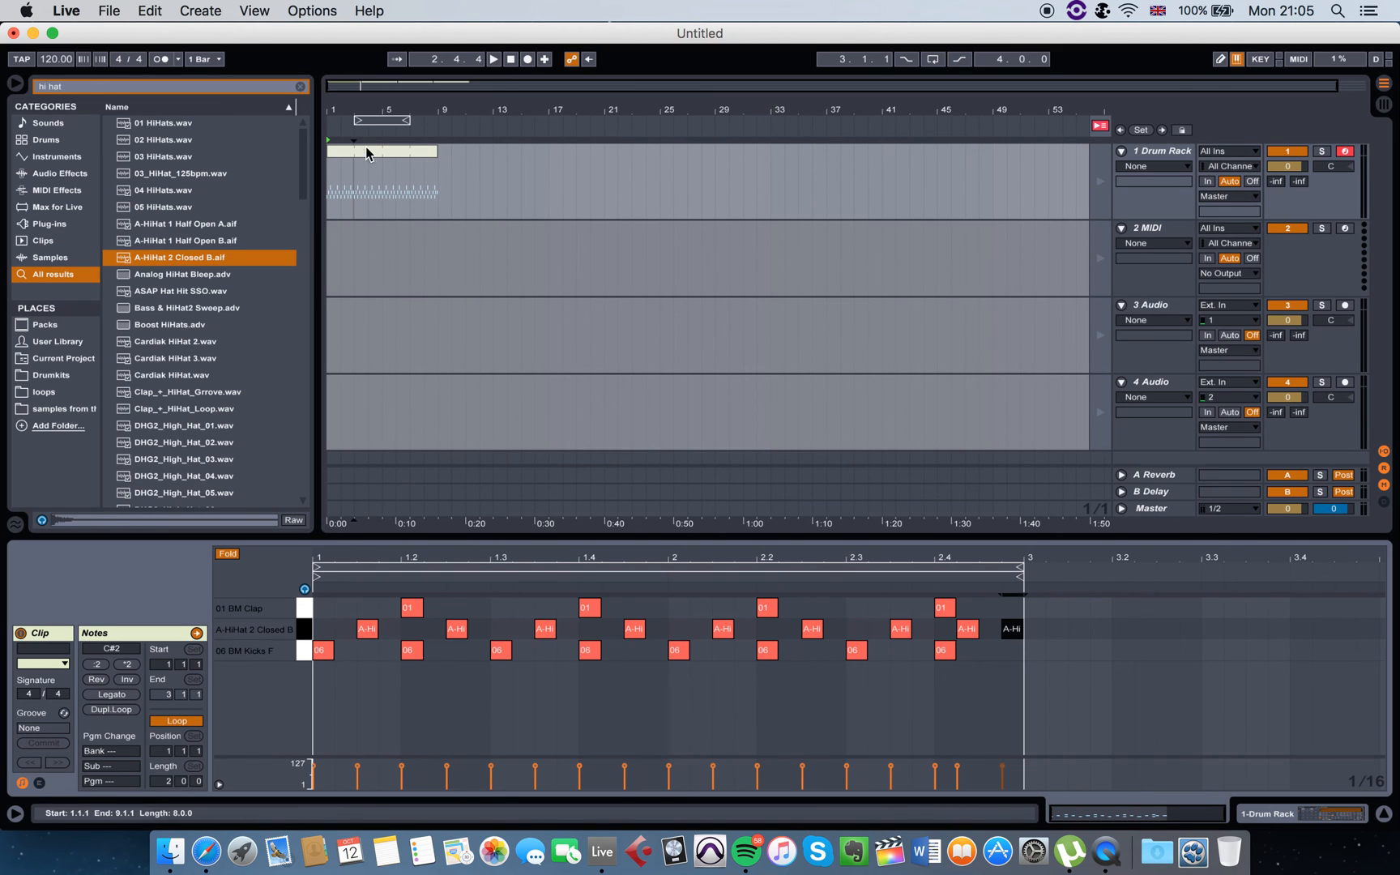
click(509, 59)
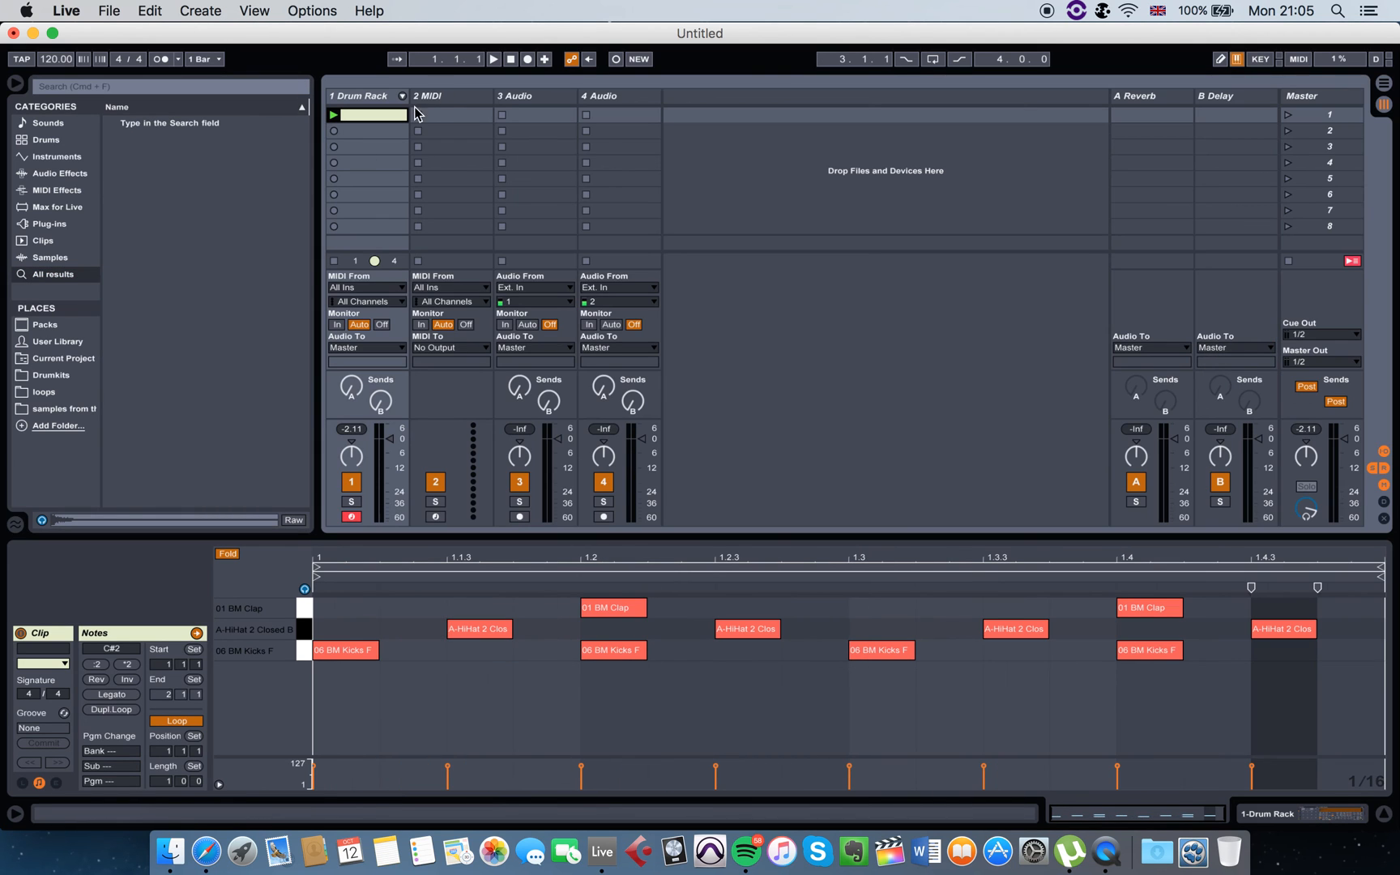
Load Arp Poly Lead from Sounds > Synth Lead onto the second MIDI track
click(426, 95)
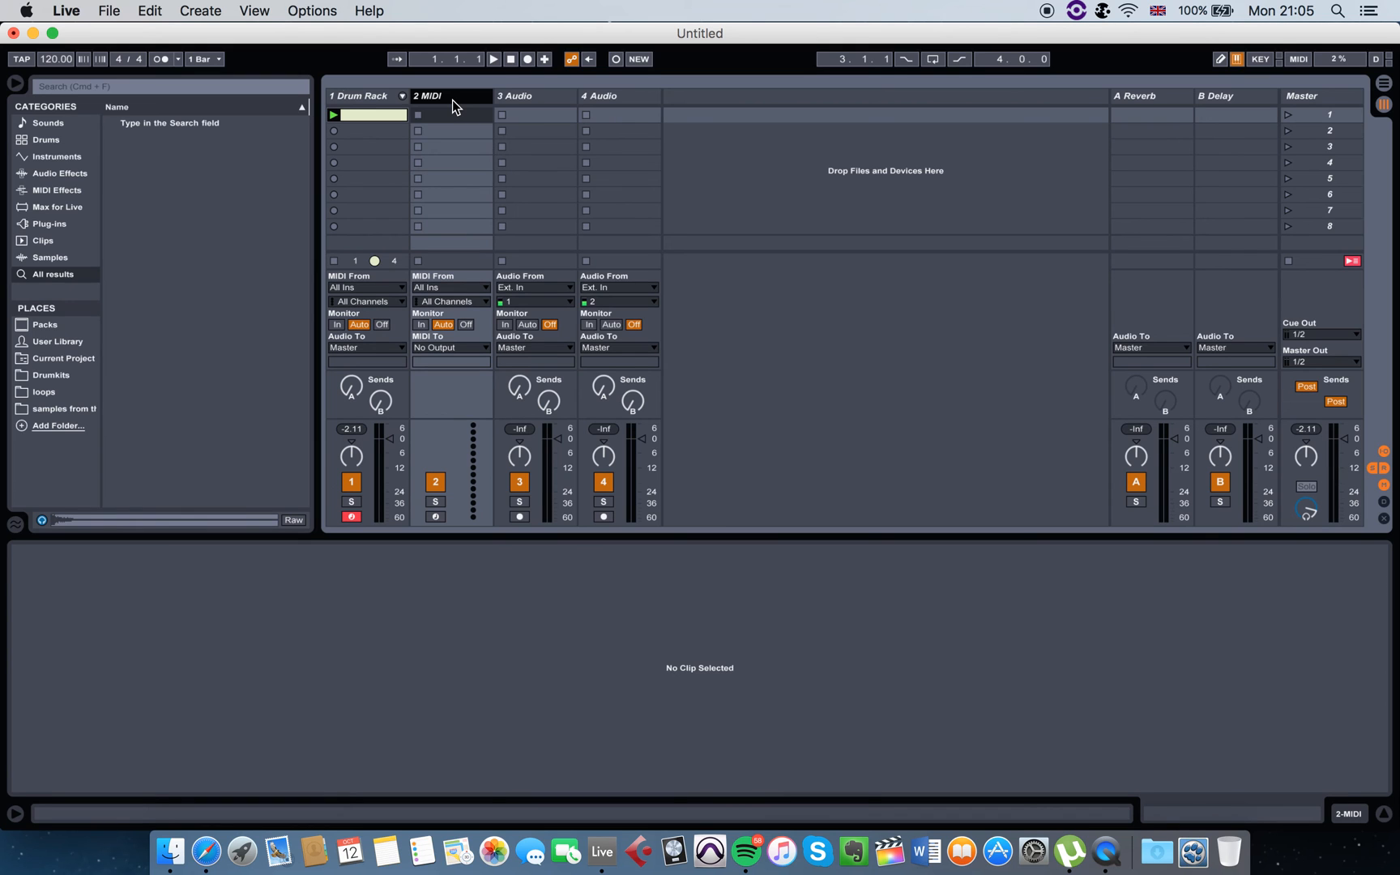
click(47, 123)
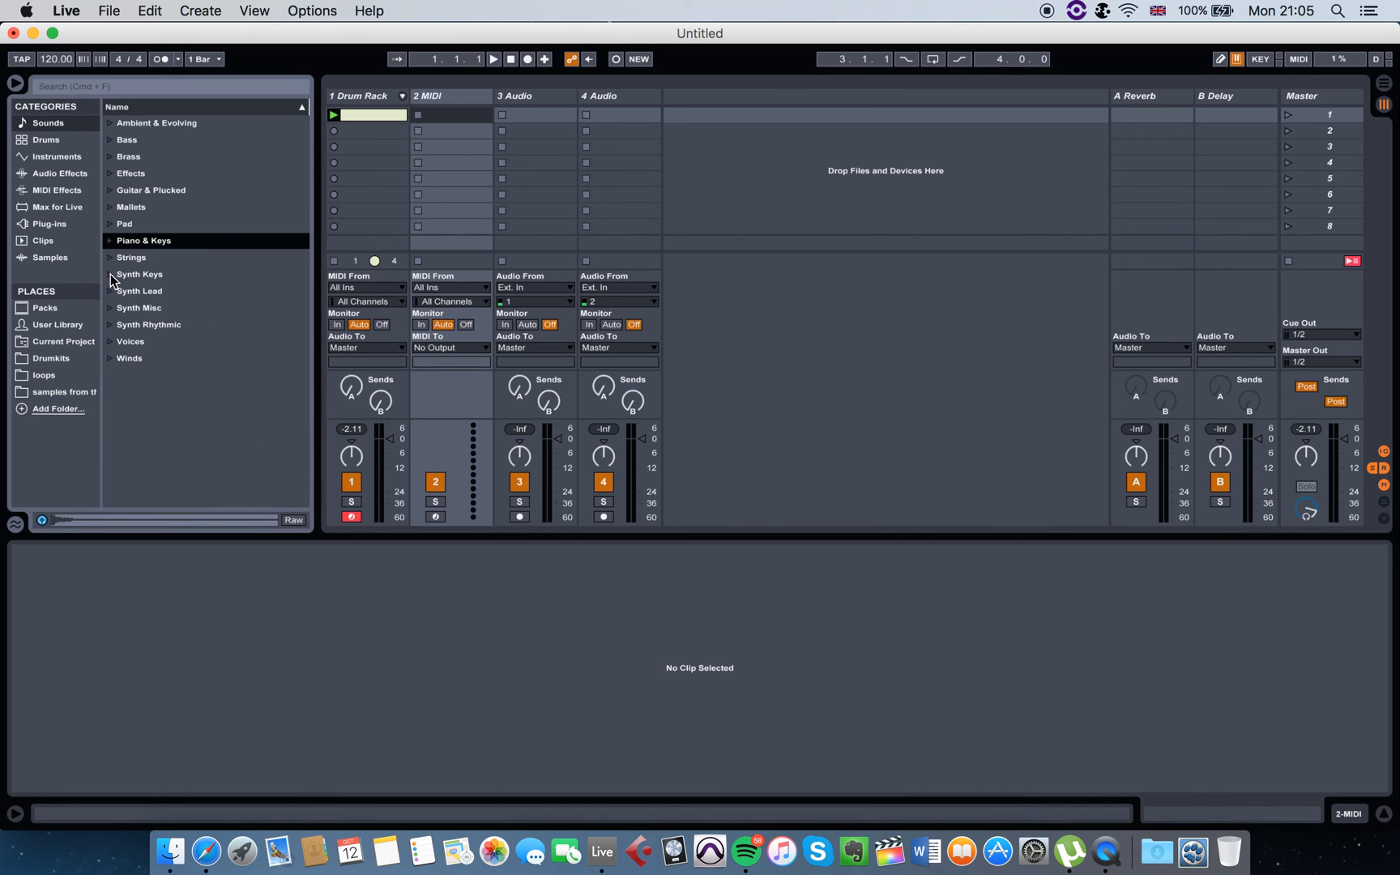
click(140, 290)
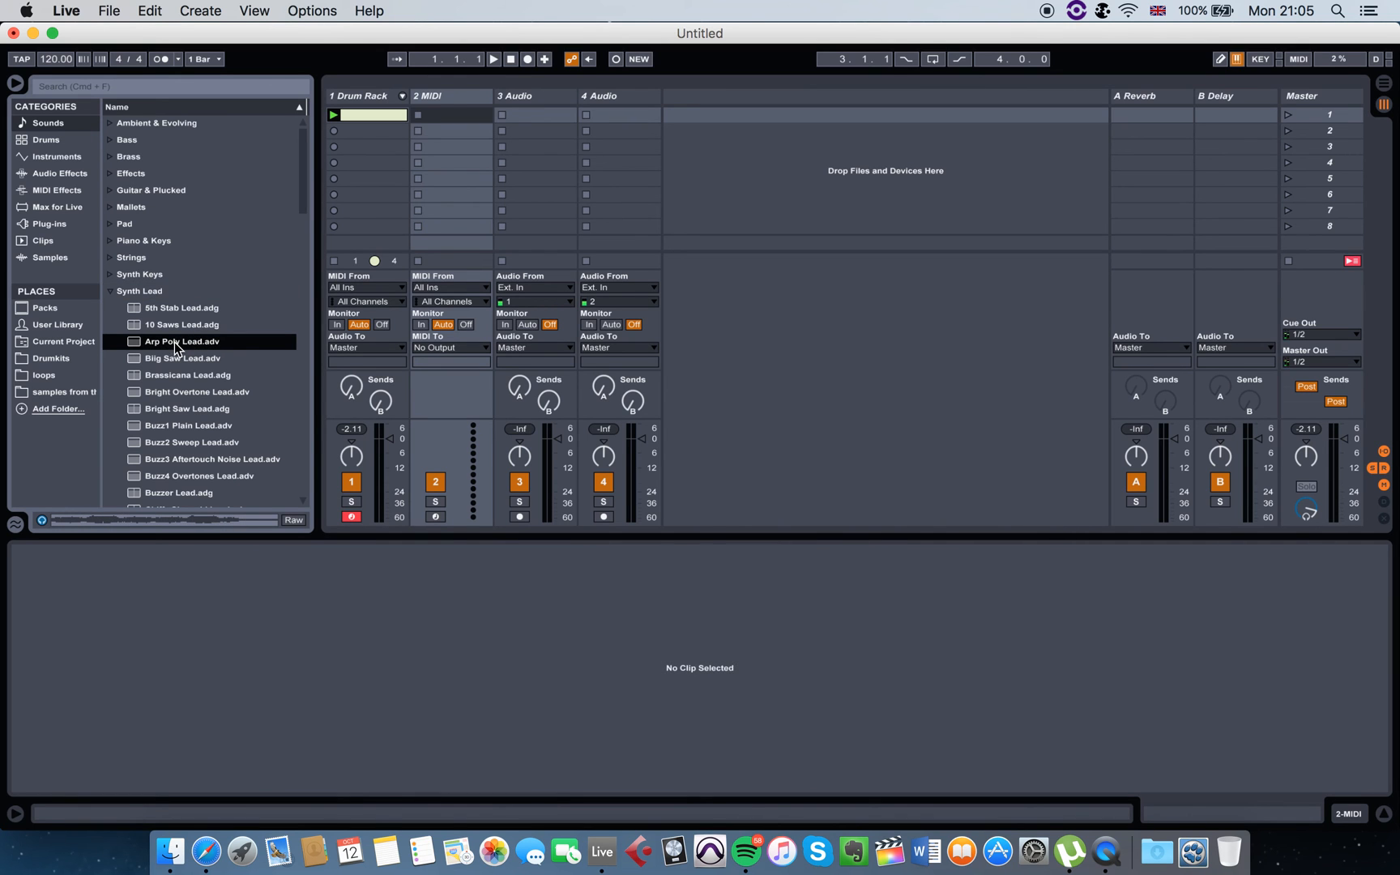
double_click(181, 341)
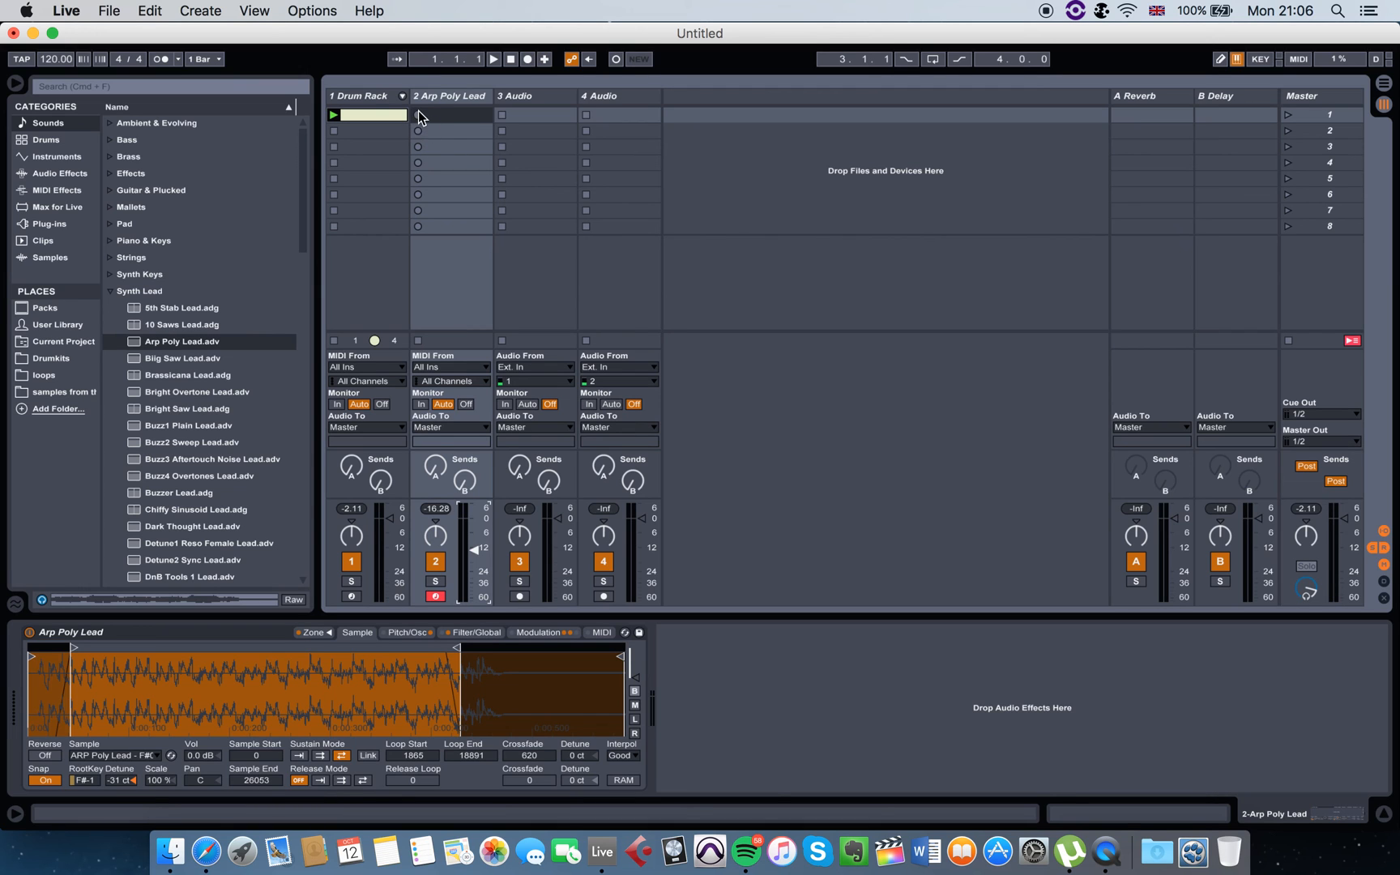
mouse_move(422, 123)
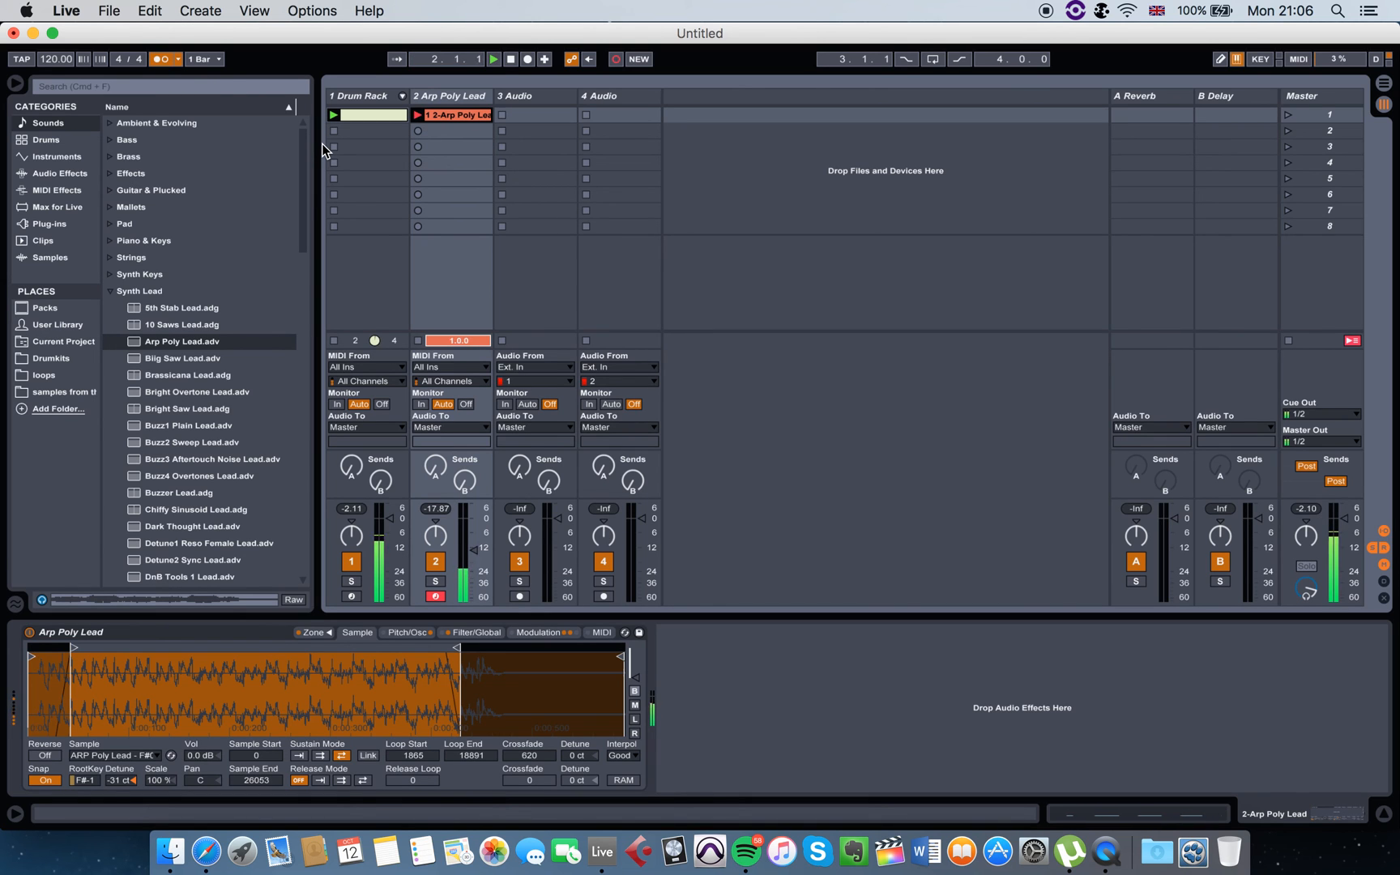
Stop recording the Arp Poly Lead melody clip
click(510, 59)
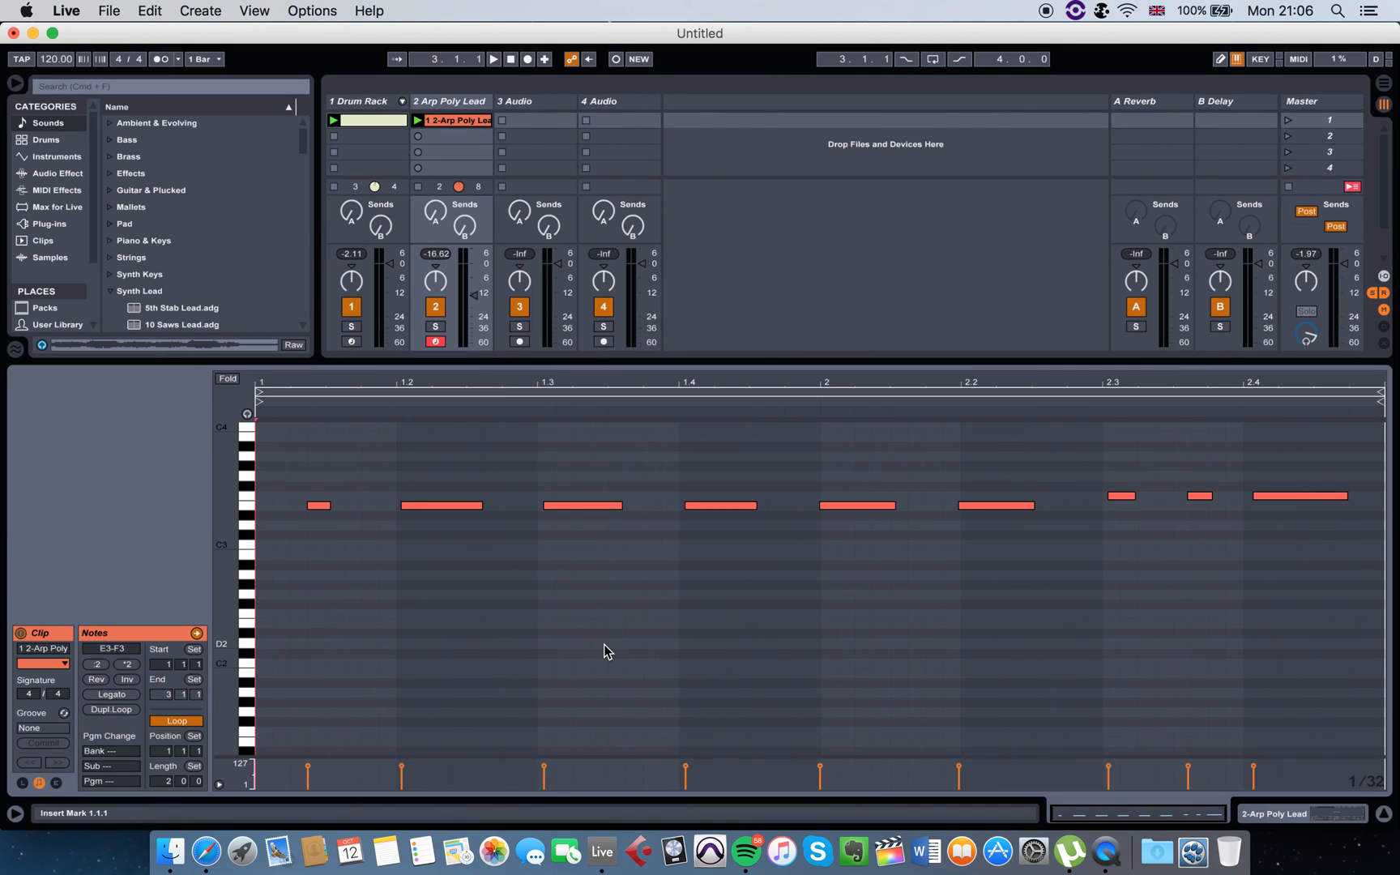
mouse_move(589, 355)
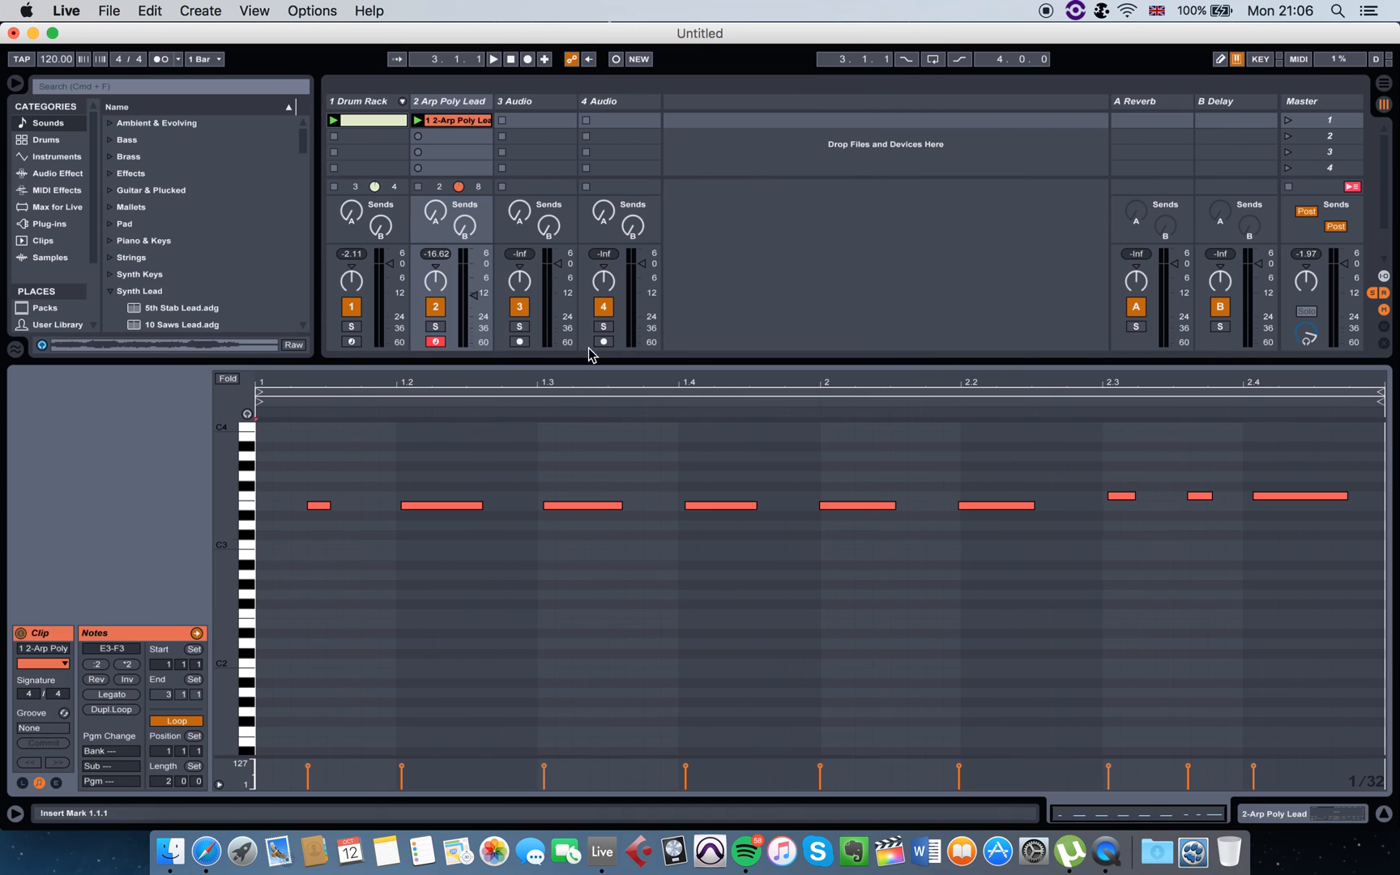
mouse_move(561, 460)
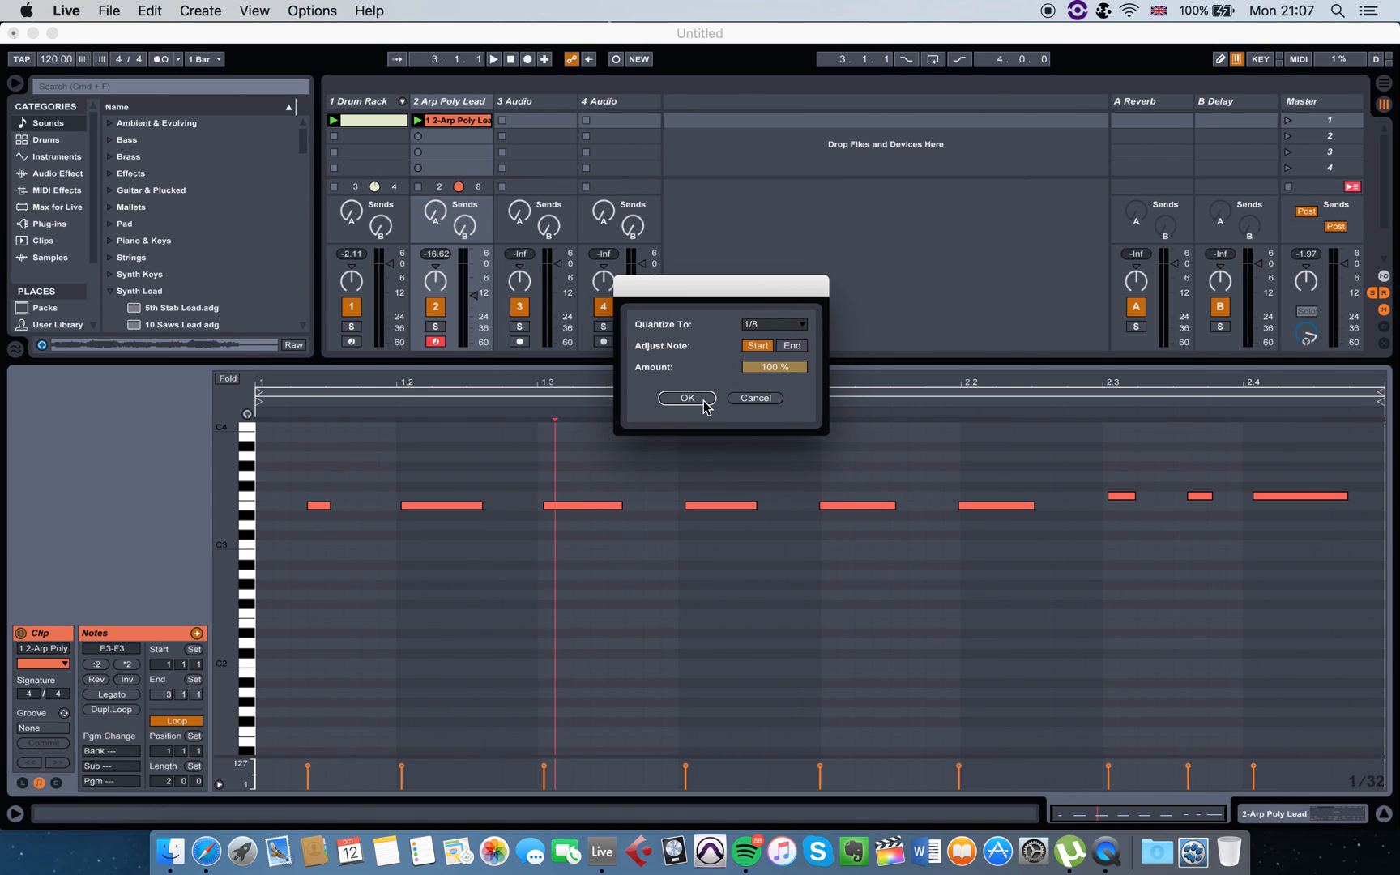
Set Quantize To 1/8 and apply it to the recorded lead notes
click(773, 324)
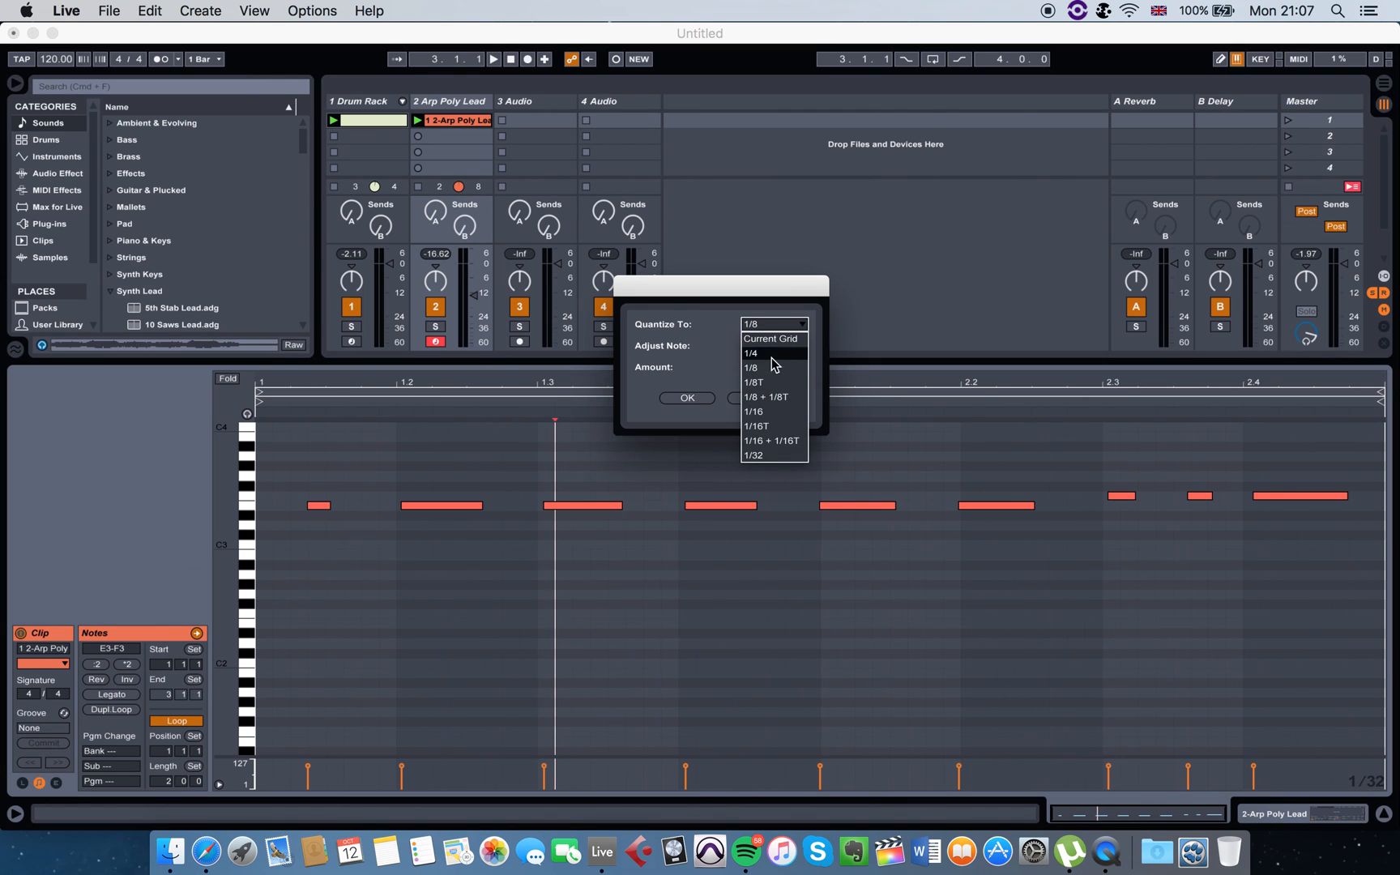
click(752, 367)
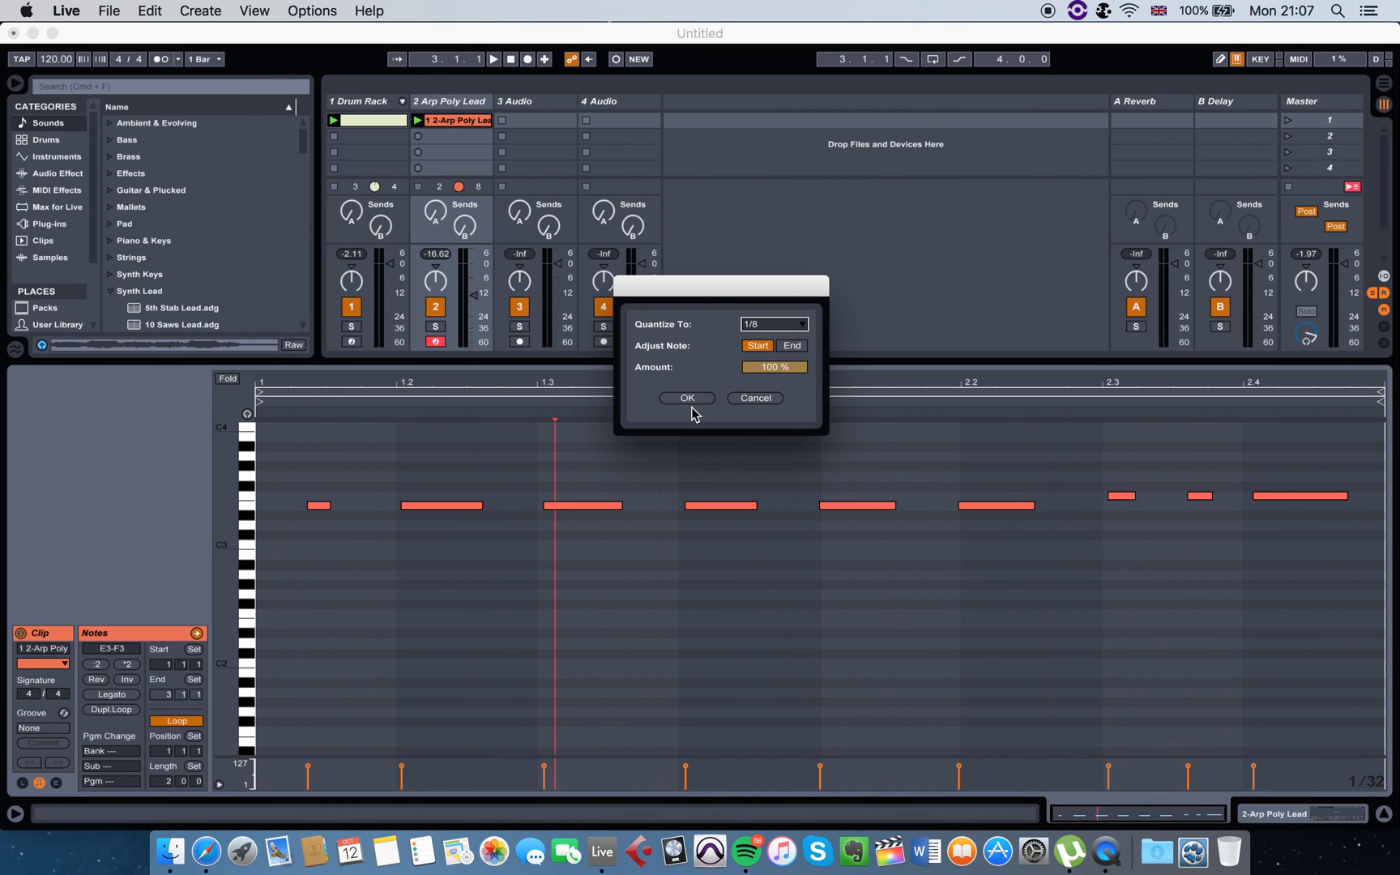
click(685, 397)
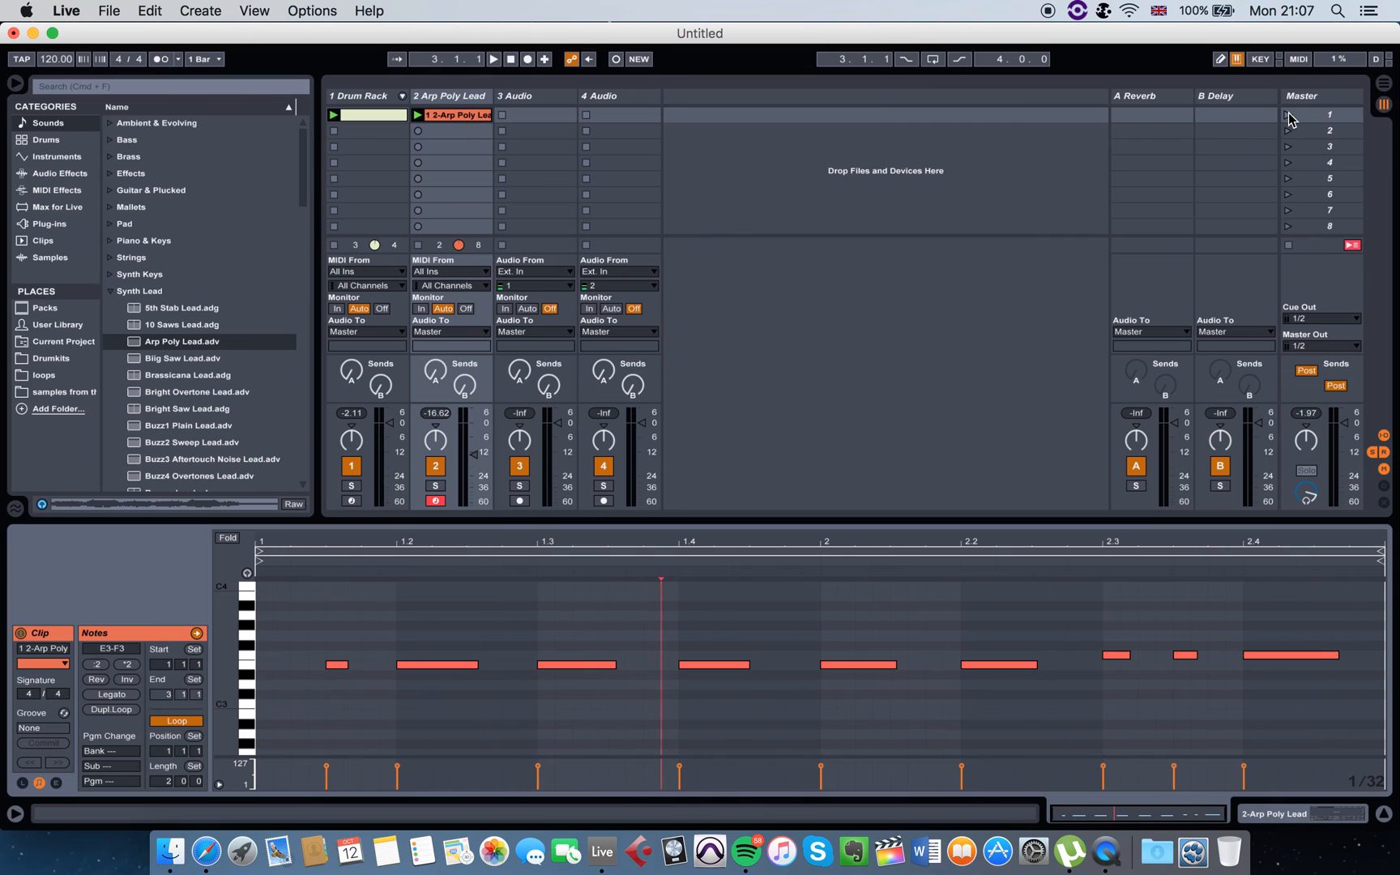
Launch scene 1's drum and lead clips and show the drum clip's notes
click(493, 59)
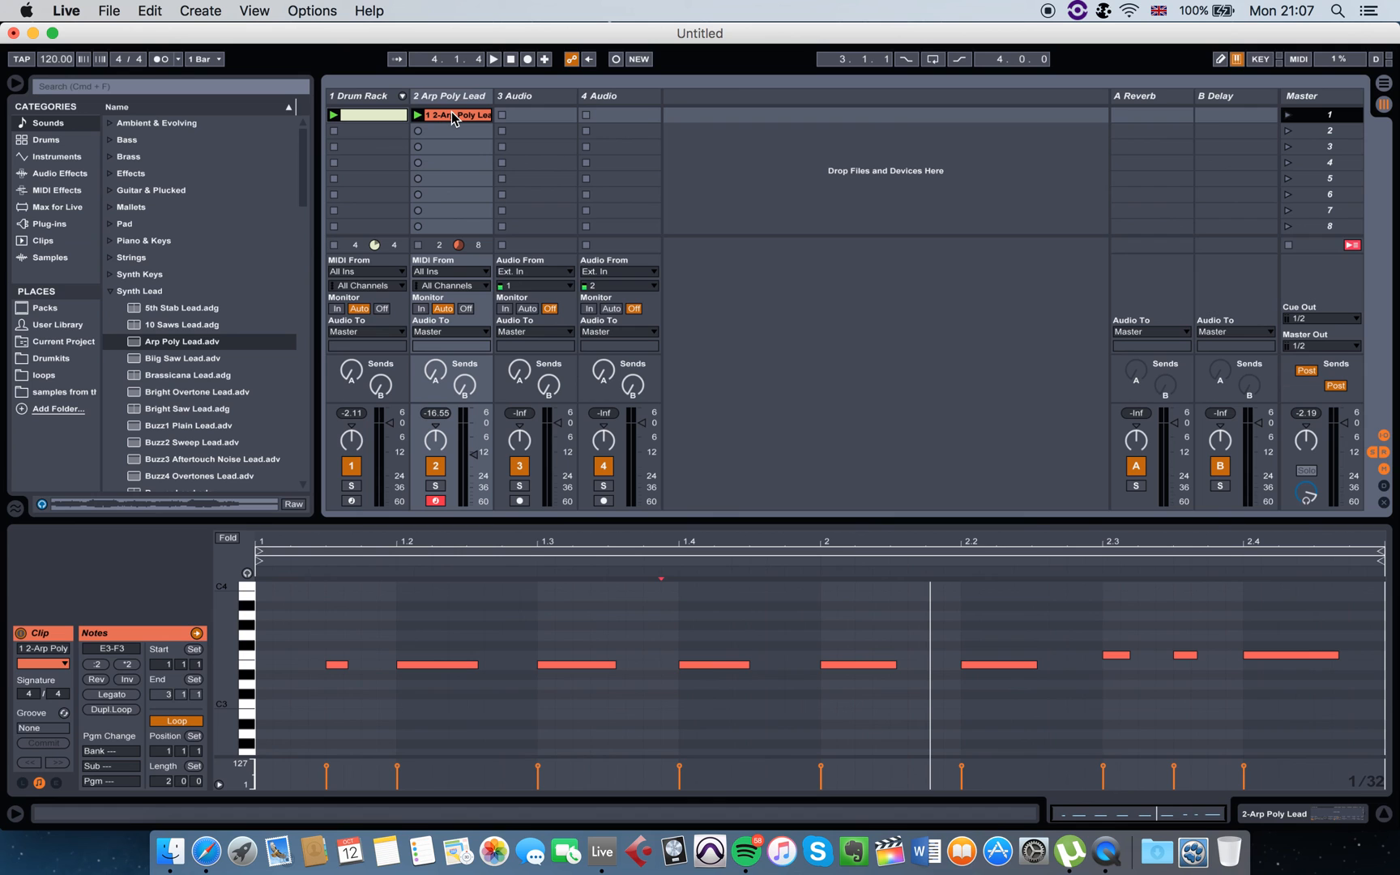
click(366, 115)
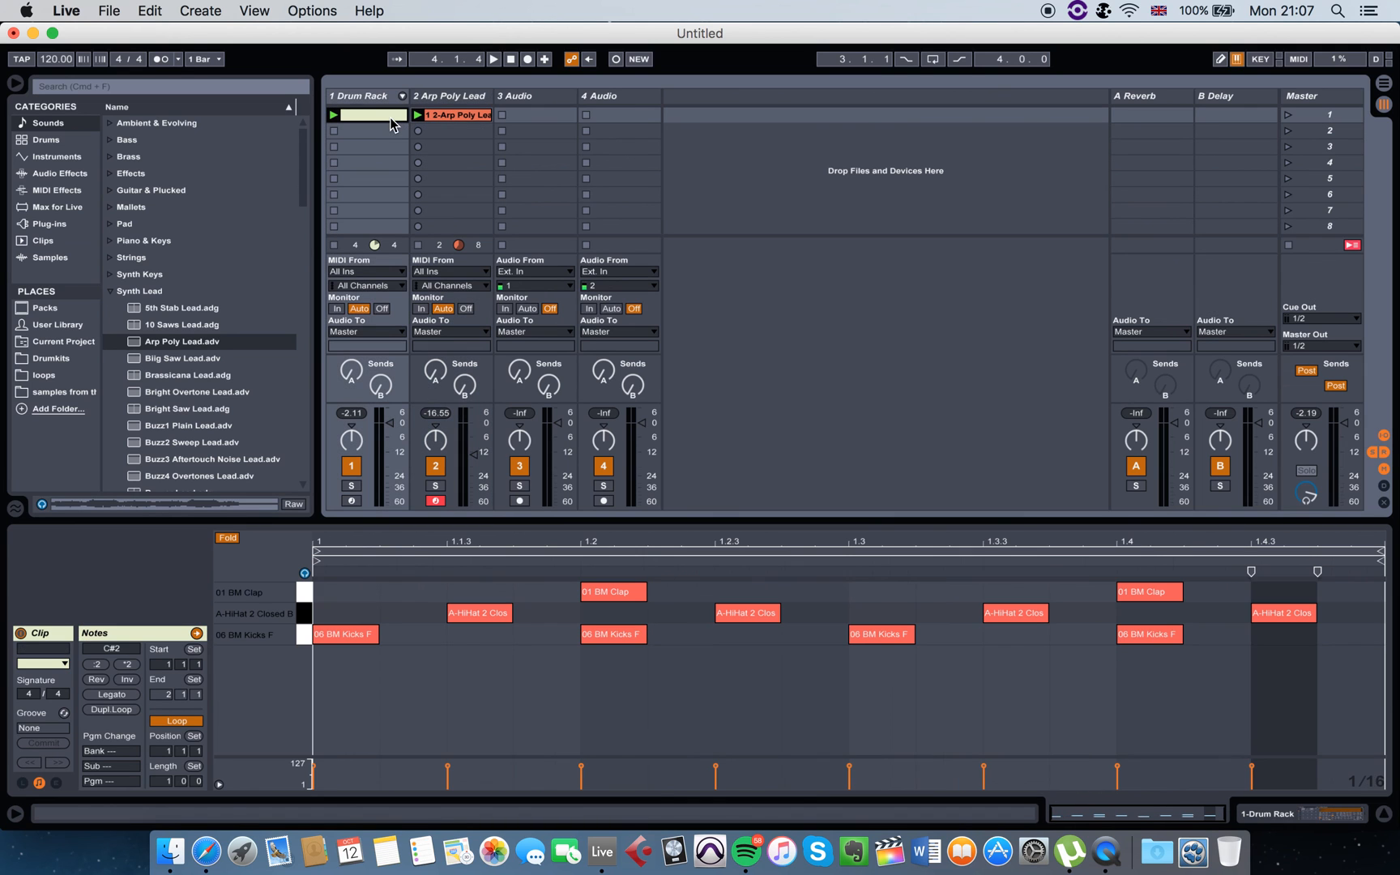
mouse_move(371, 120)
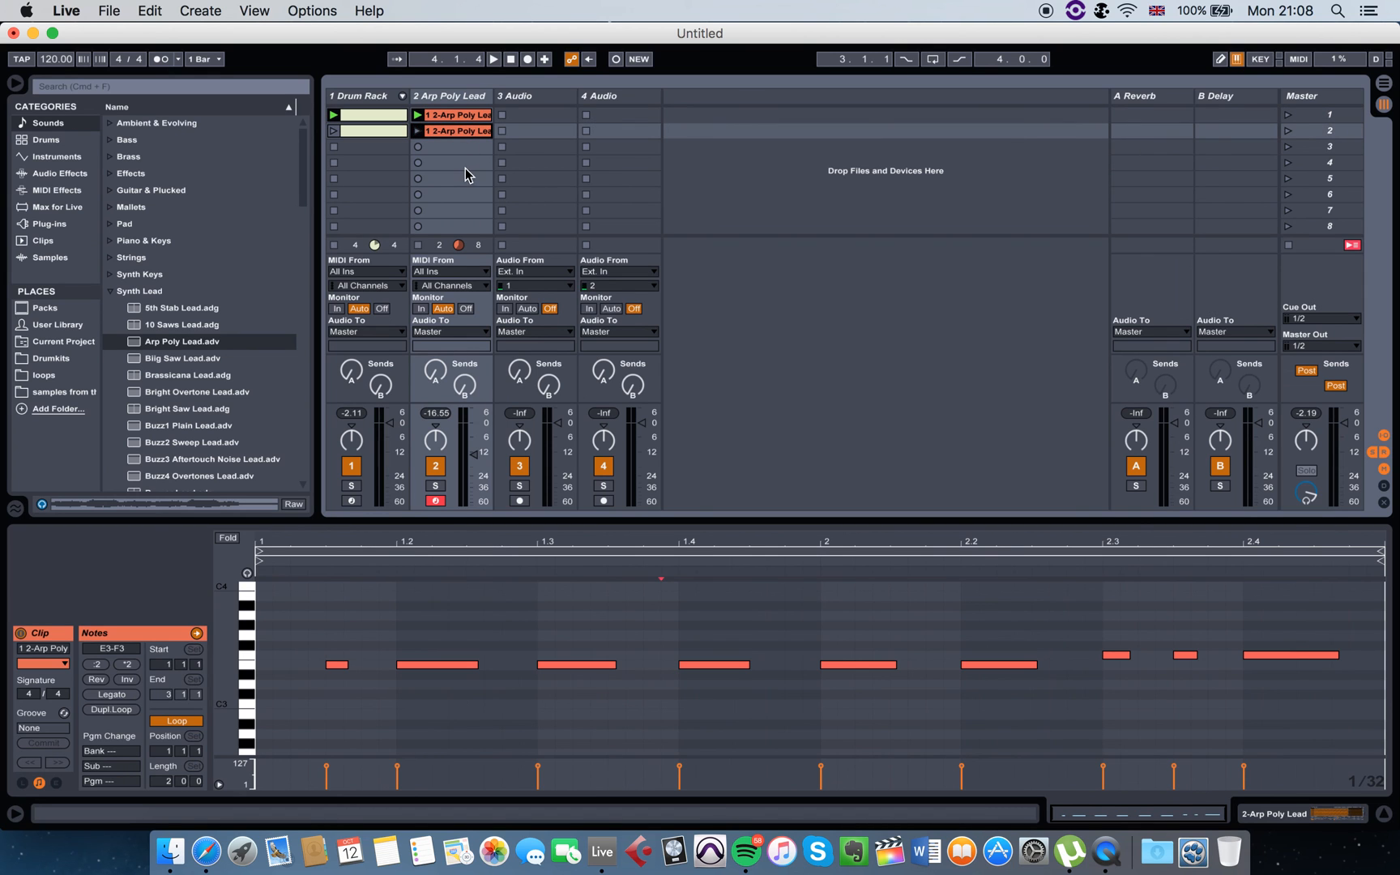
mouse_move(648, 169)
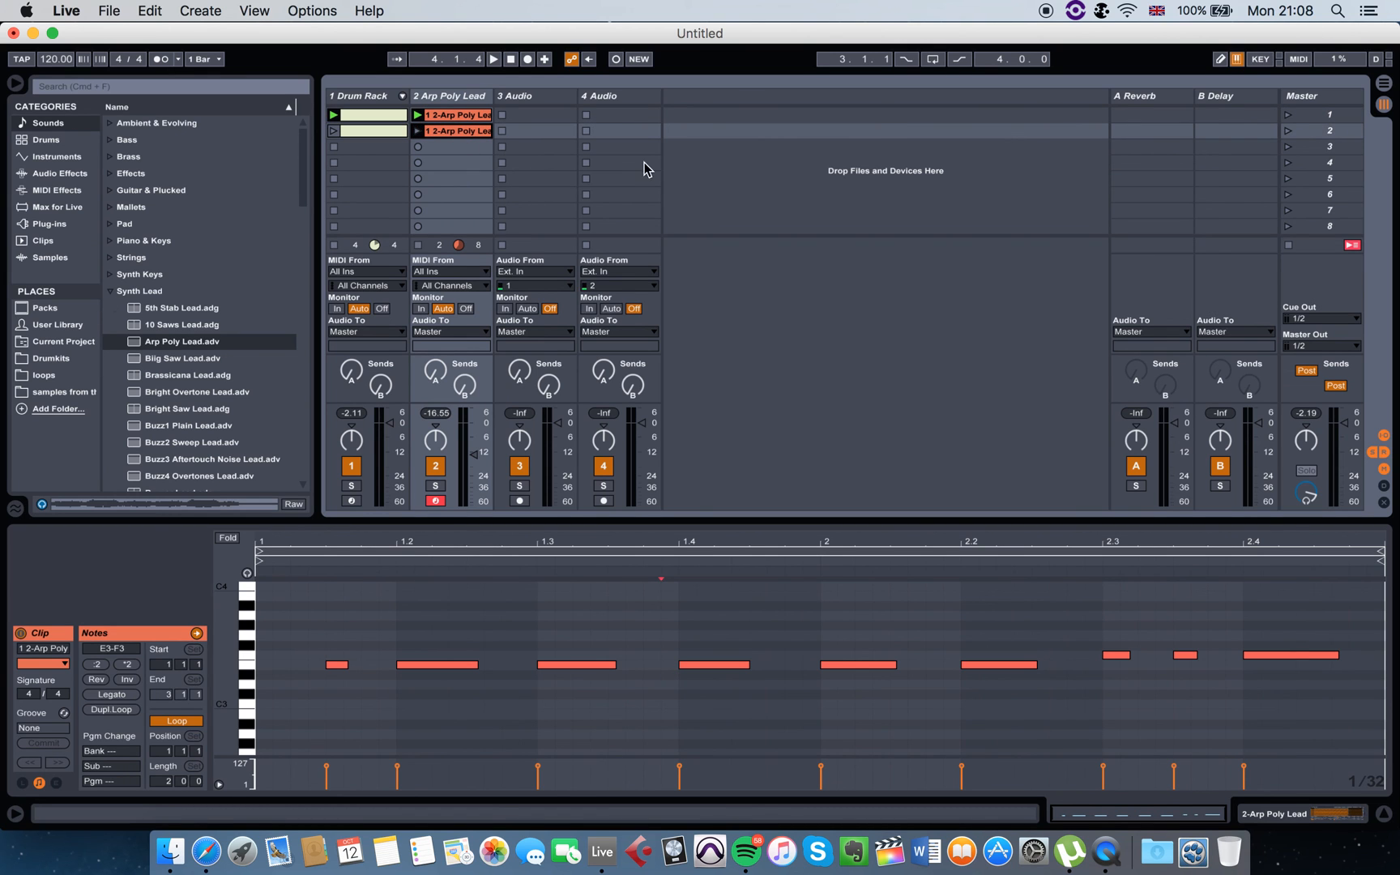
Place the Arp Poly Lead clip at bar 1 under the drums and resume arrangement playback
click(492, 59)
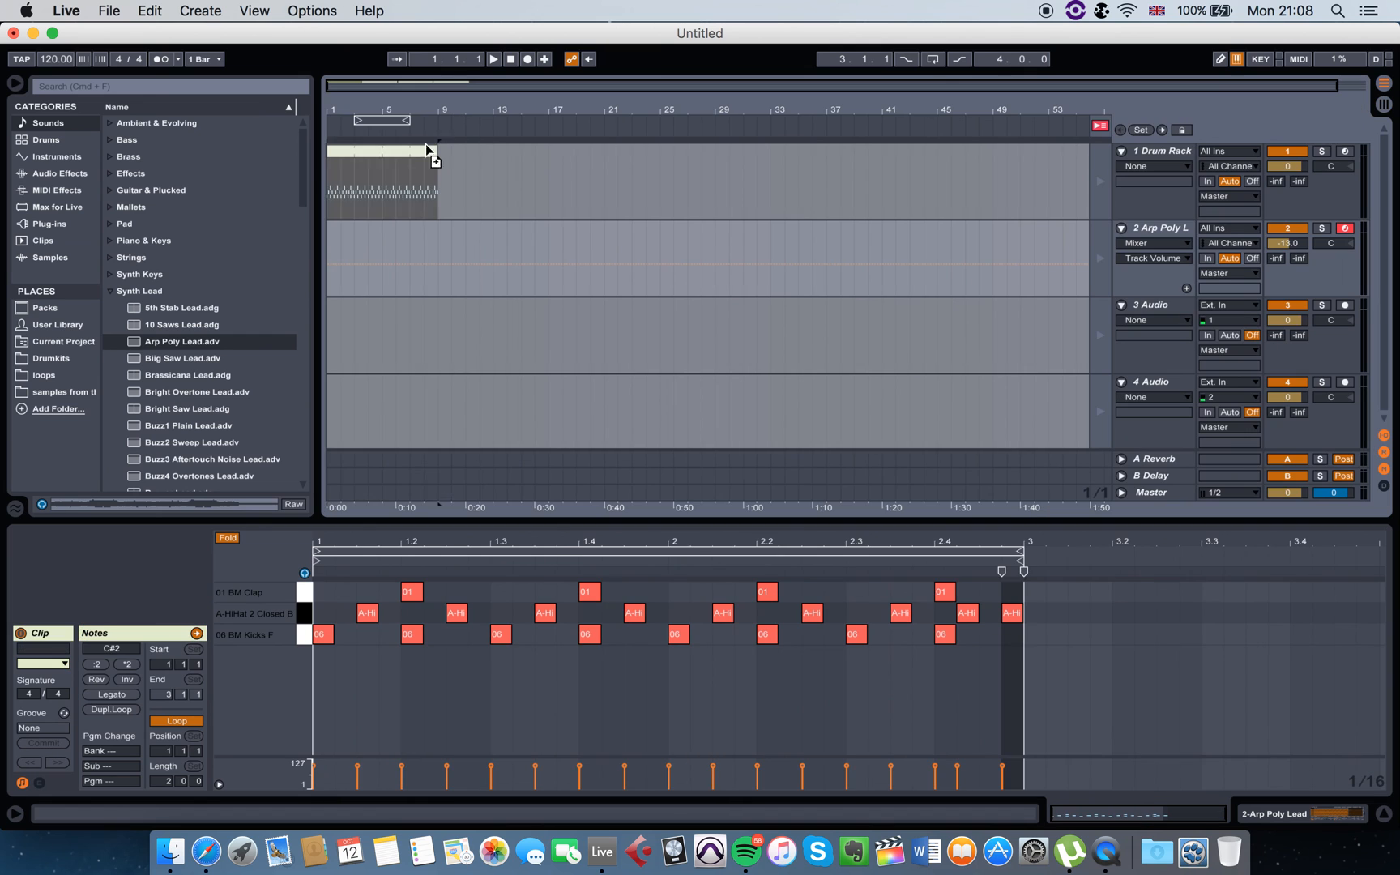
click(339, 230)
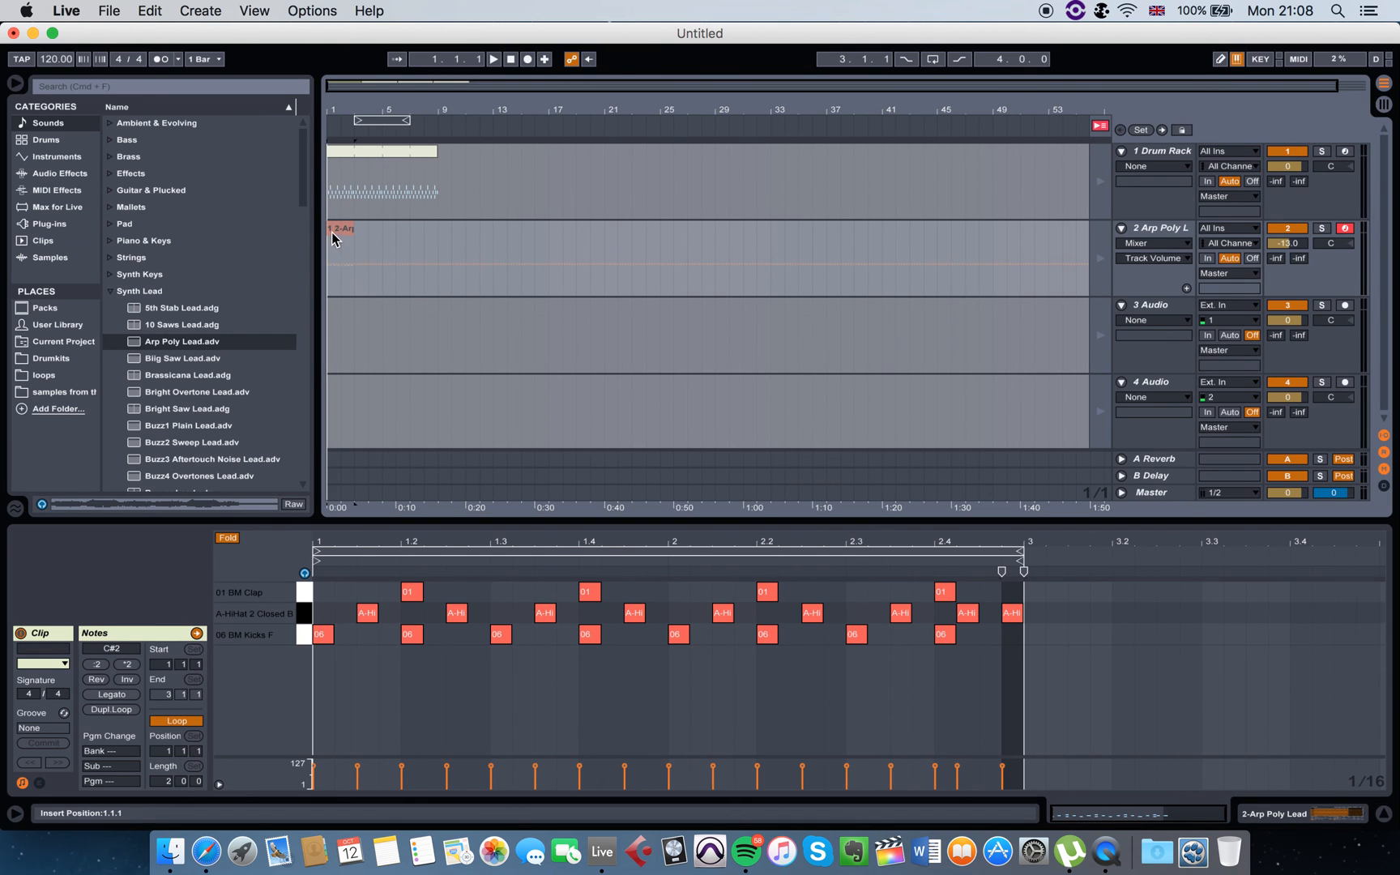
click(379, 227)
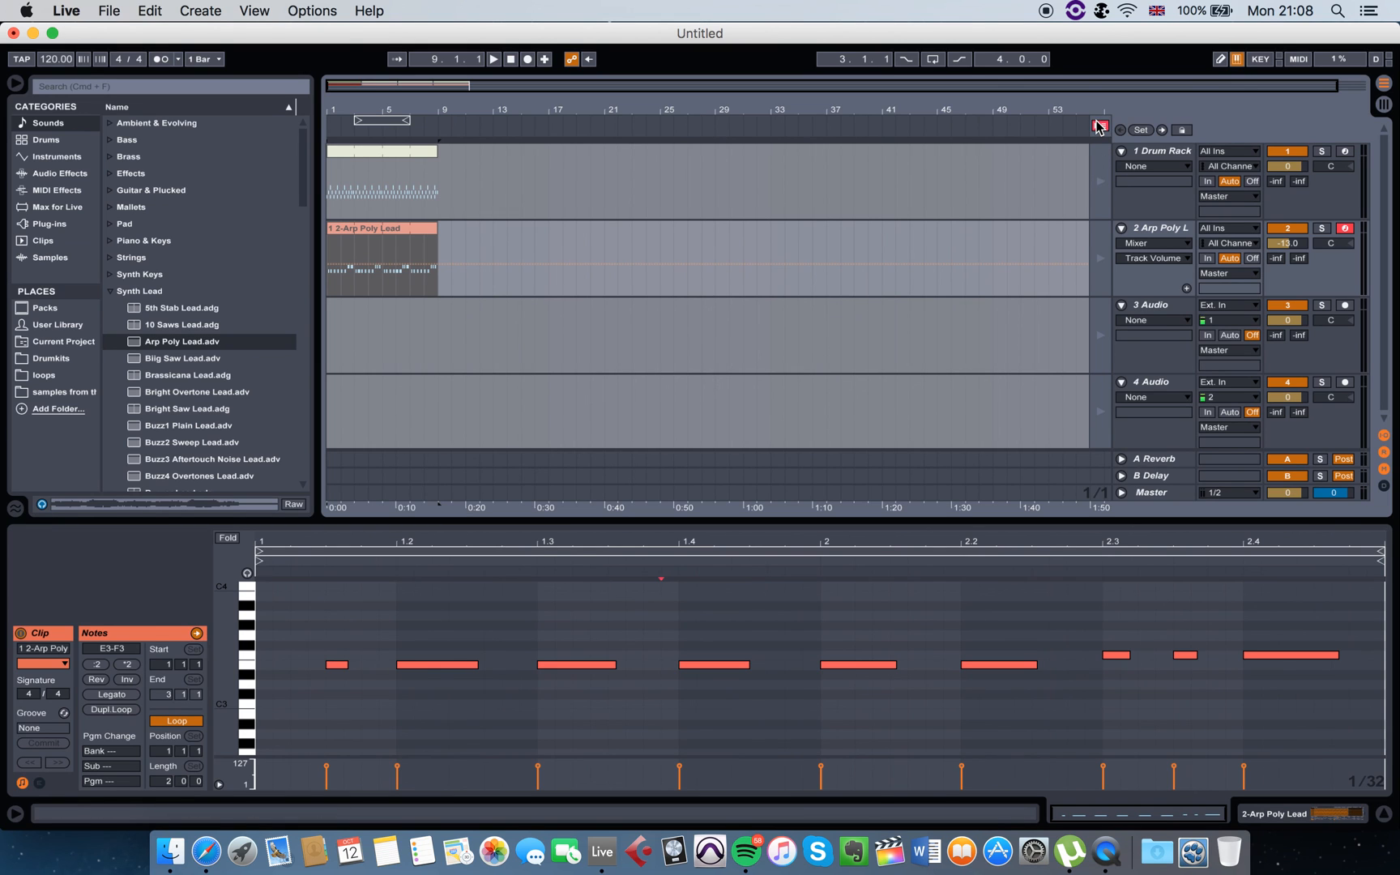
click(1099, 130)
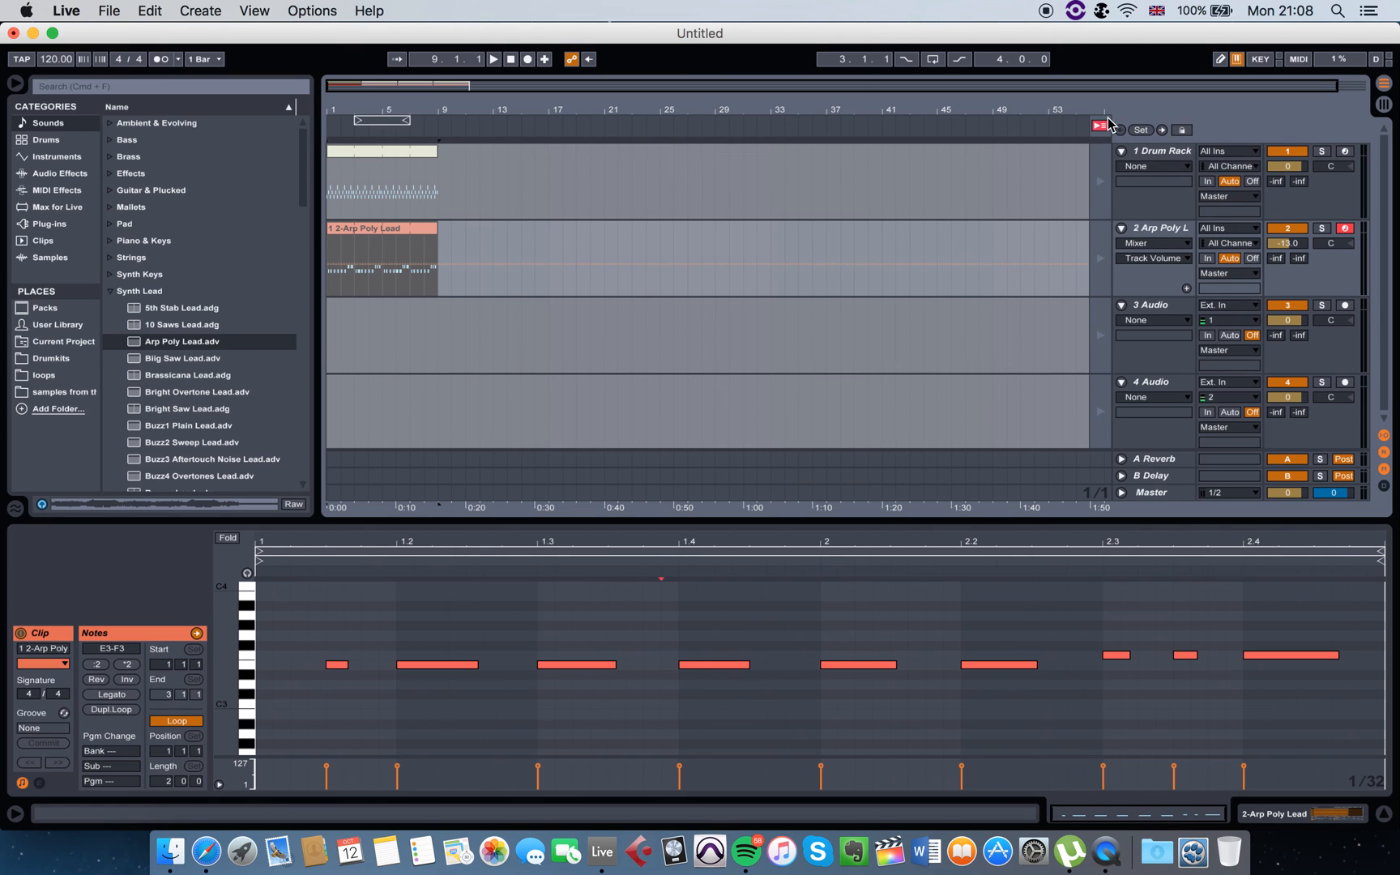
mouse_move(1095, 141)
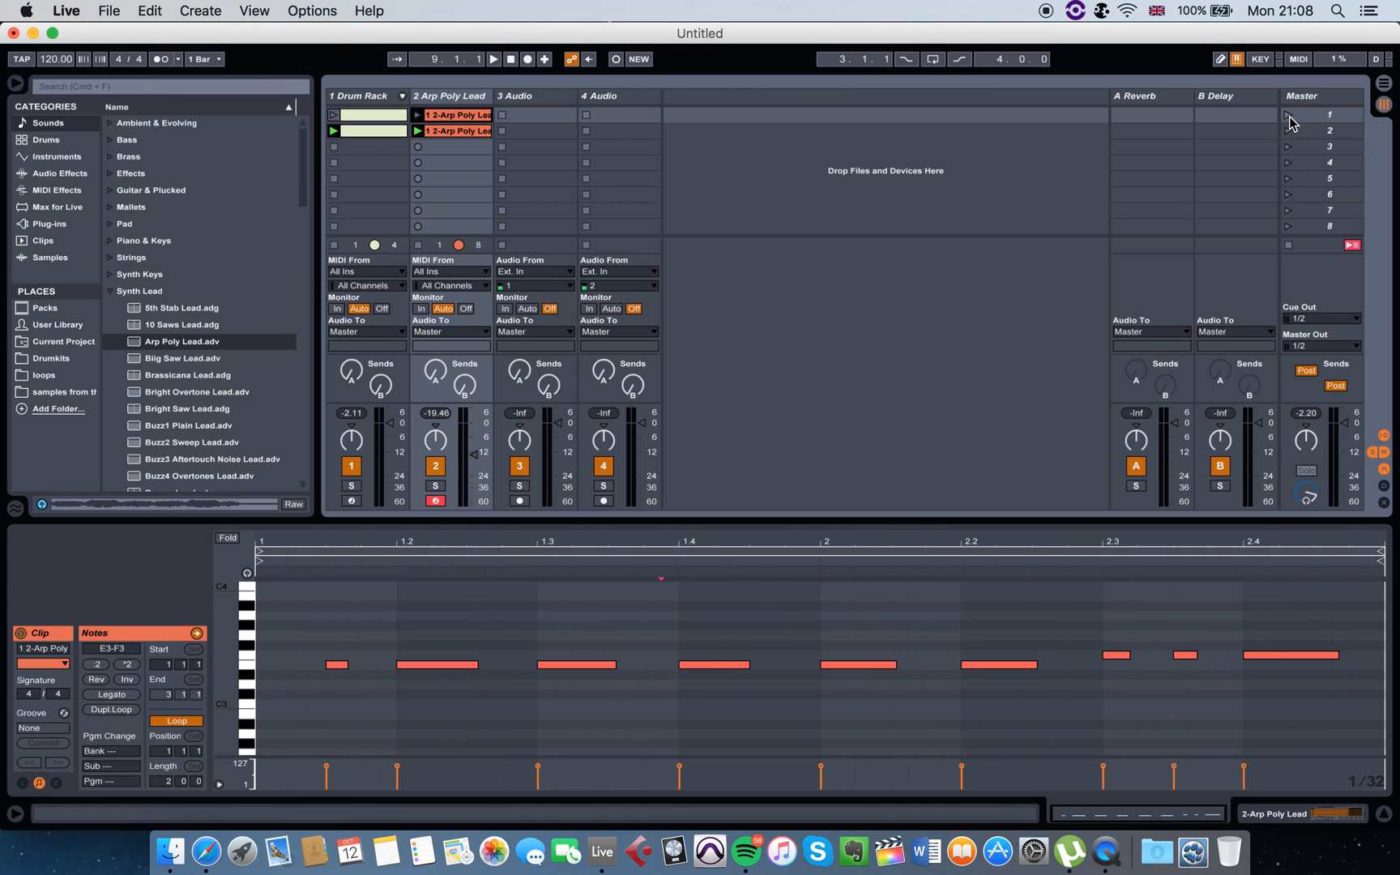
Launch scene 1 so the drum and Arp Poly Lead clips play together
click(492, 59)
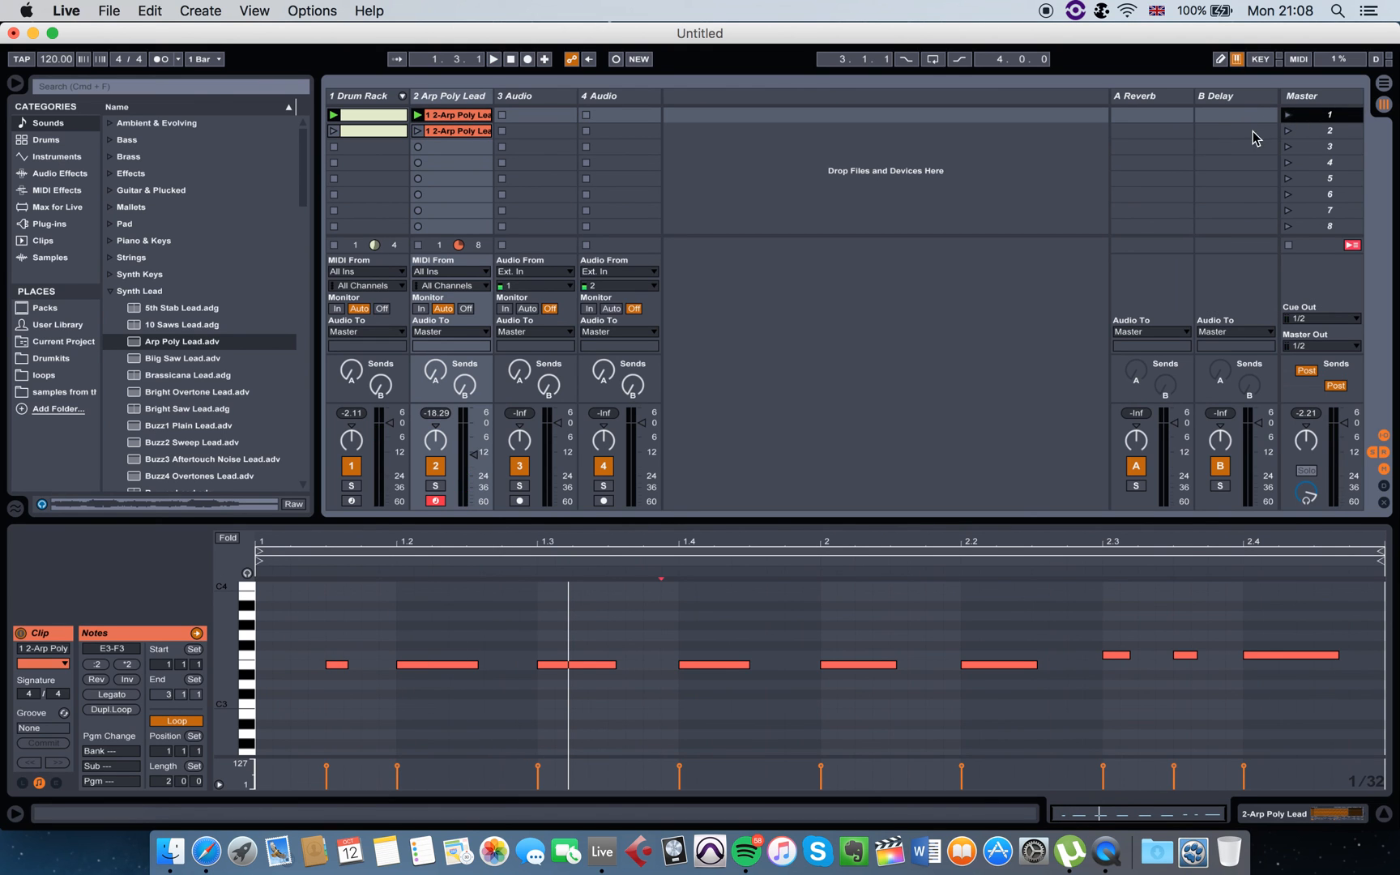
mouse_move(1085, 42)
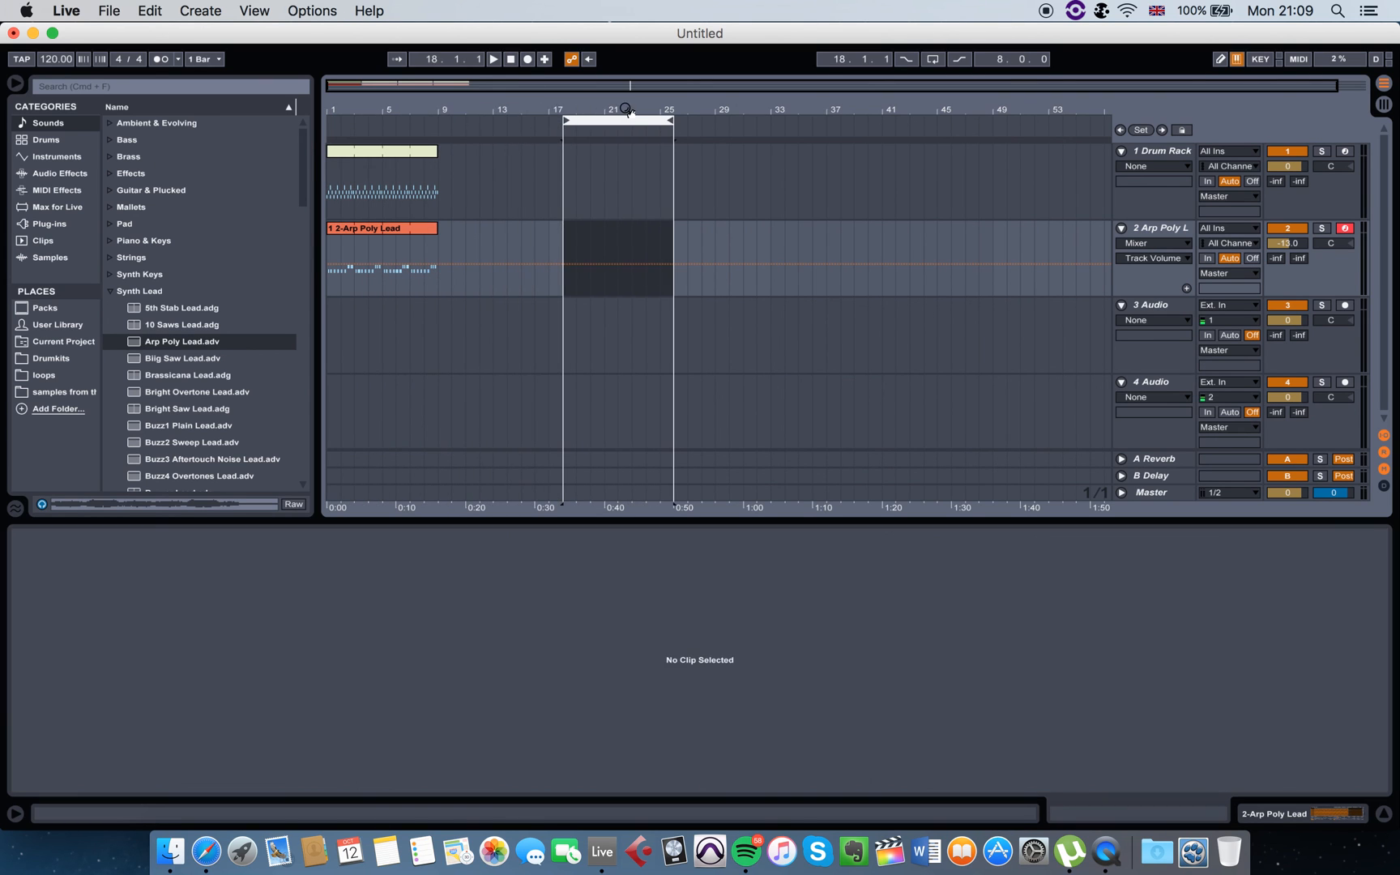
Return the arrangement to 1.1.1 and play the drum and lead clips from the start
double_click(382, 228)
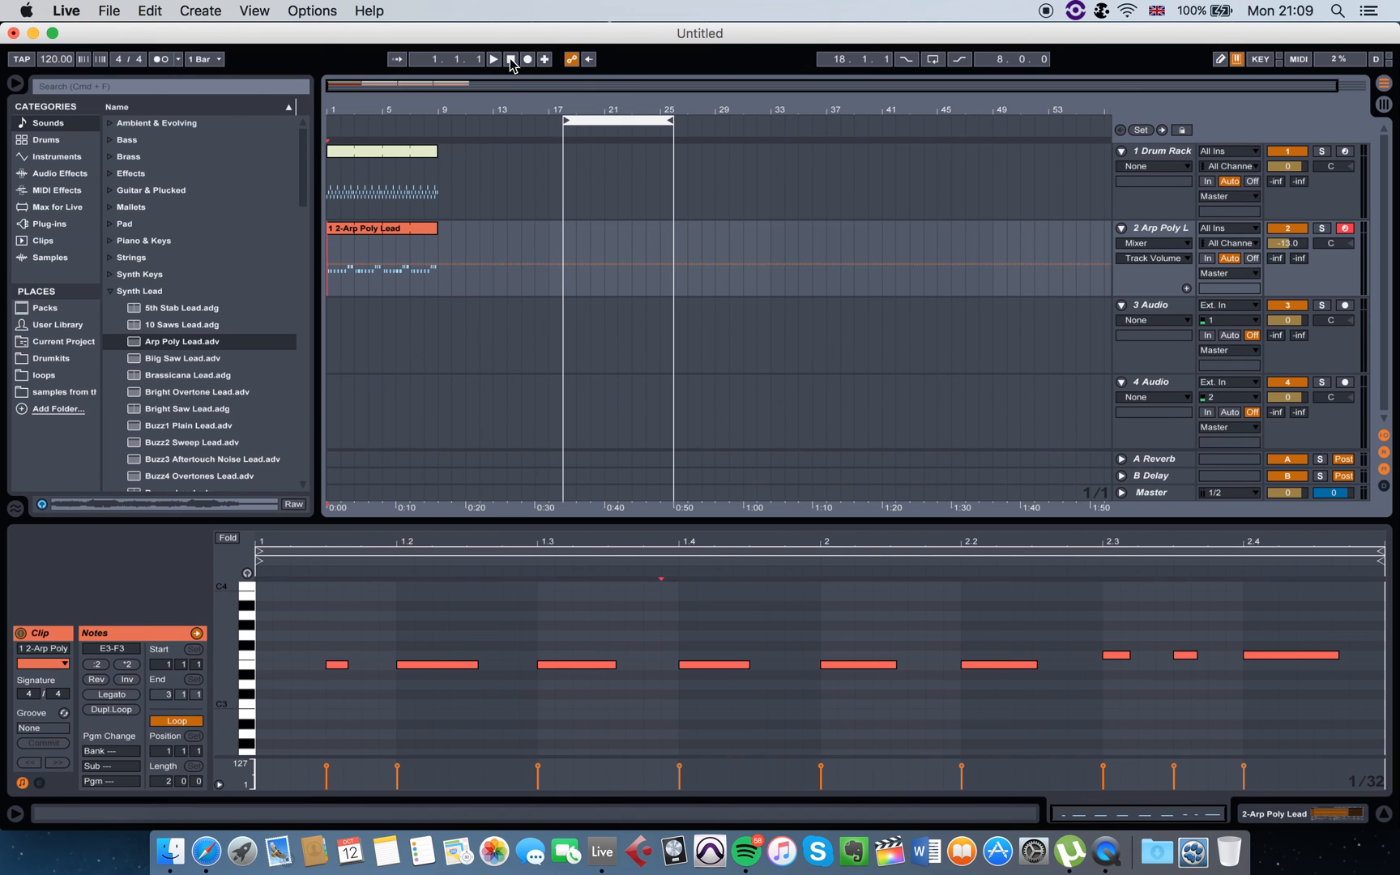
click(492, 59)
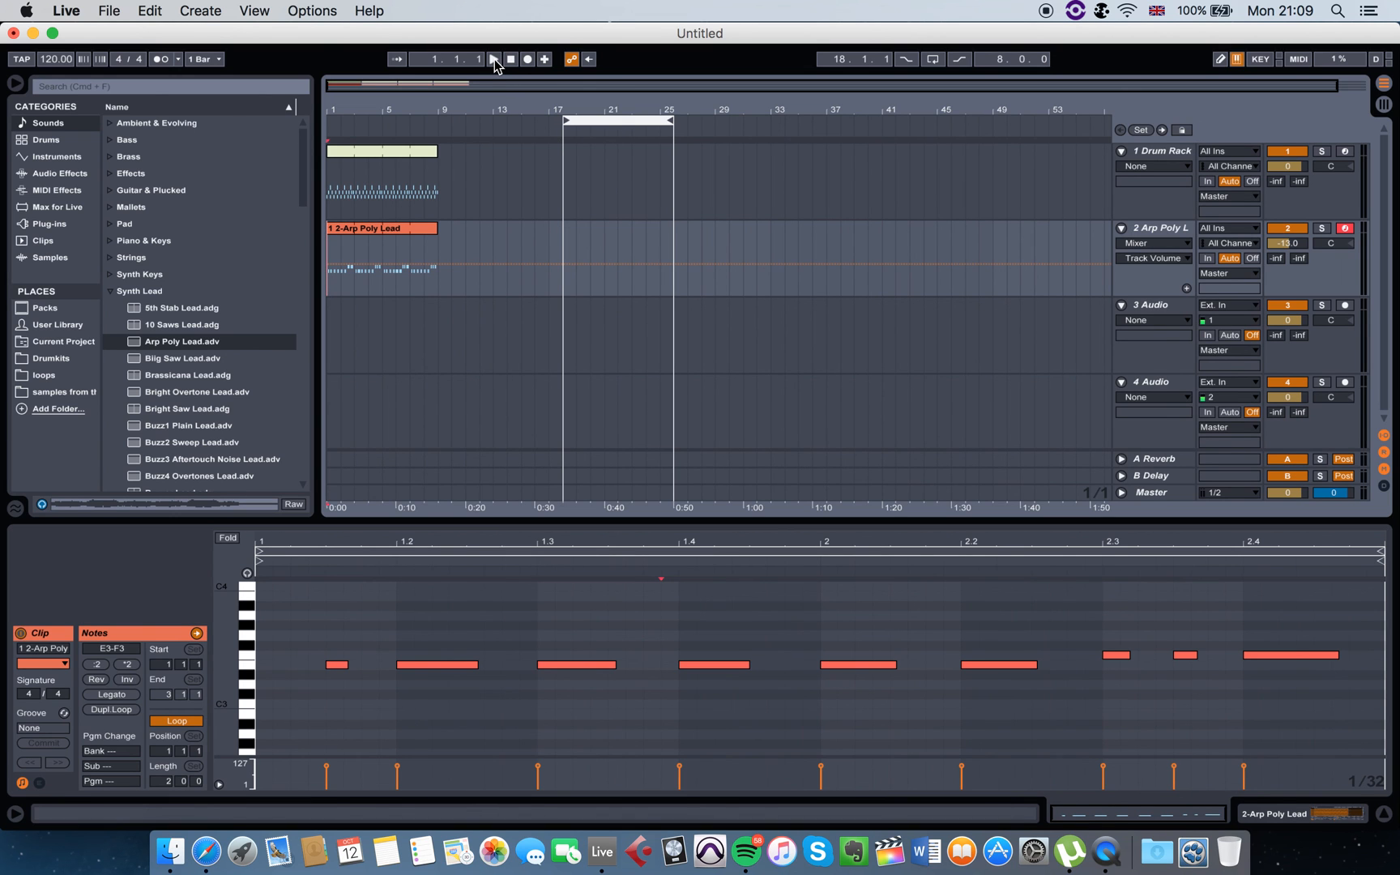
click(492, 59)
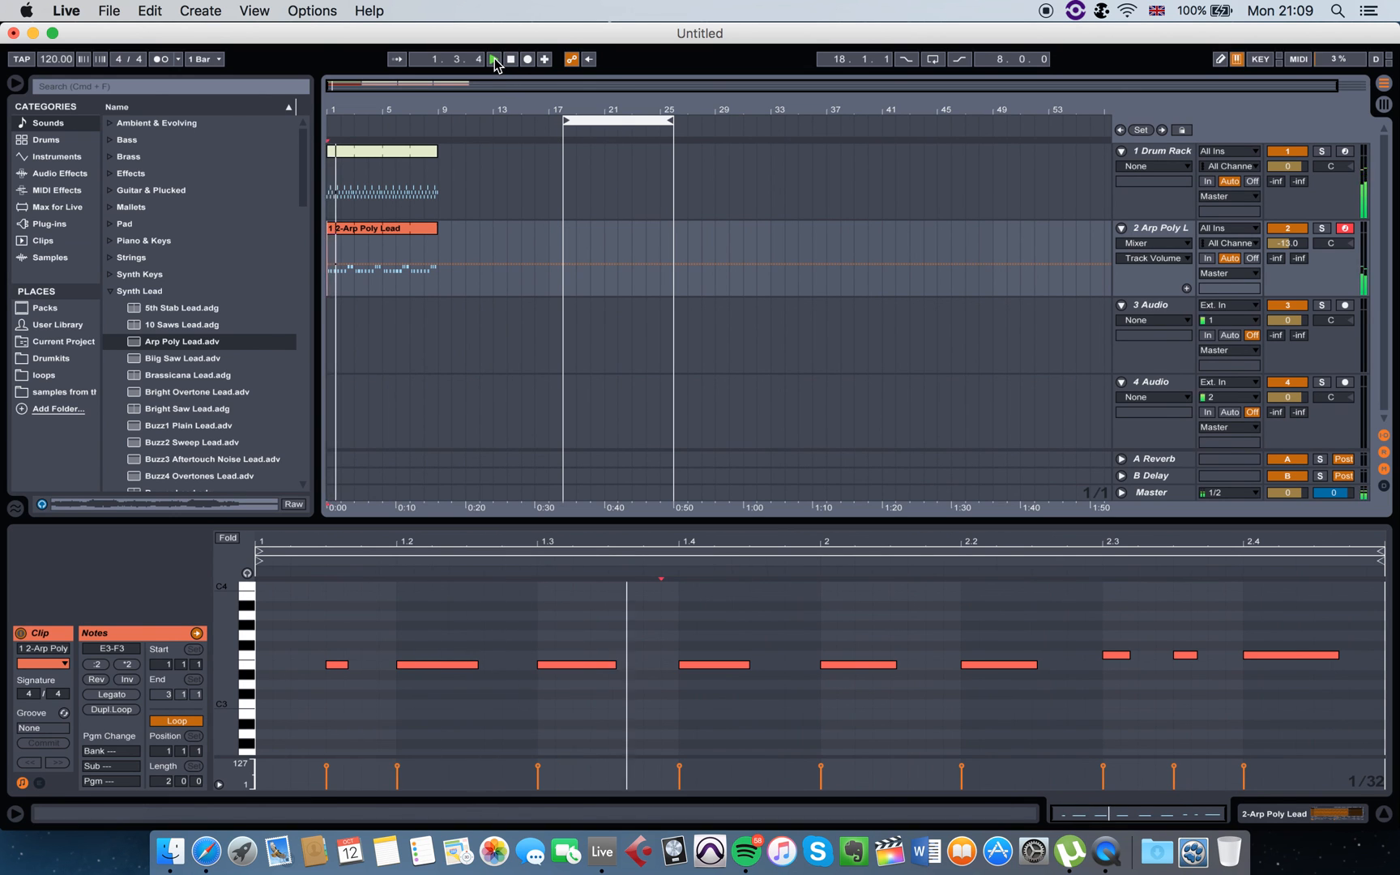
click(493, 59)
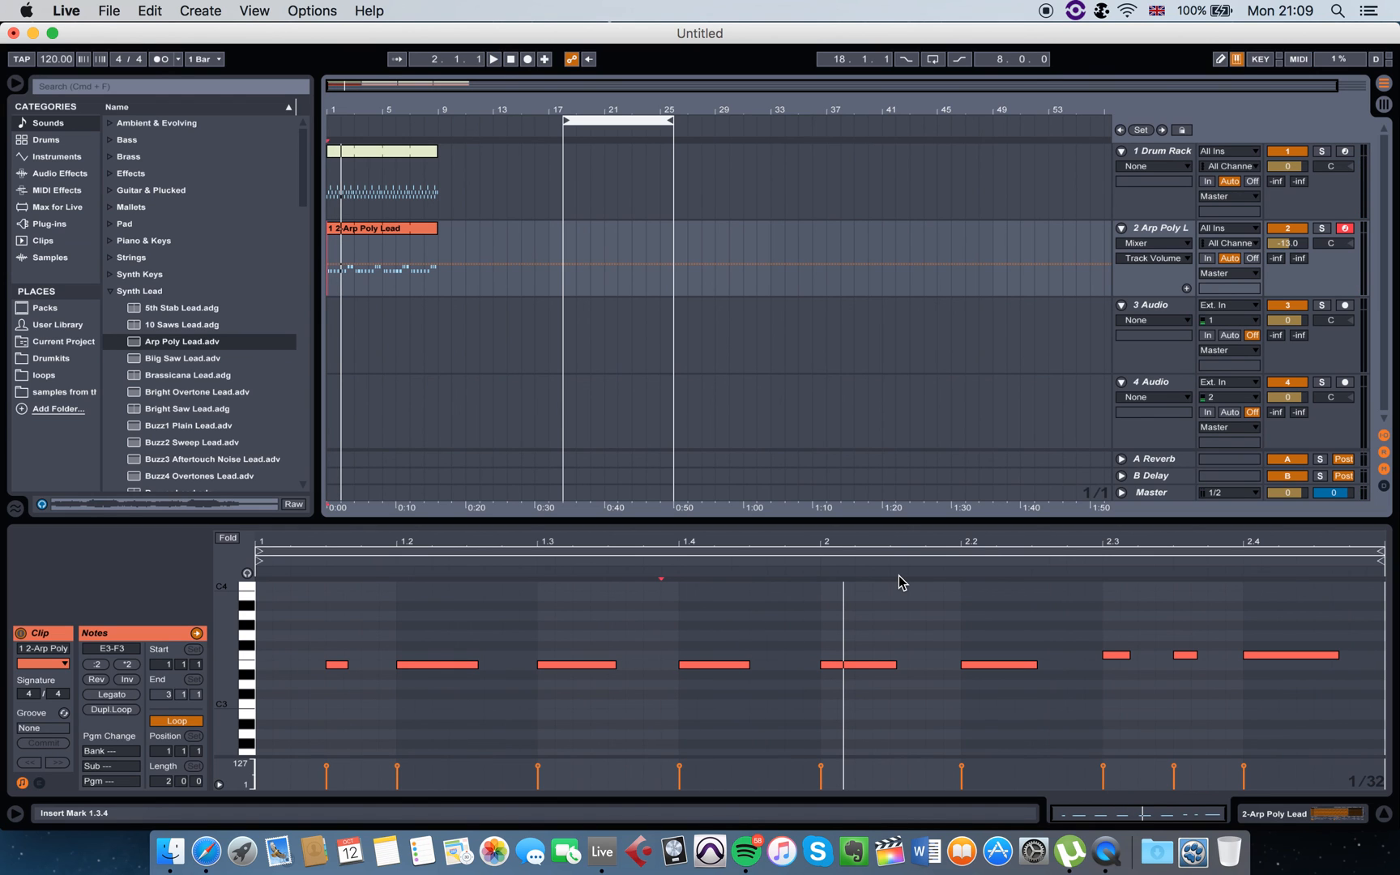